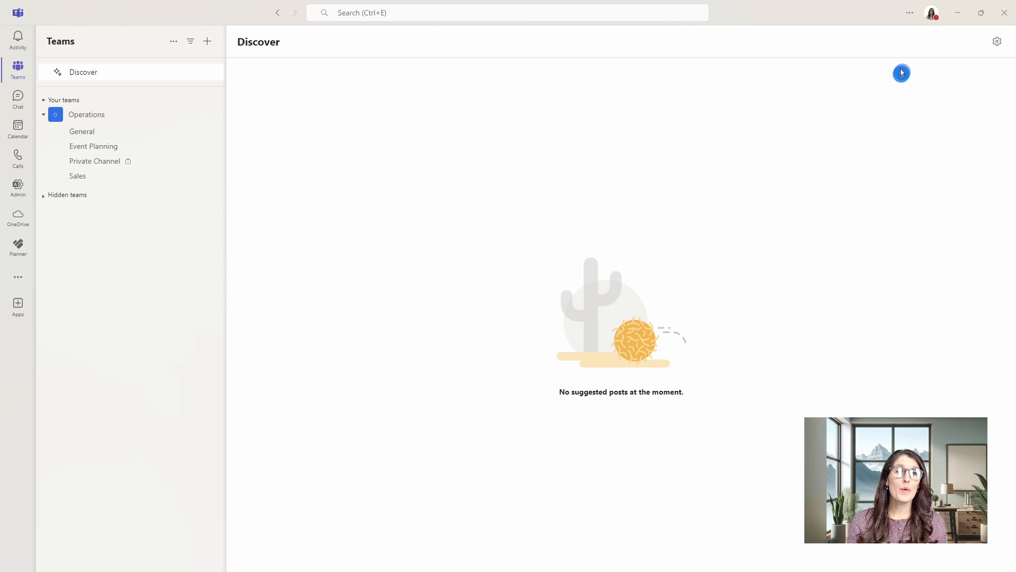
Open Teams Settings from the 'Settings and more' menu beside the profile picture
left_click(909, 12)
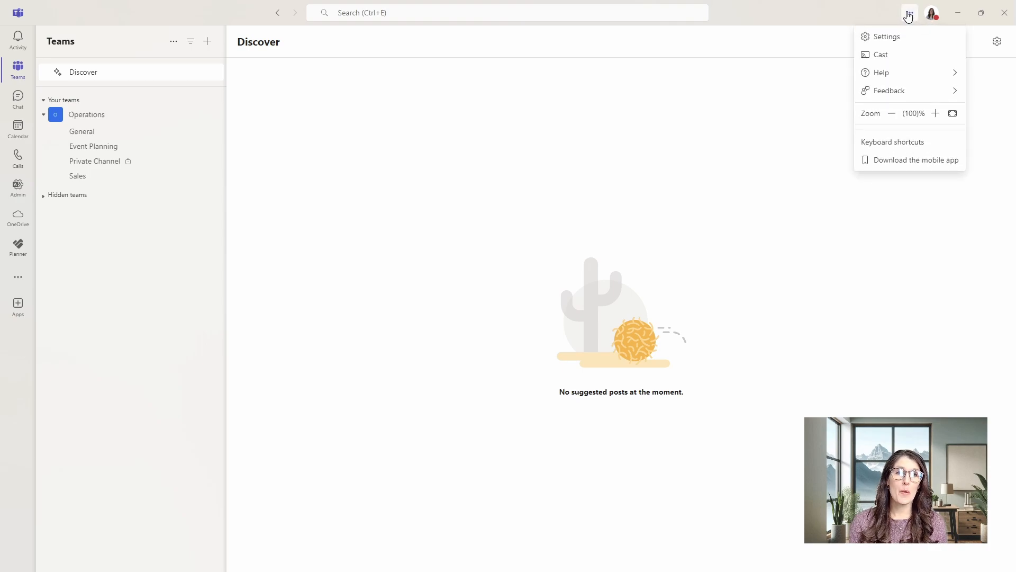
left_click(883, 36)
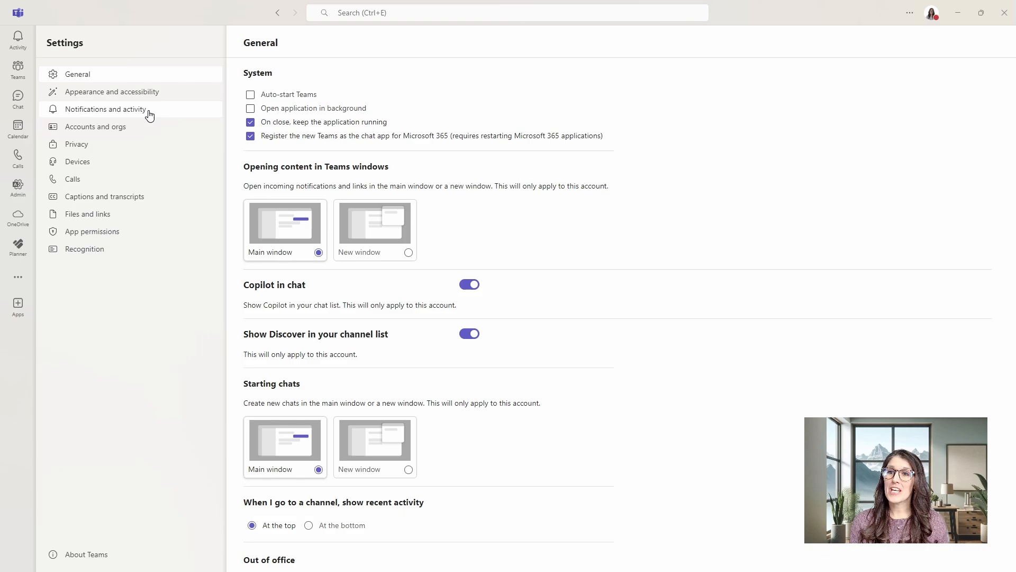
In Notifications and activity, set urgent contact sound to Prioritize and disable sounds while busy or in a meeting
left_click(106, 109)
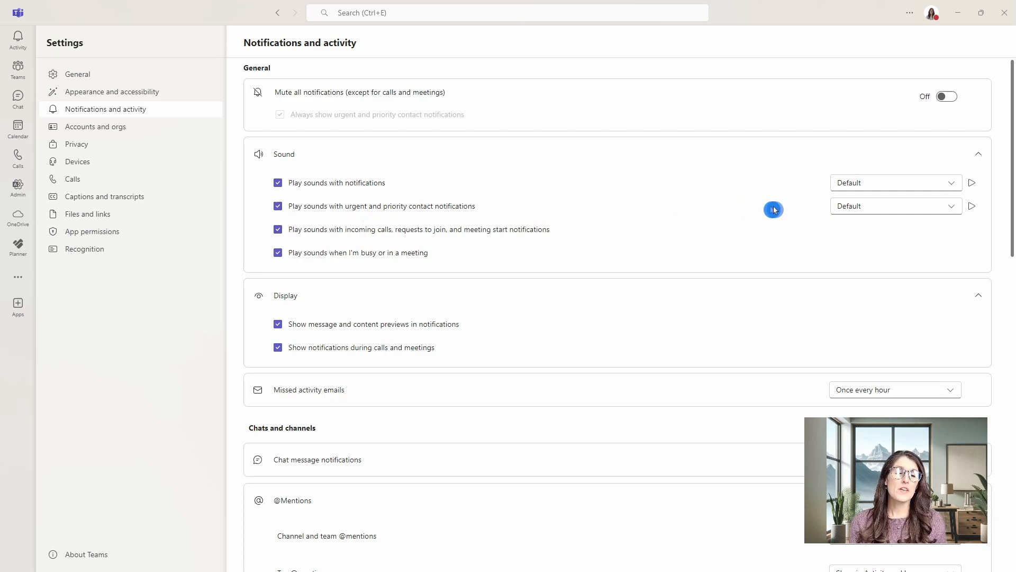
mouse_move(823, 216)
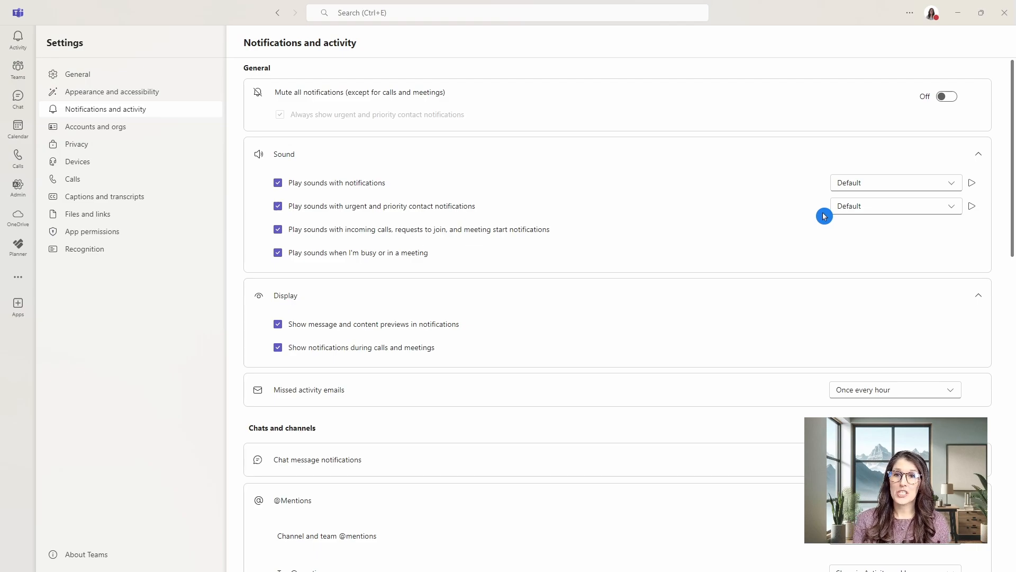
mouse_move(827, 184)
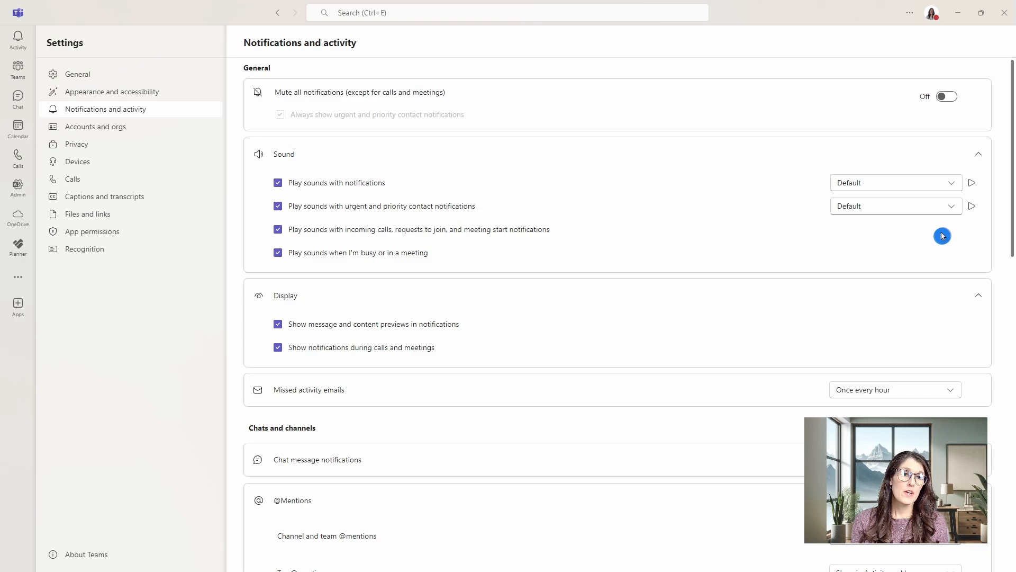
left_click(895, 205)
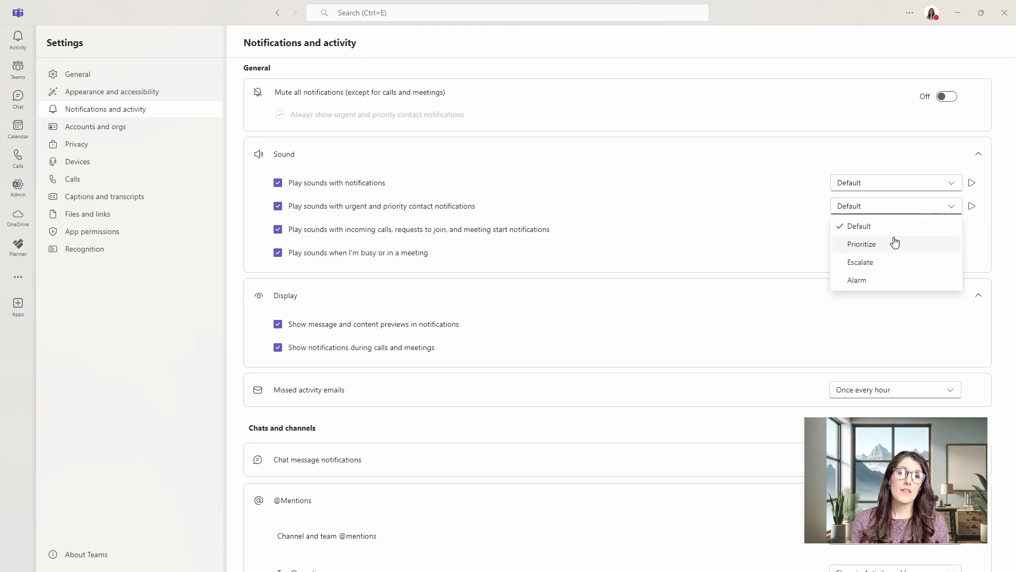
left_click(860, 243)
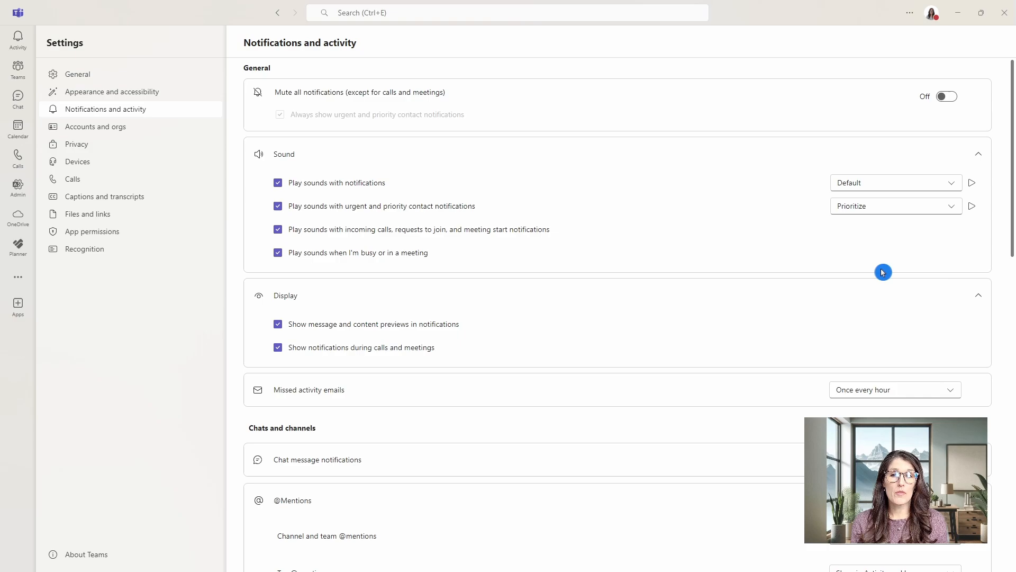
mouse_move(292, 270)
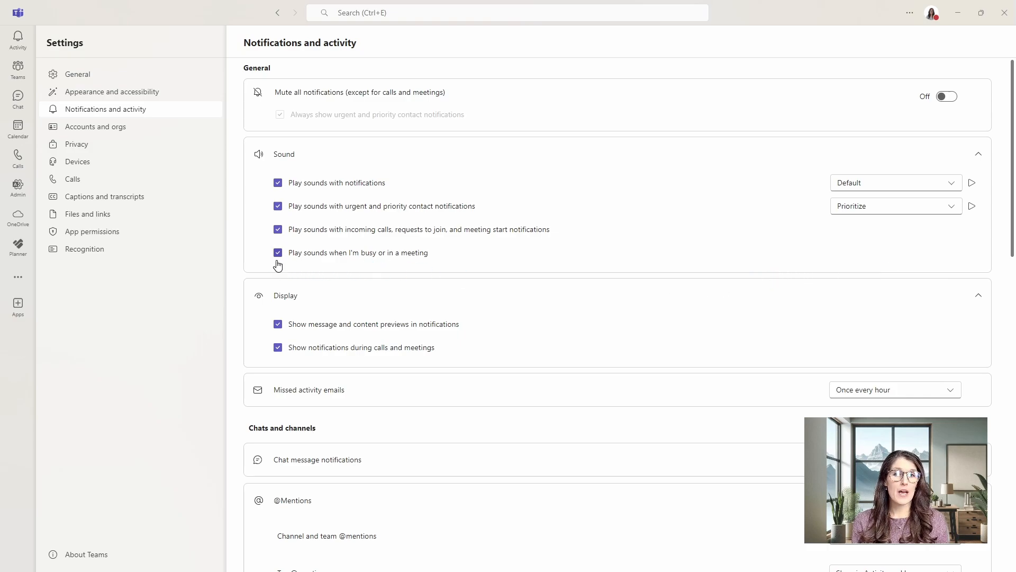
left_click(278, 252)
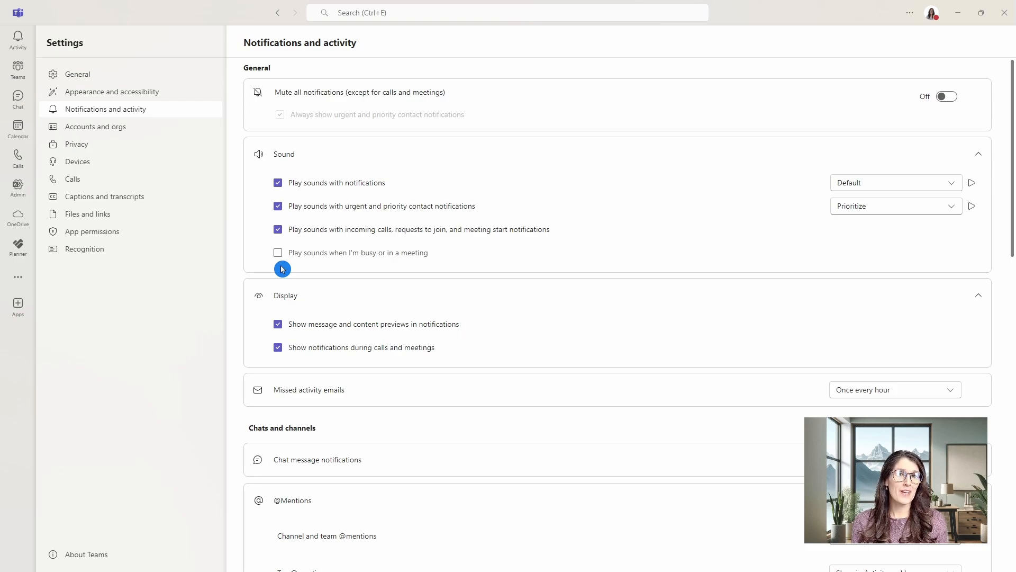
left_click(18, 69)
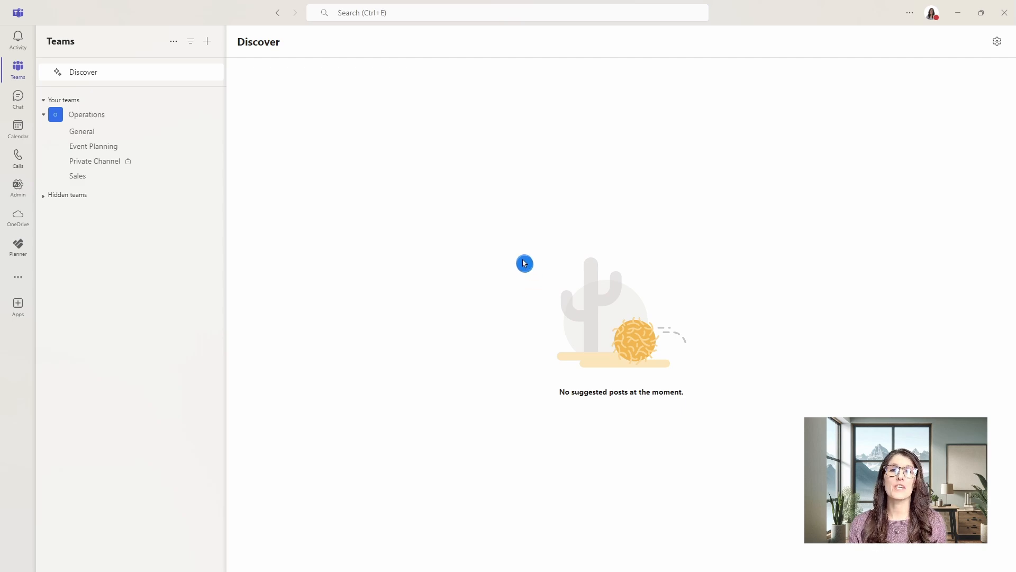
mouse_move(514, 238)
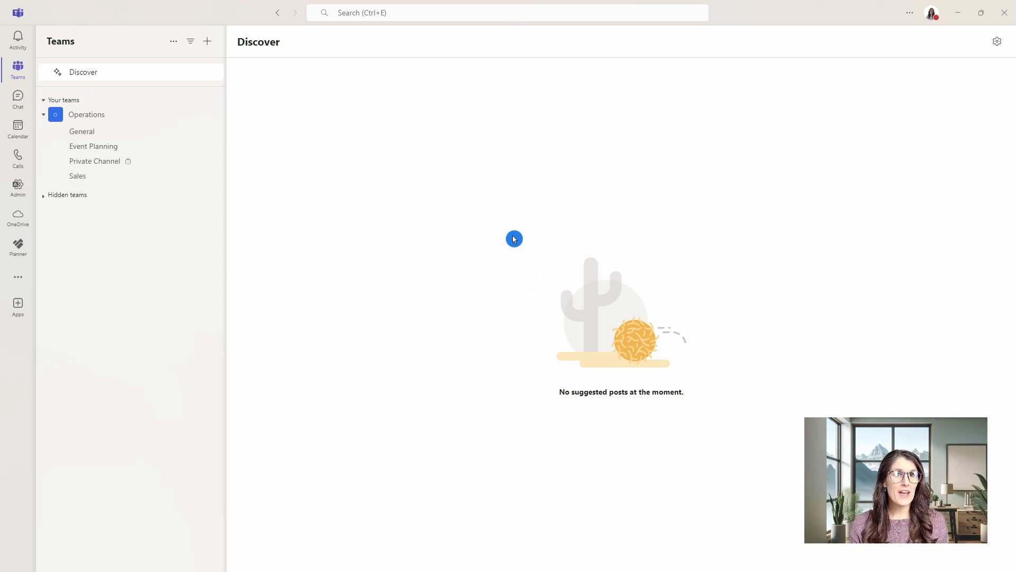
left_click(507, 13)
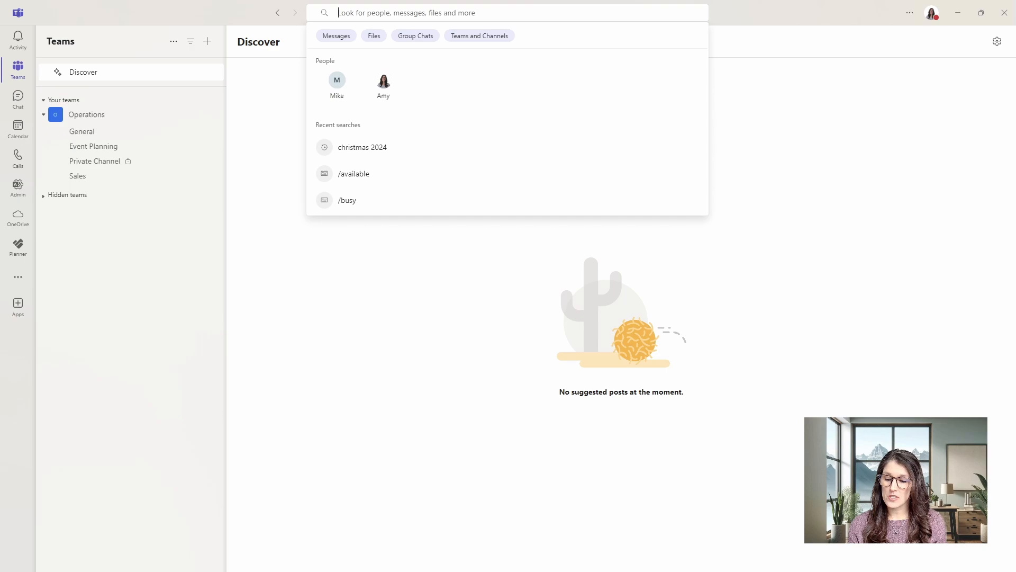
left_click(362, 147)
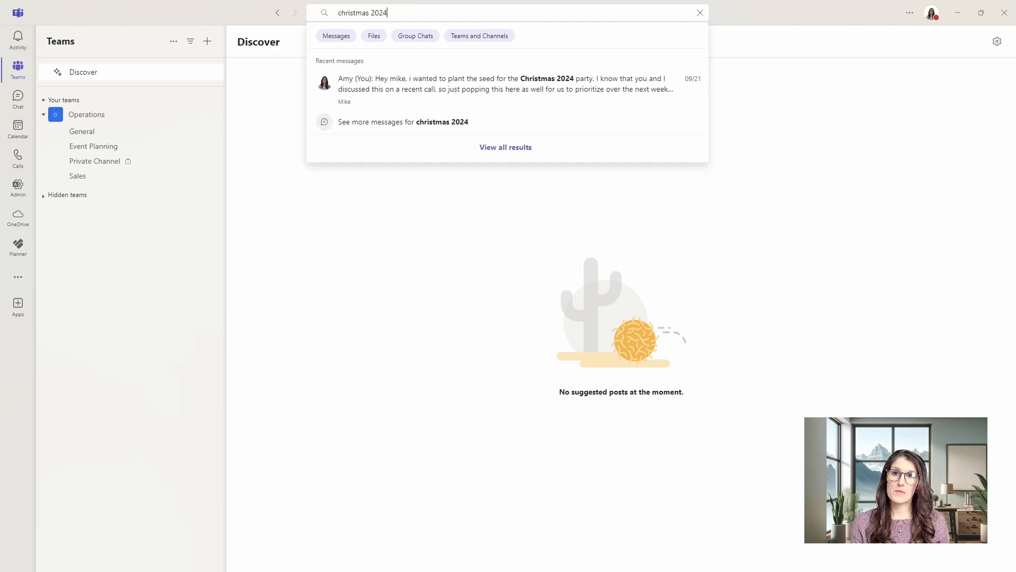
left_click(505, 147)
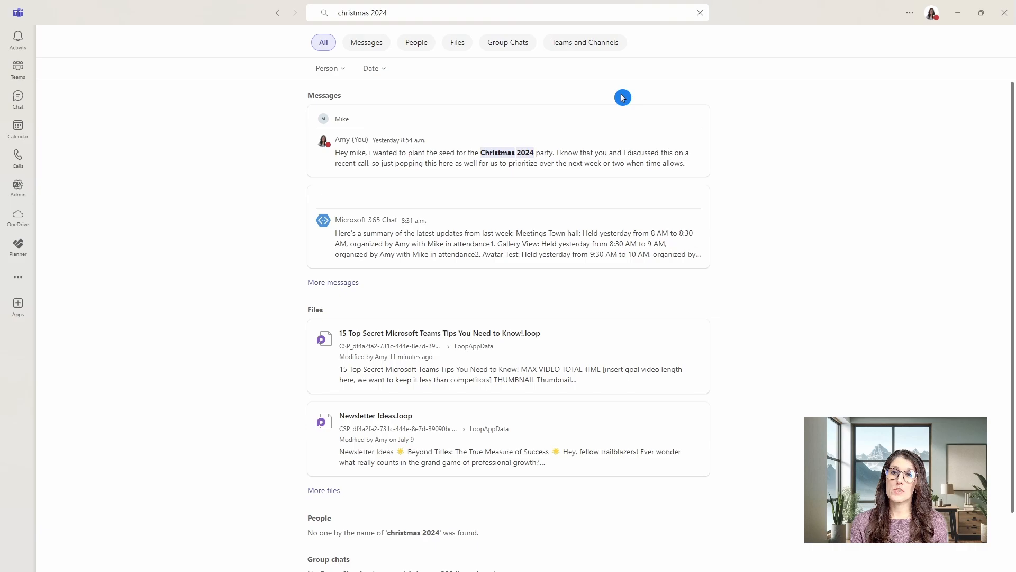
mouse_move(448, 74)
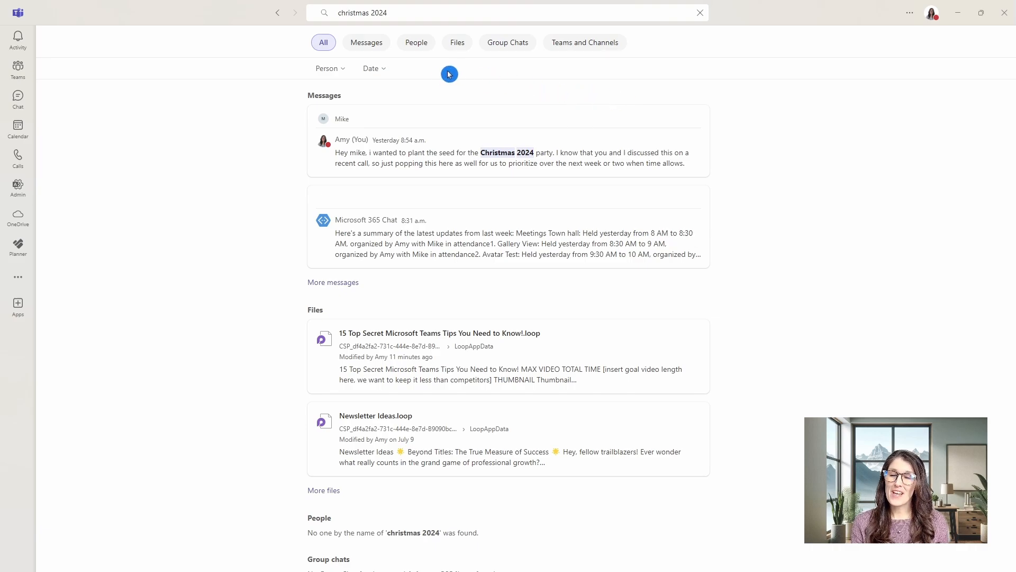
left_click(365, 42)
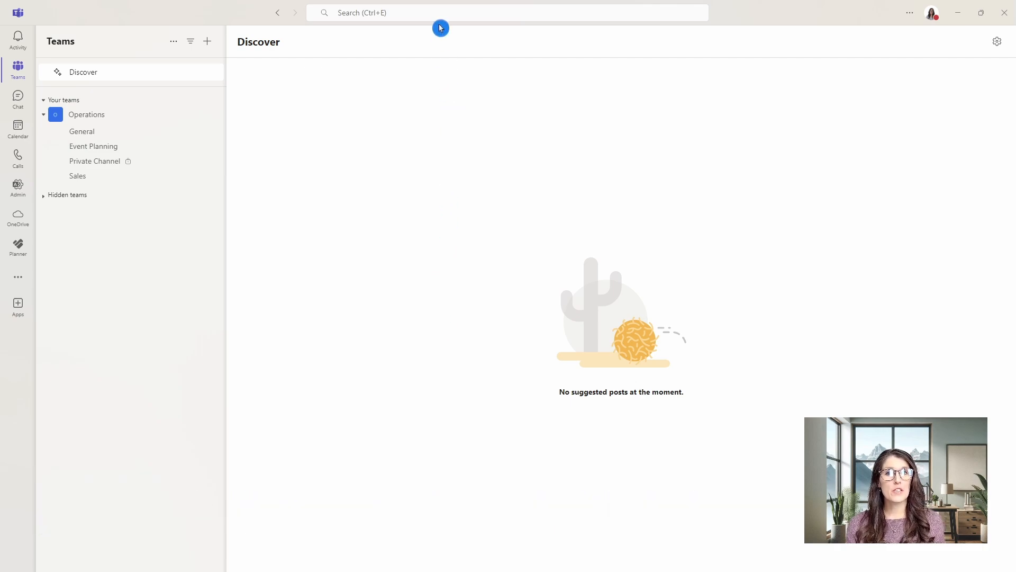
left_click(454, 13)
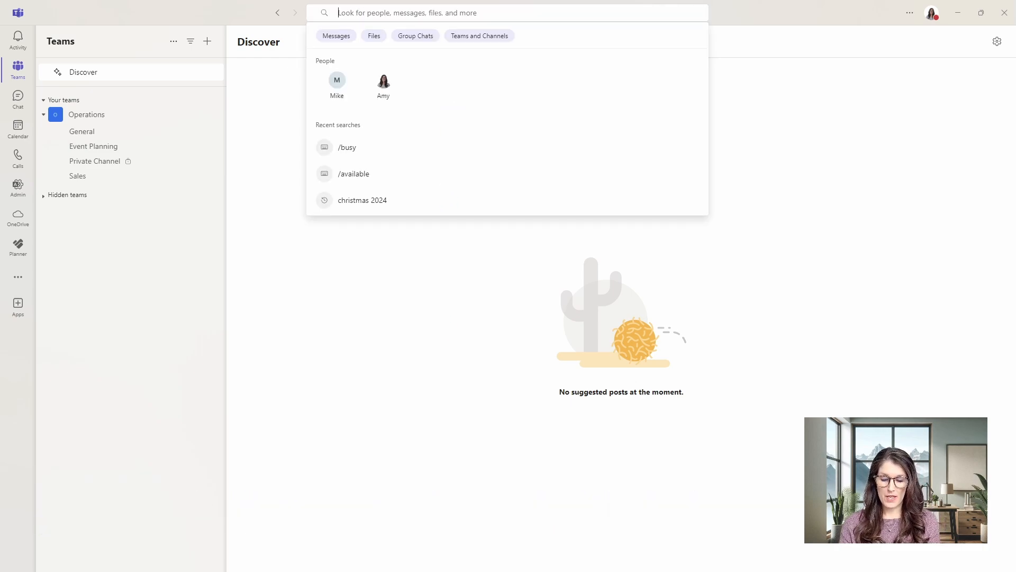
type("/")
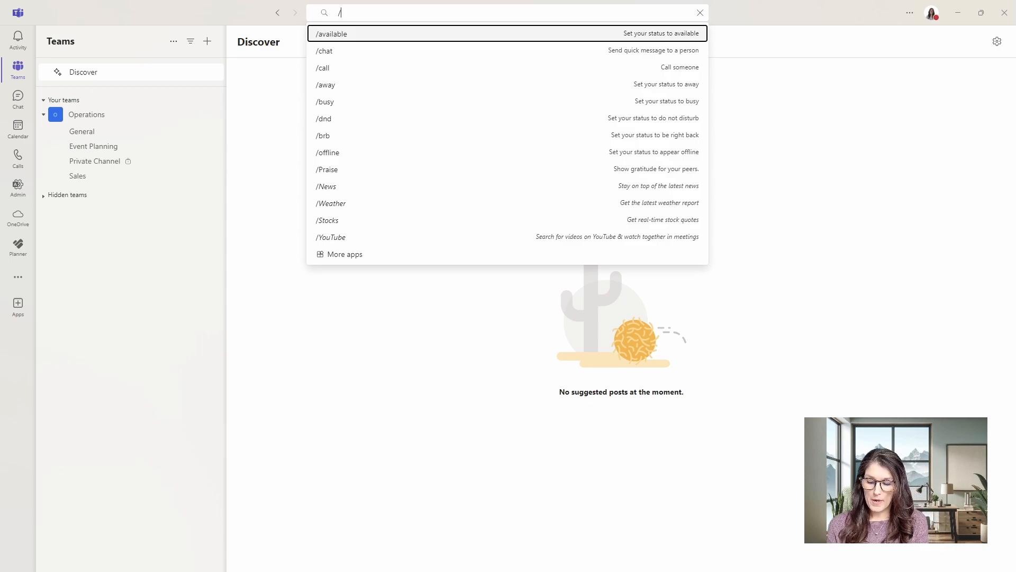
type("avail")
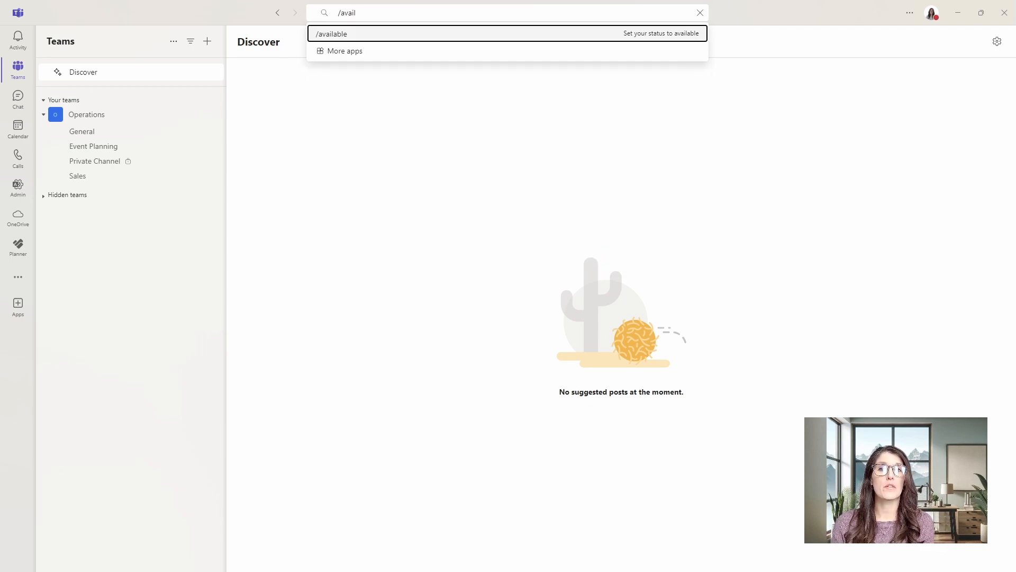
left_click(331, 33)
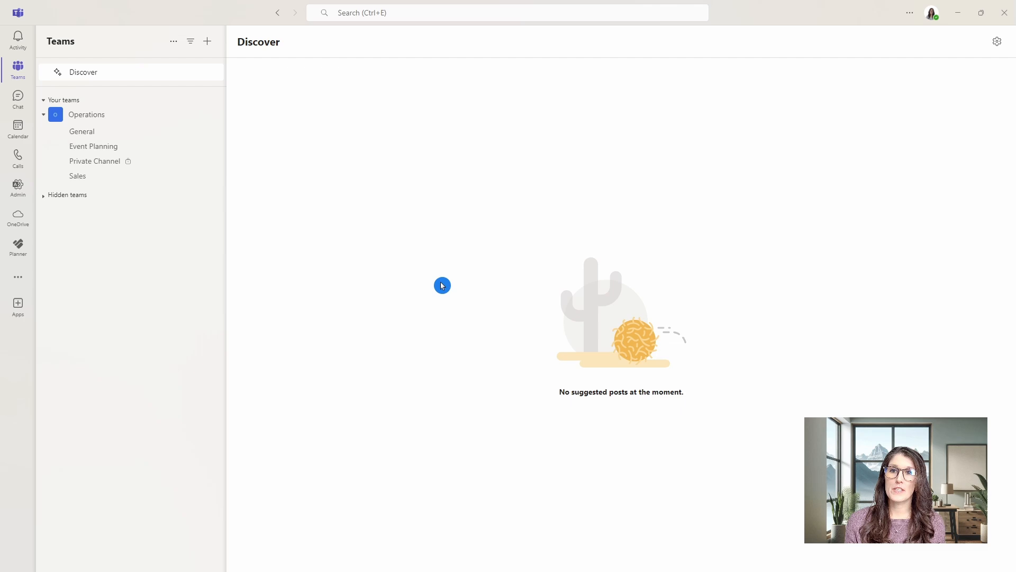
mouse_move(368, 42)
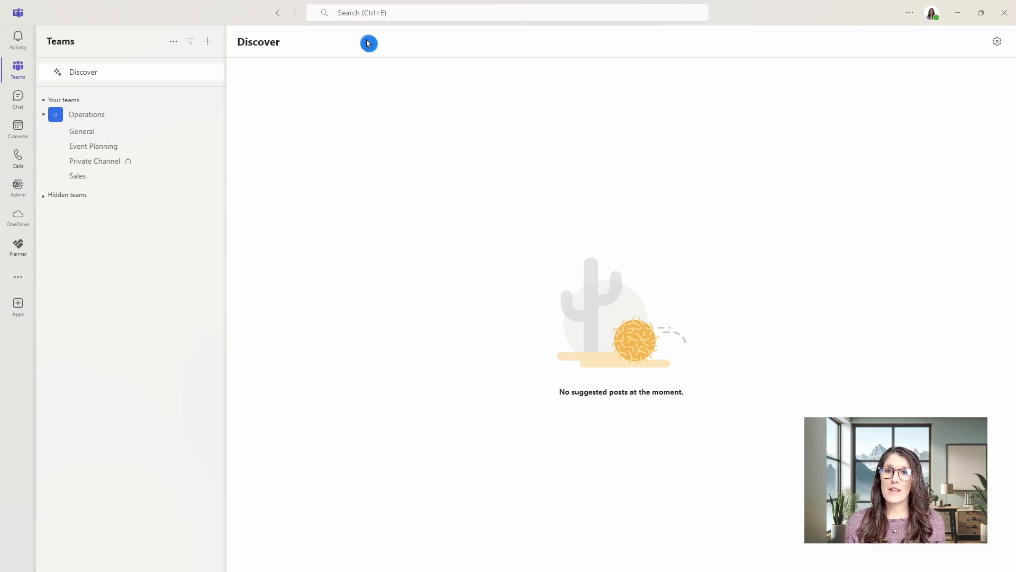
mouse_move(375, 31)
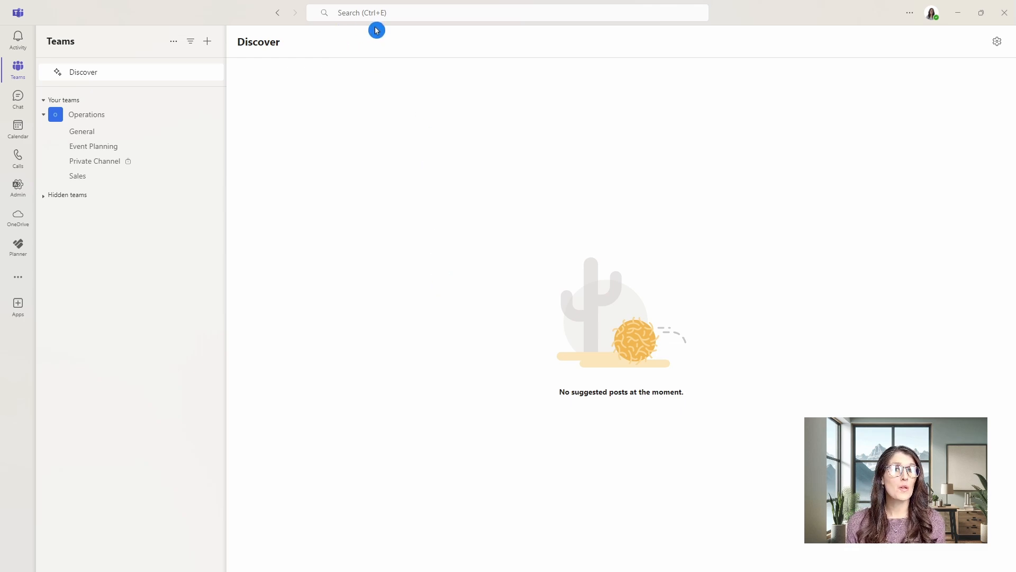
mouse_move(437, 166)
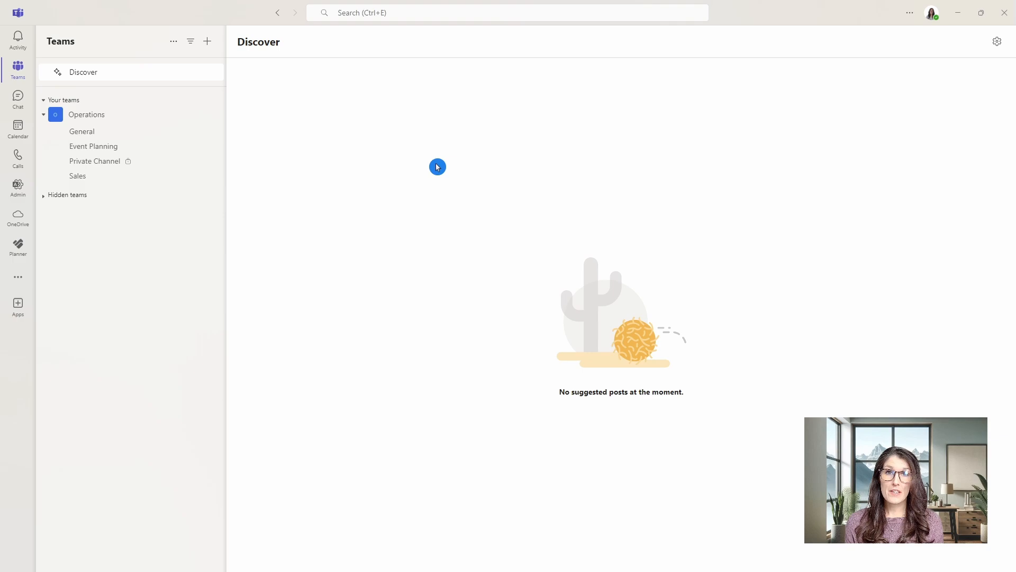
left_click(507, 13)
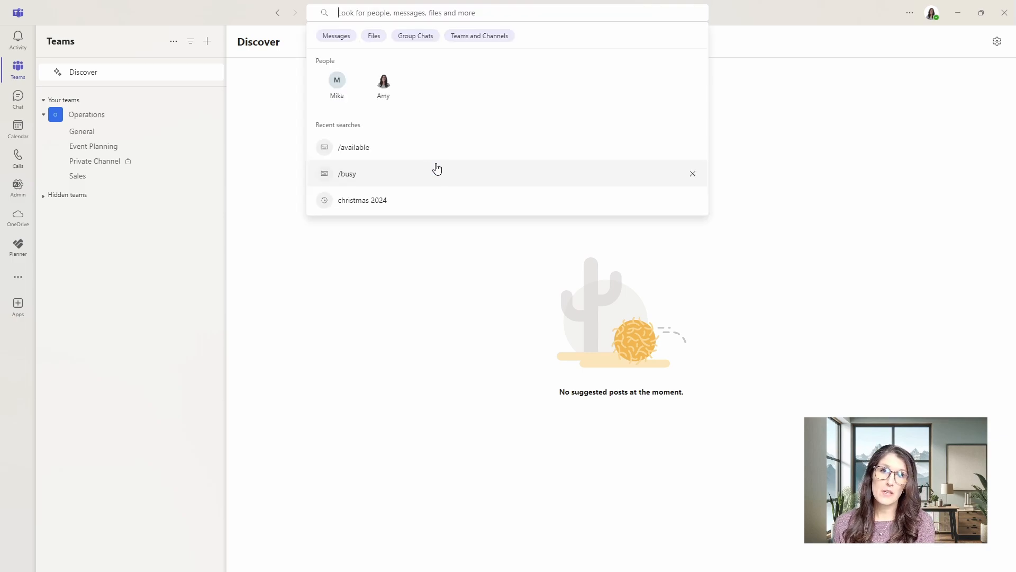
type("/")
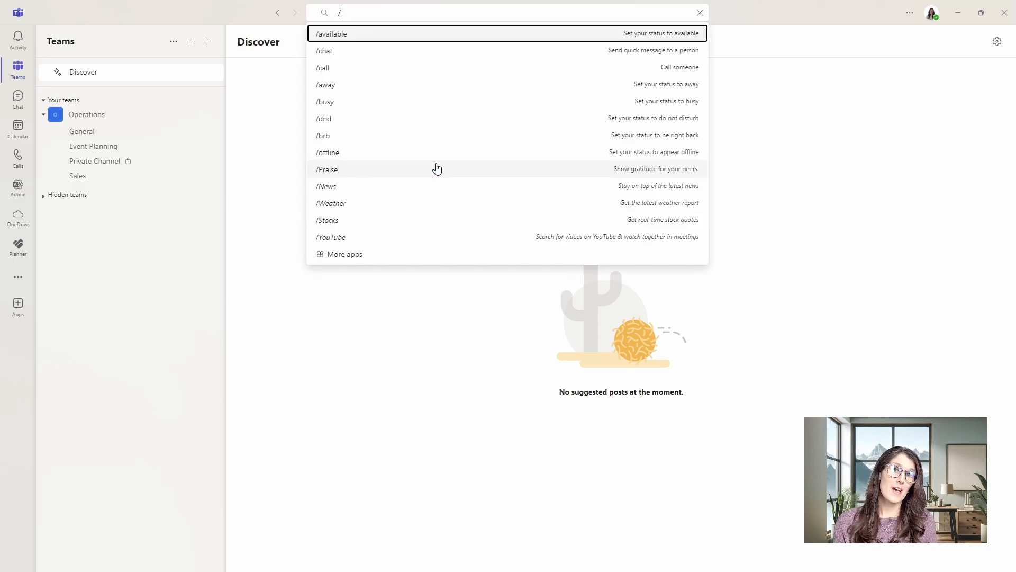
type("busy")
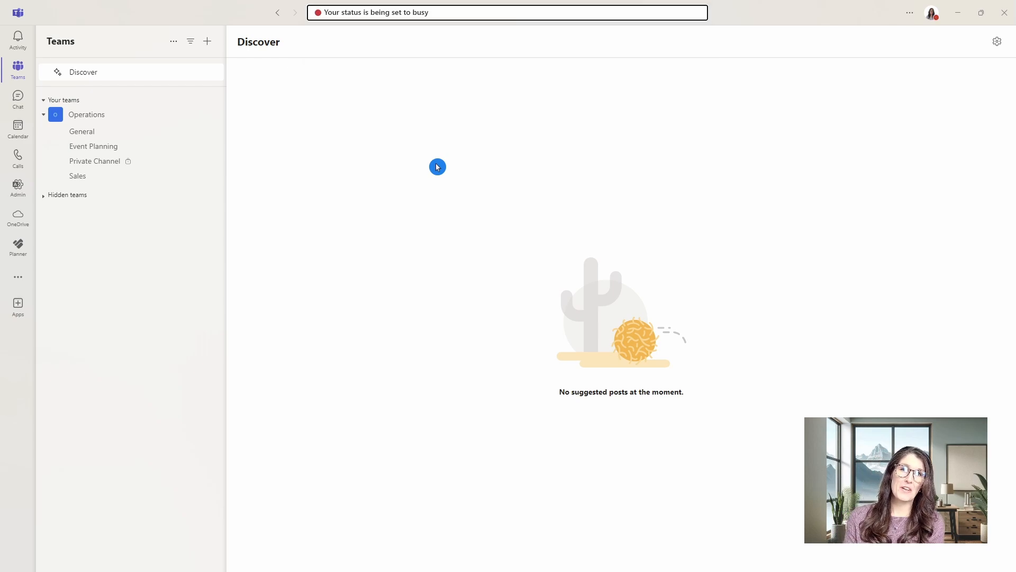
left_click(18, 100)
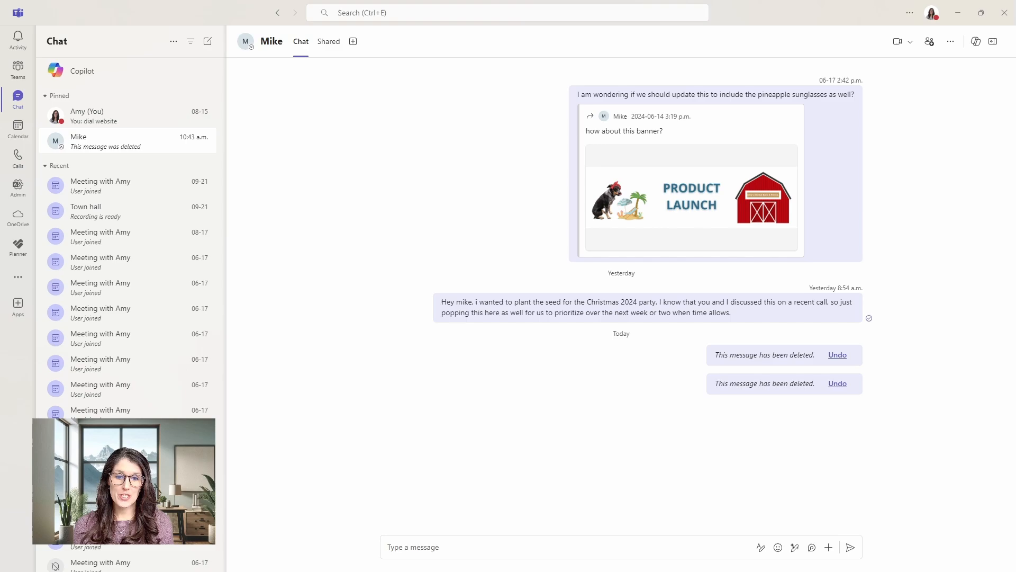
Insert a code block via /code, make it a collaborative Loop component and send it to the chat
type("/")
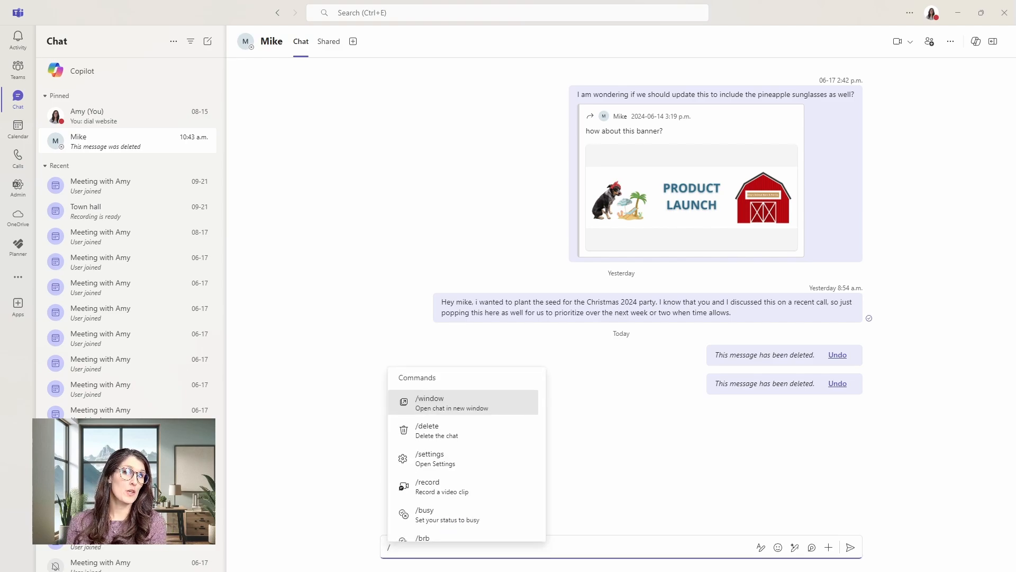
type("code")
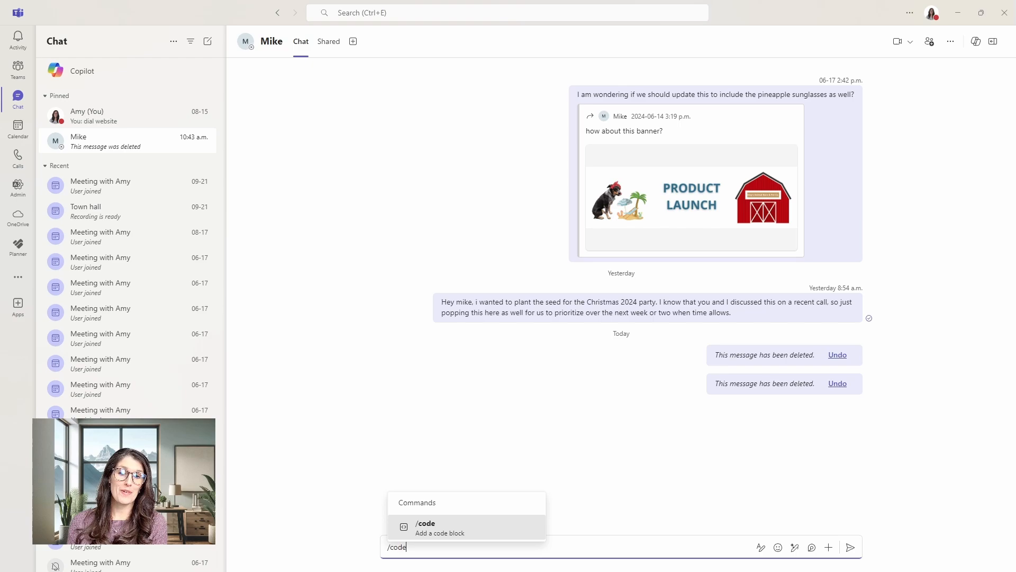
left_click(425, 528)
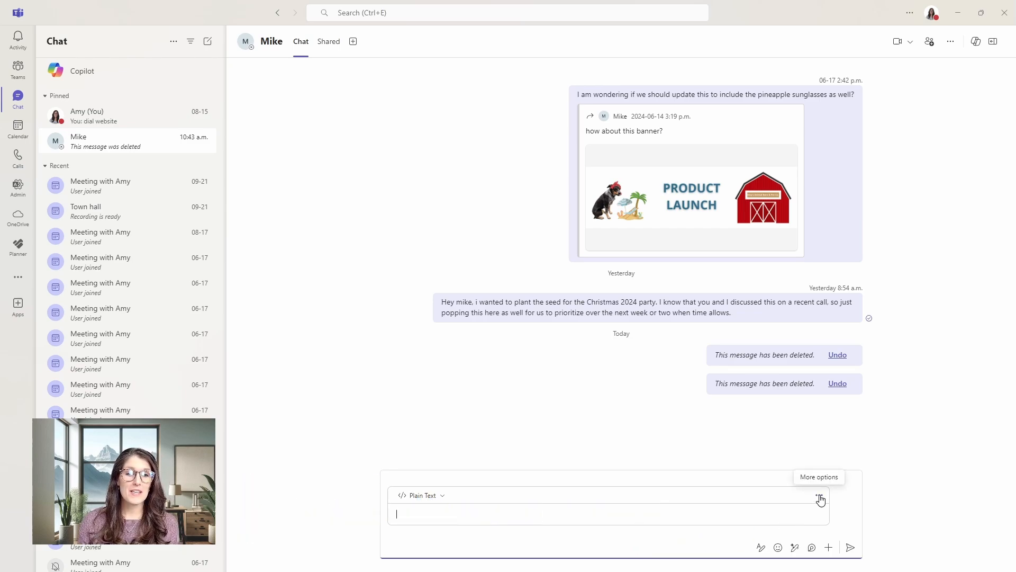
left_click(821, 496)
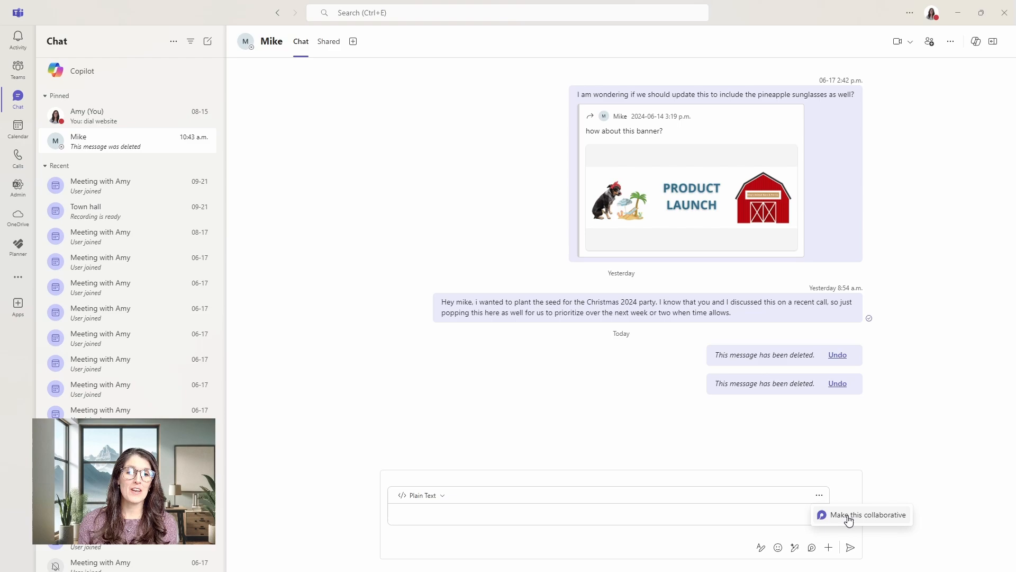
left_click(867, 514)
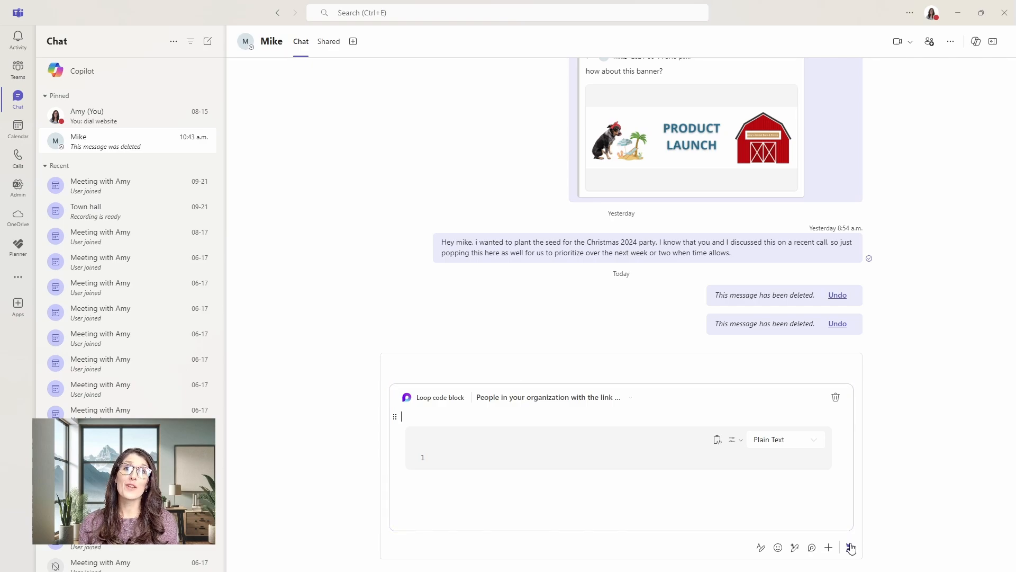
left_click(852, 547)
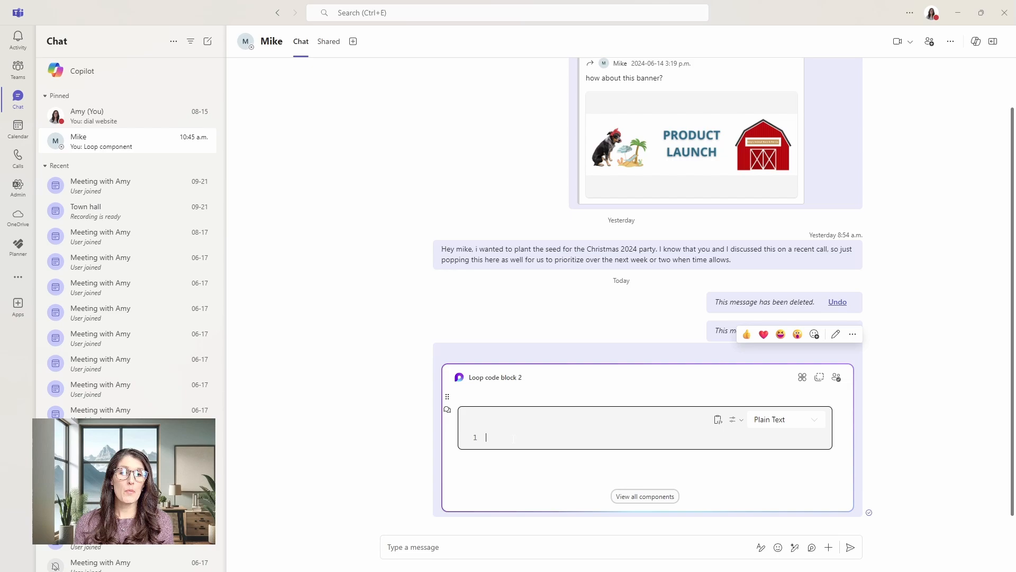
Write the word 'code' inside the sent Loop code block
type("code")
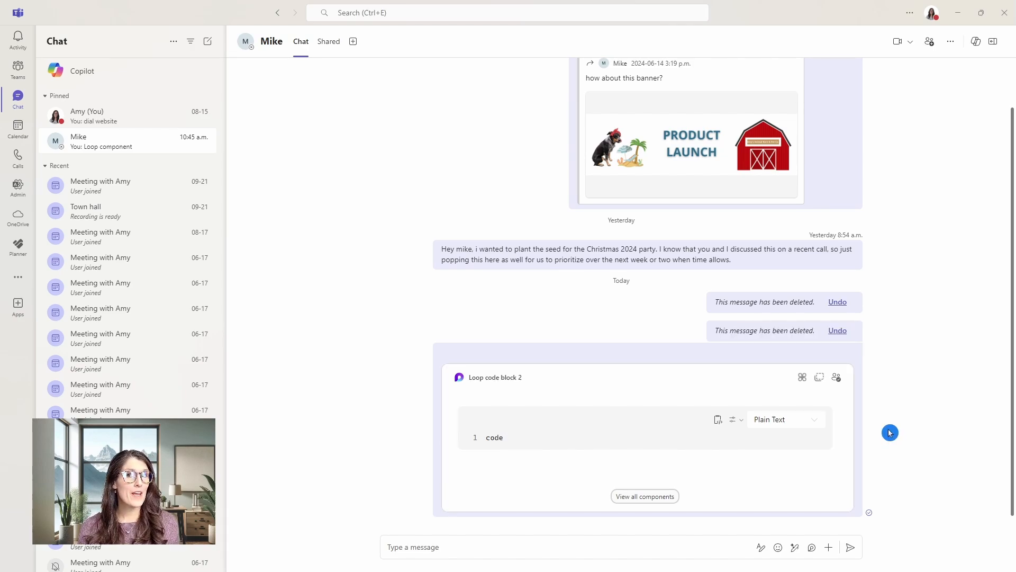
left_click(818, 377)
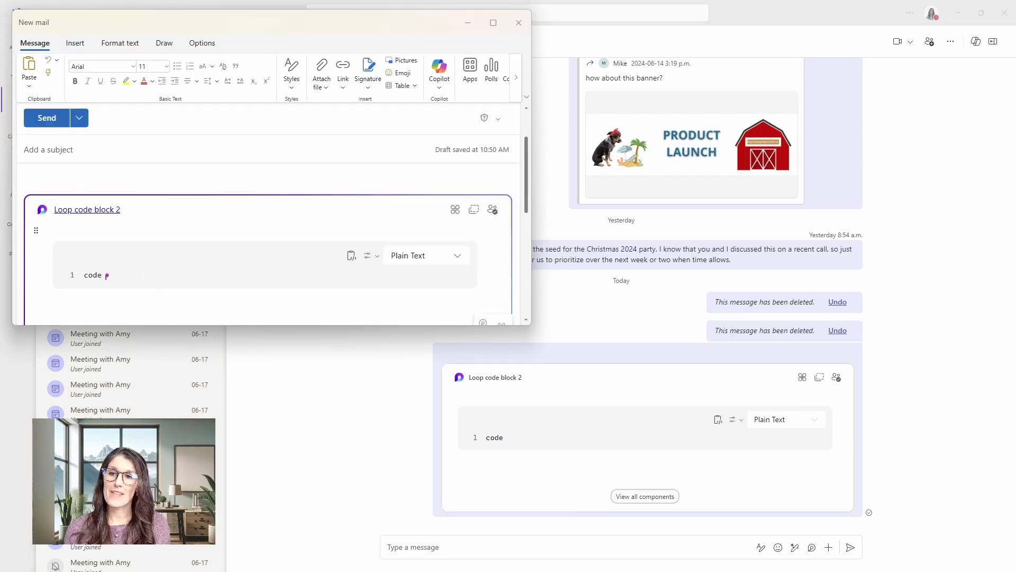
Add the word 'Like' after 'code' in the shared Loop code block in the Outlook draft
type("Like")
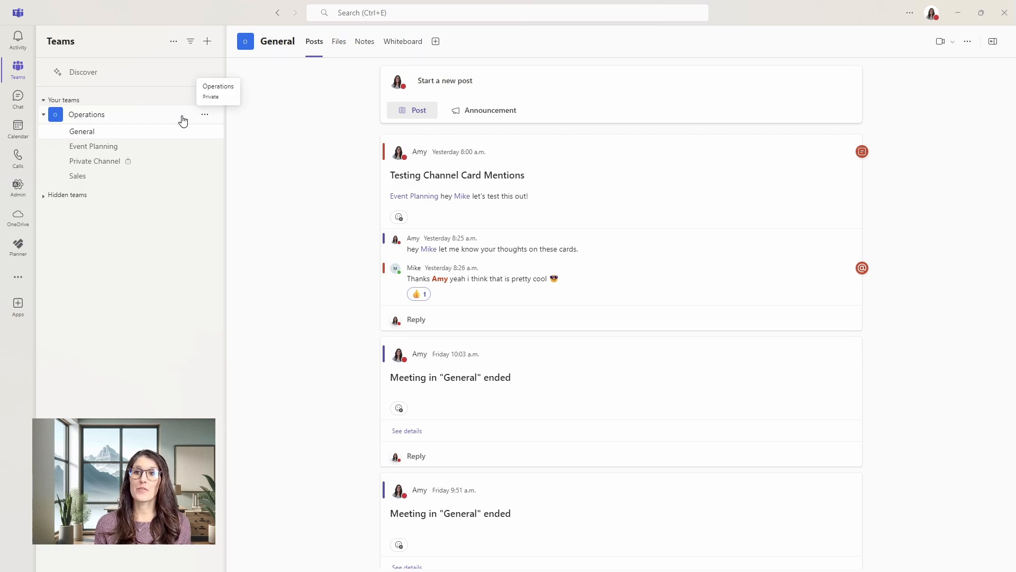
In Operations > Manage team > Settings, expand Team code and generate a join code
left_click(204, 114)
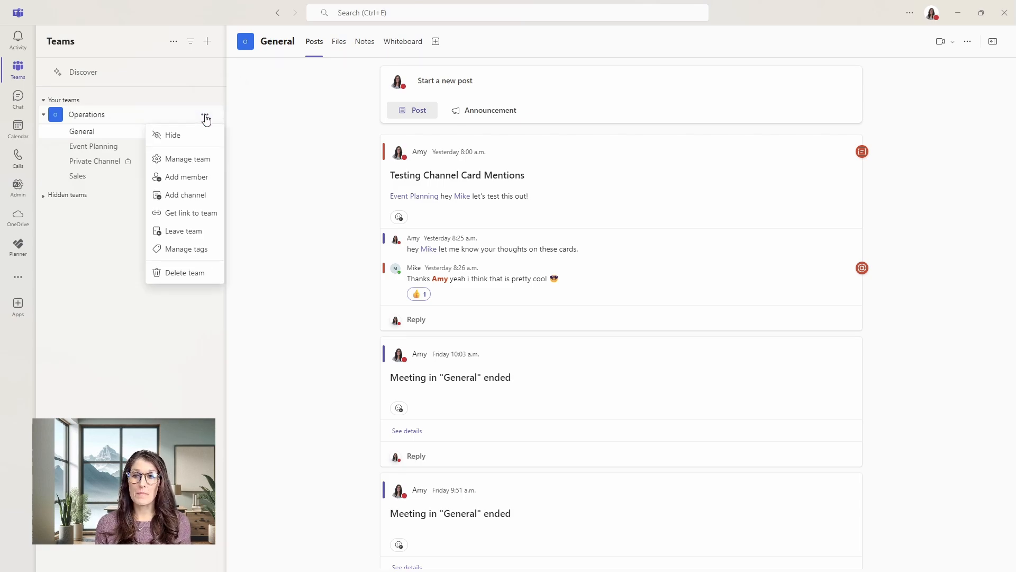
left_click(188, 159)
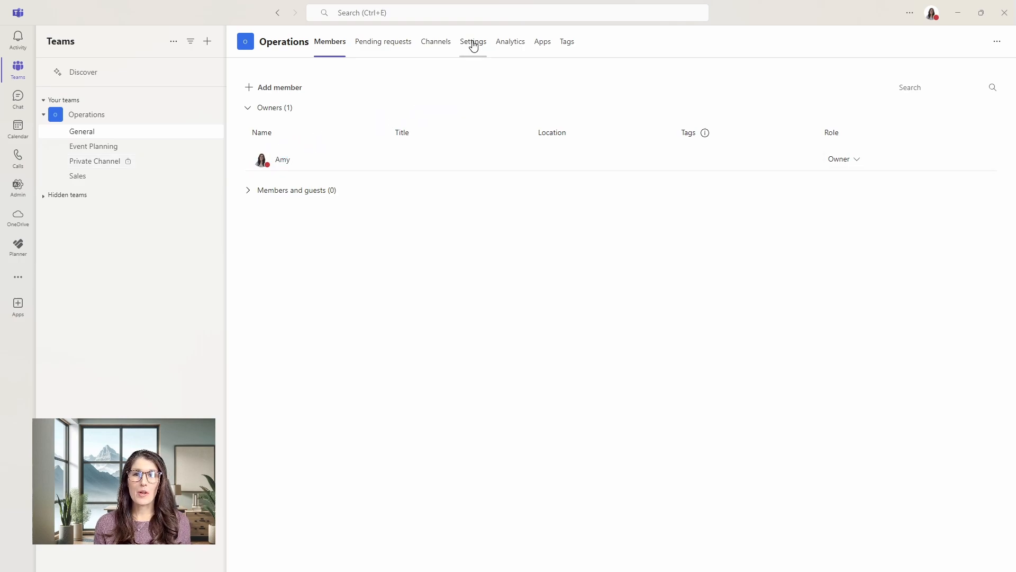
left_click(472, 41)
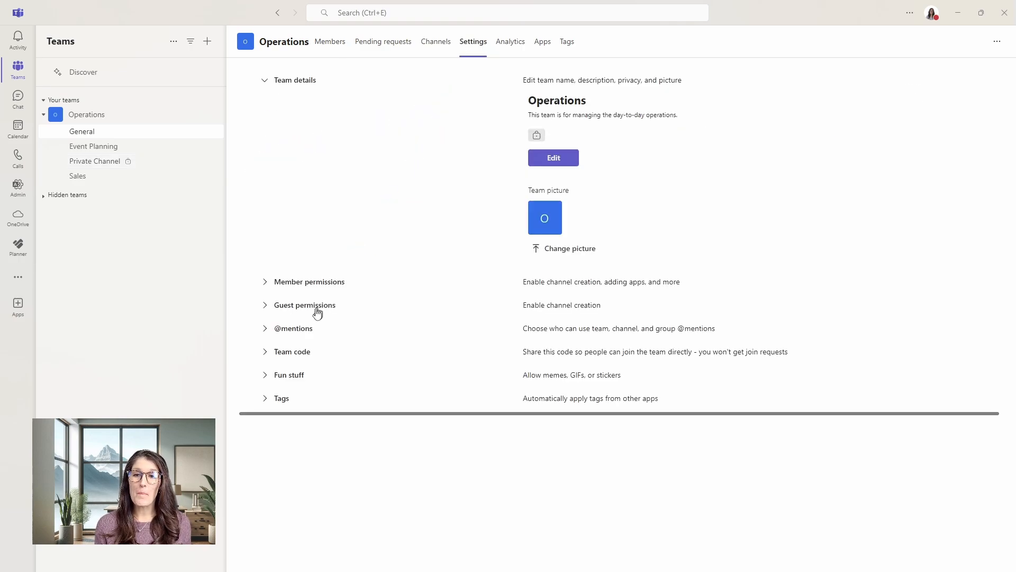
left_click(287, 351)
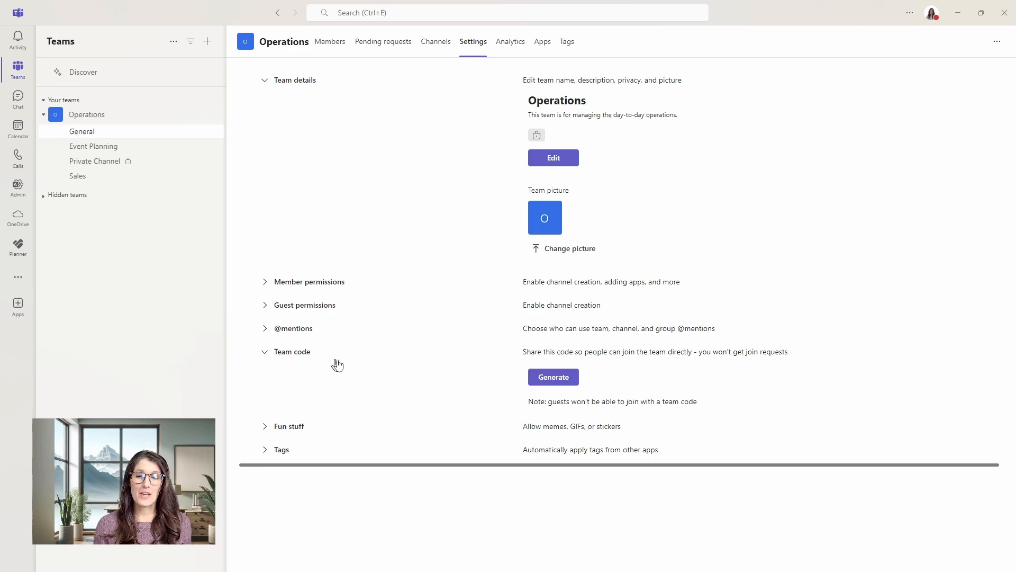
mouse_move(609, 361)
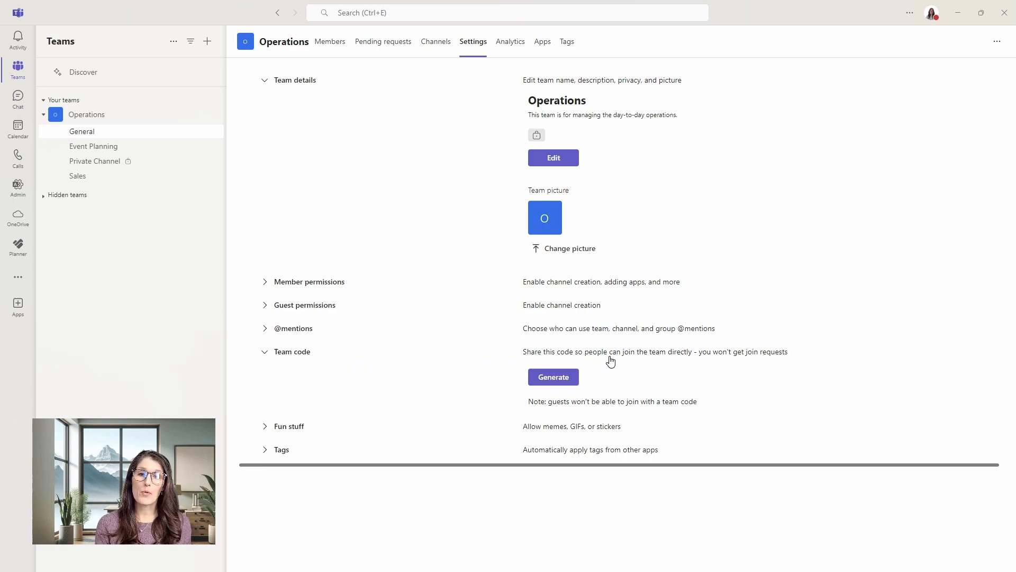
mouse_move(697, 365)
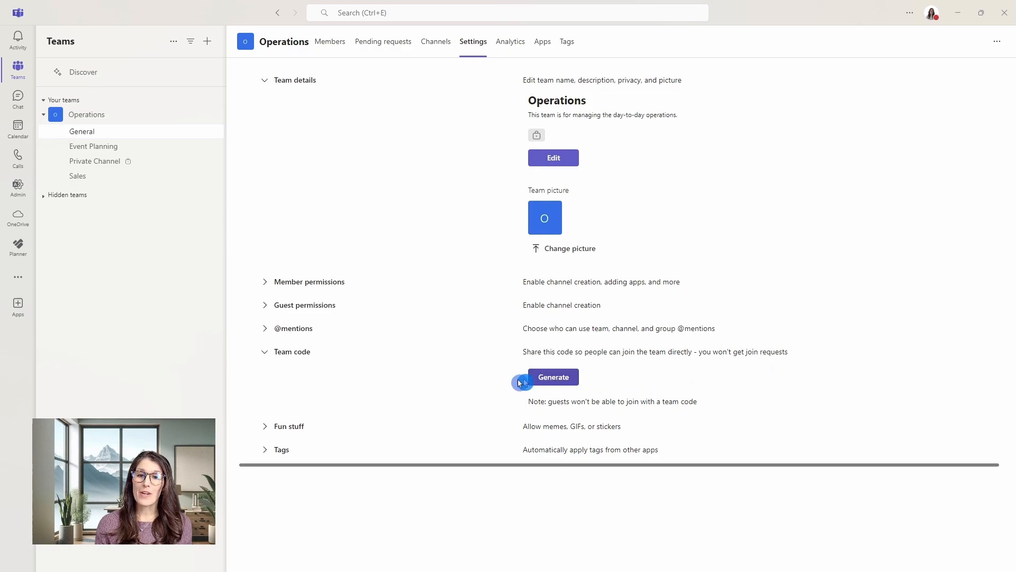
left_click(553, 377)
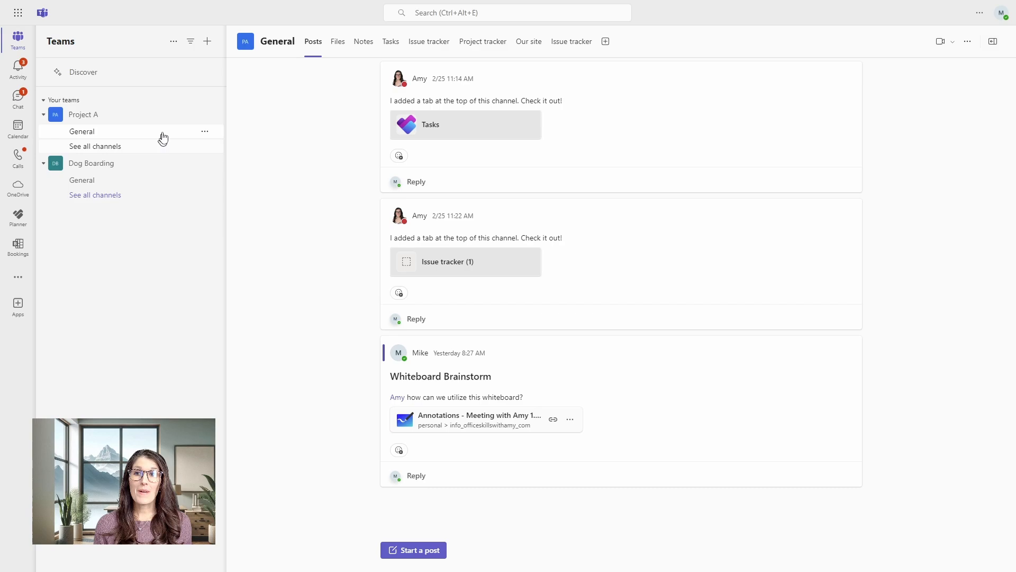
left_click(208, 41)
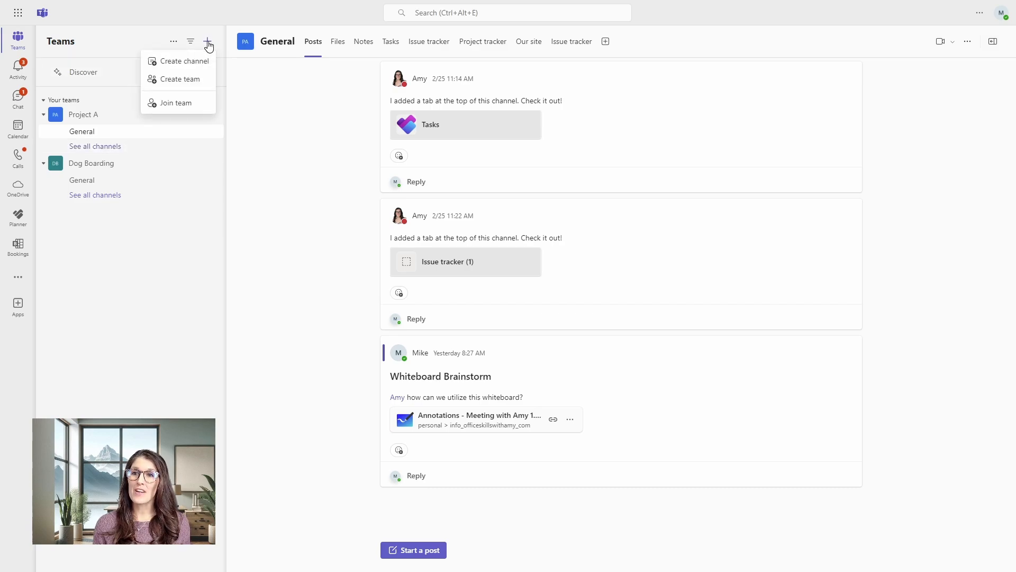
left_click(175, 103)
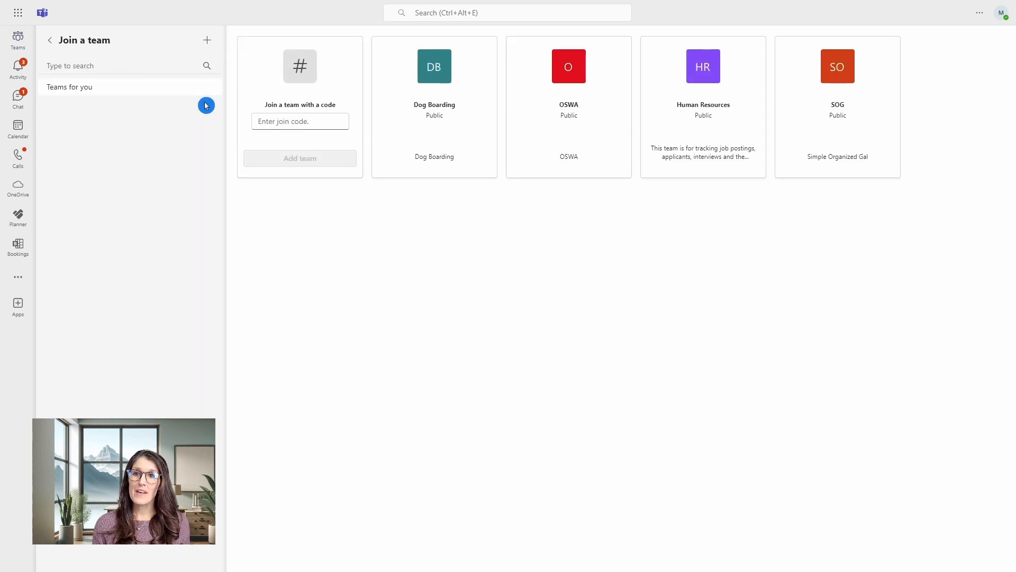
left_click(300, 120)
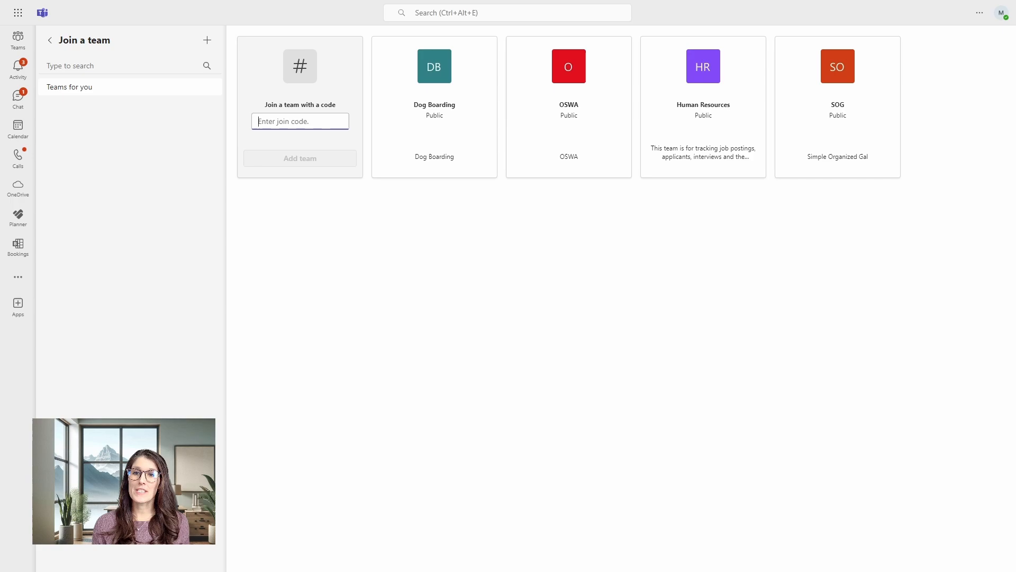
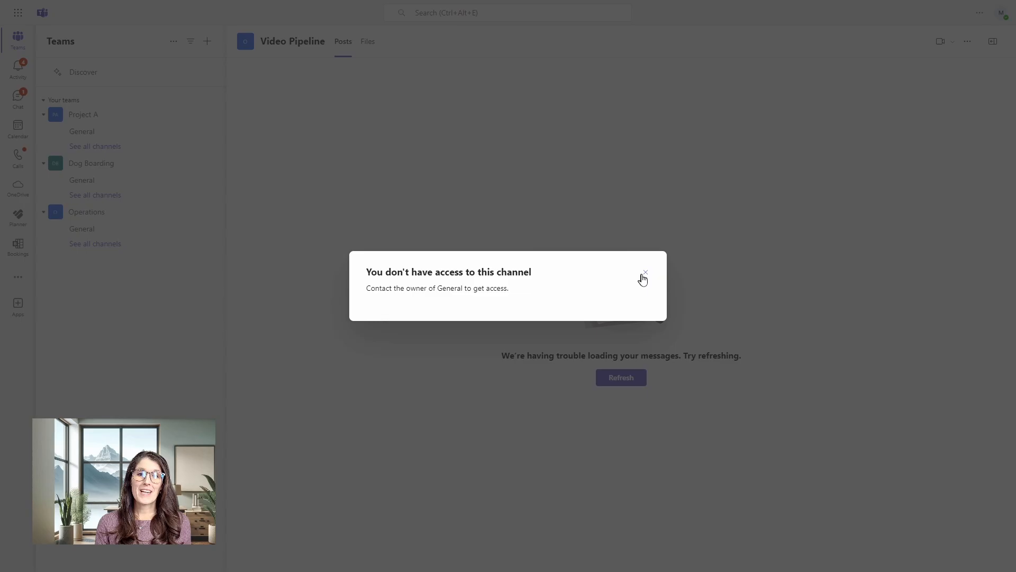
left_click(644, 272)
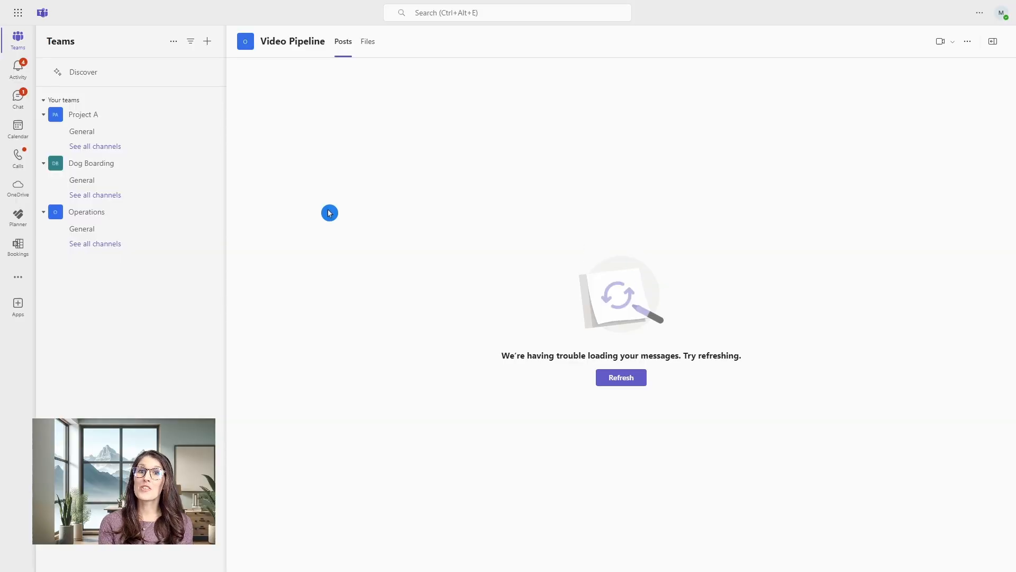
left_click(18, 99)
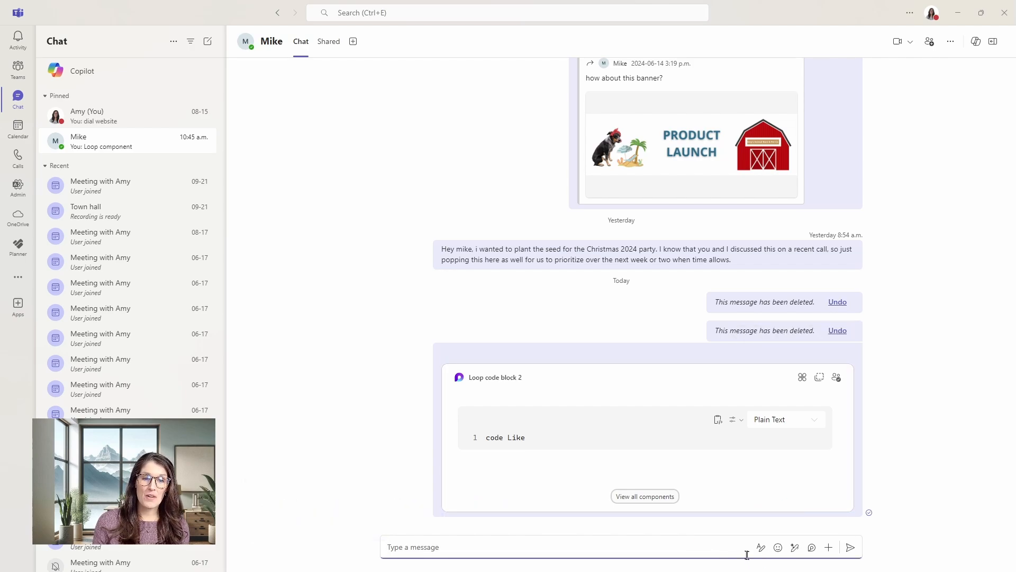
In the compose box's emoji picker, show the organization's custom emoji category
left_click(778, 547)
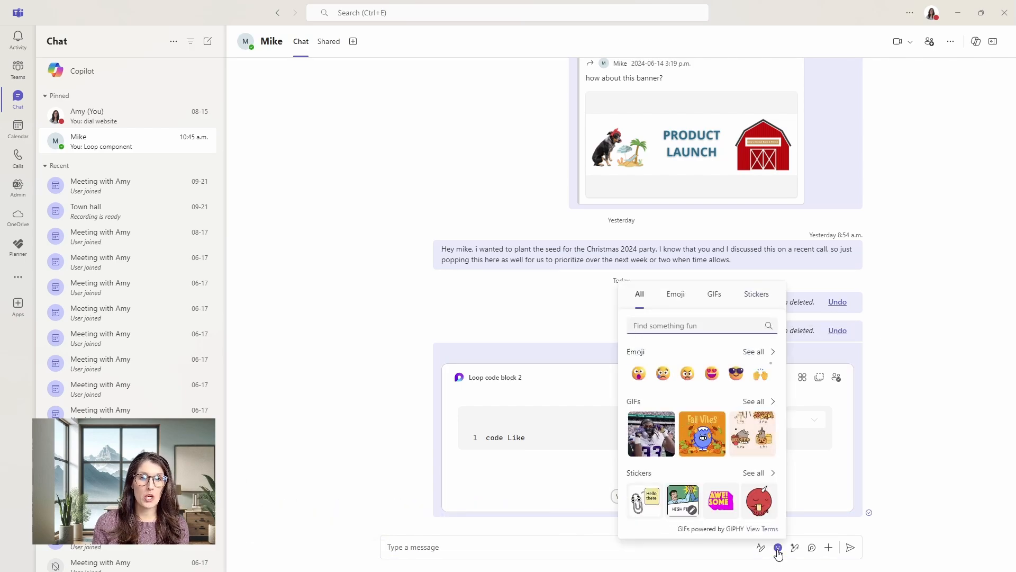
left_click(675, 293)
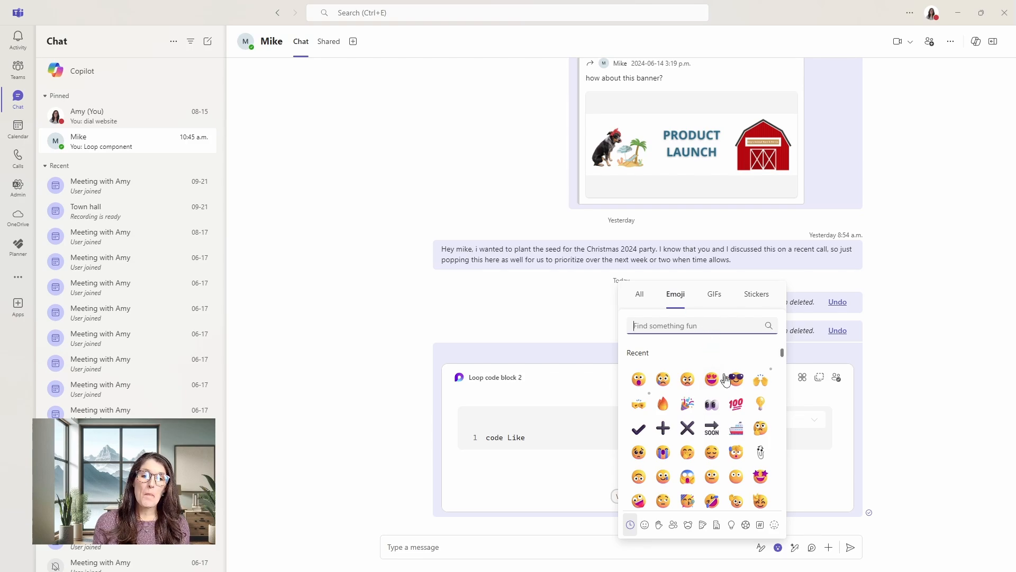
mouse_move(774, 525)
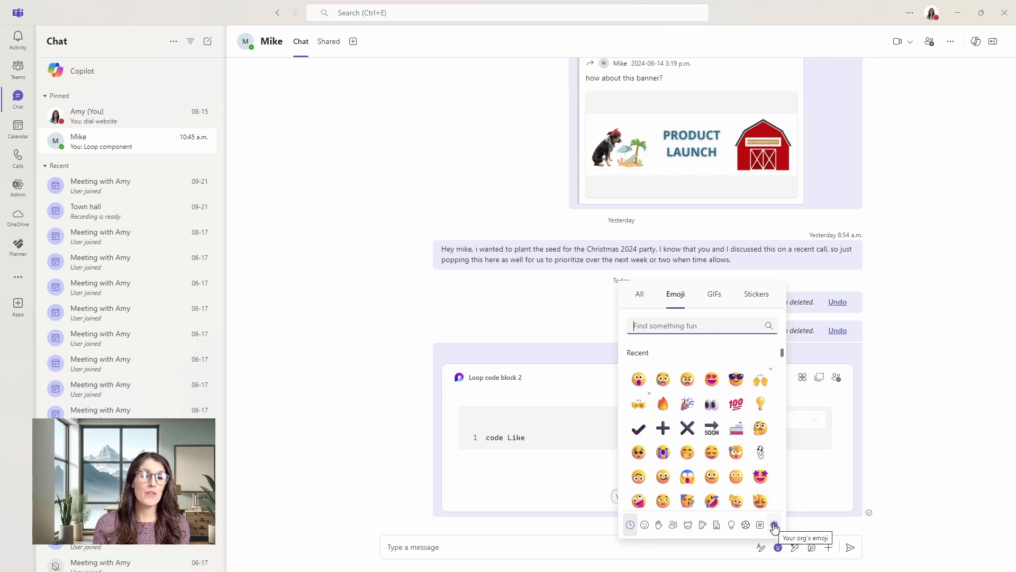
left_click(775, 525)
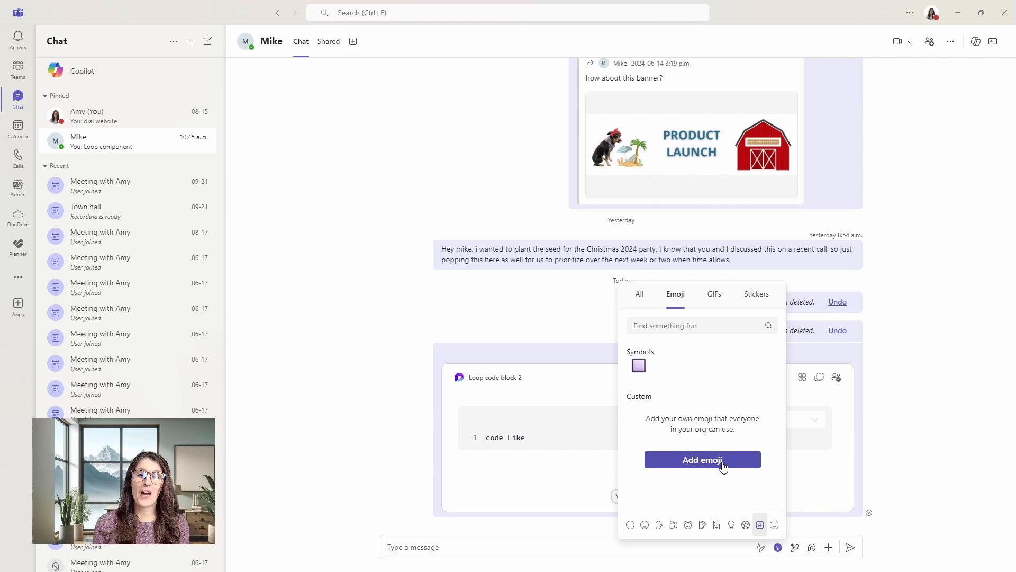
Upload the Custom Emoji image and add it as an org emoji named 'comment'
left_click(702, 459)
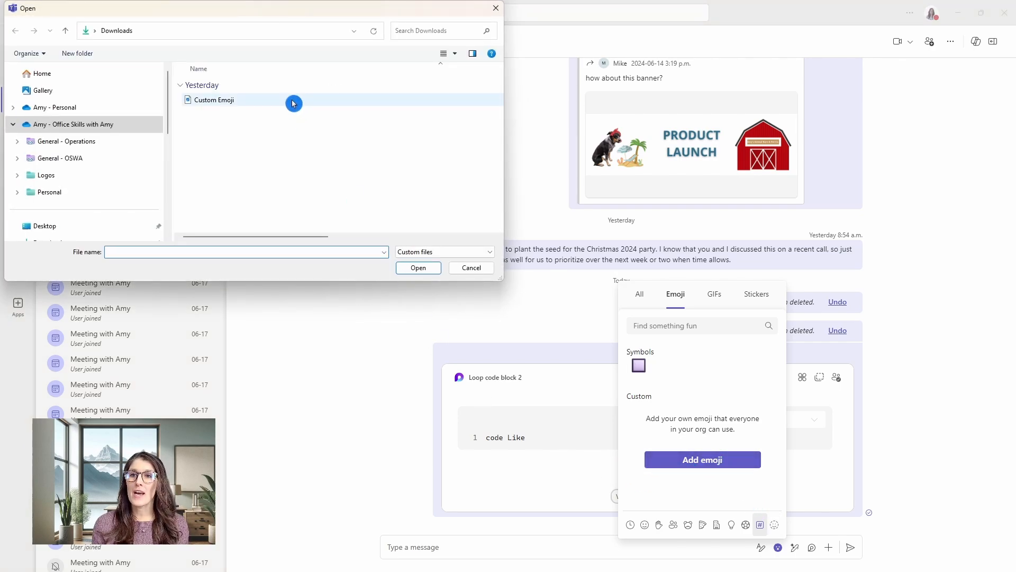
left_click(213, 99)
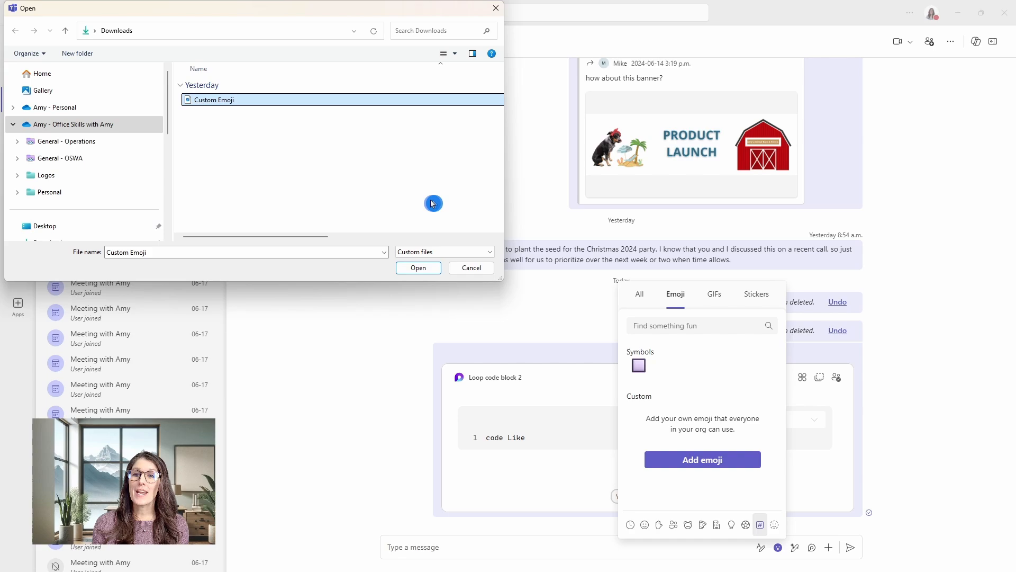
left_click(418, 268)
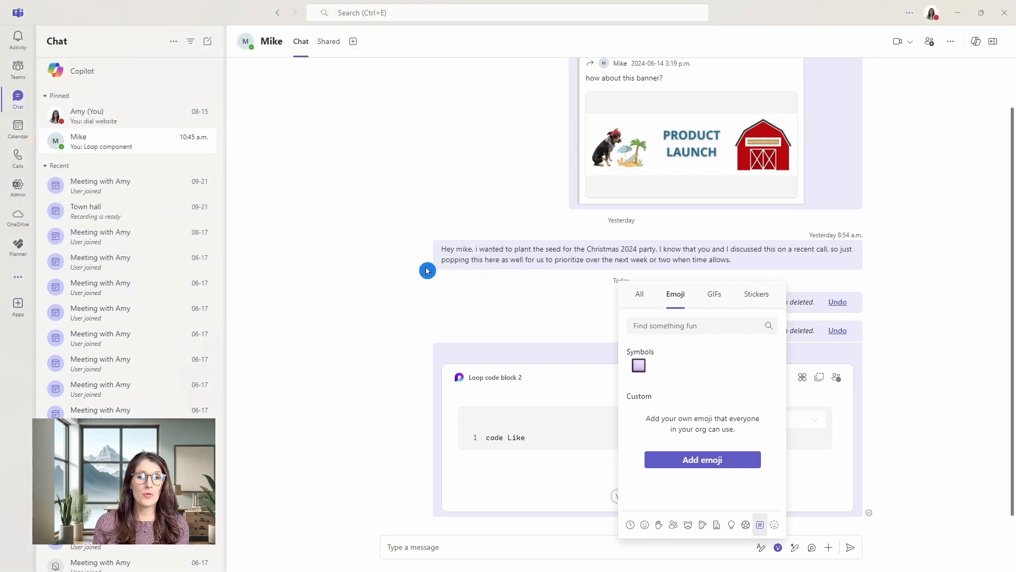
left_click(701, 459)
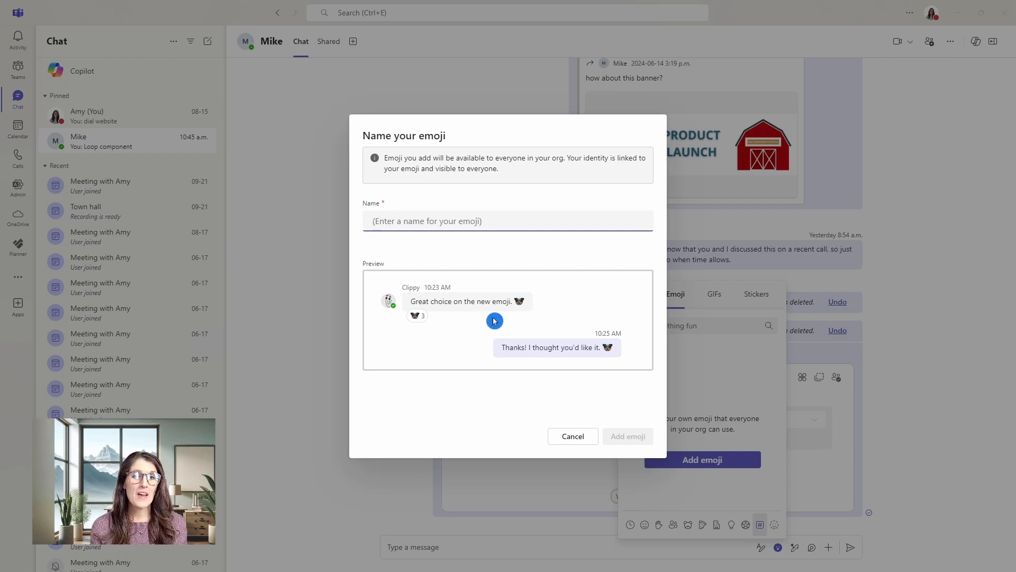
mouse_move(592, 363)
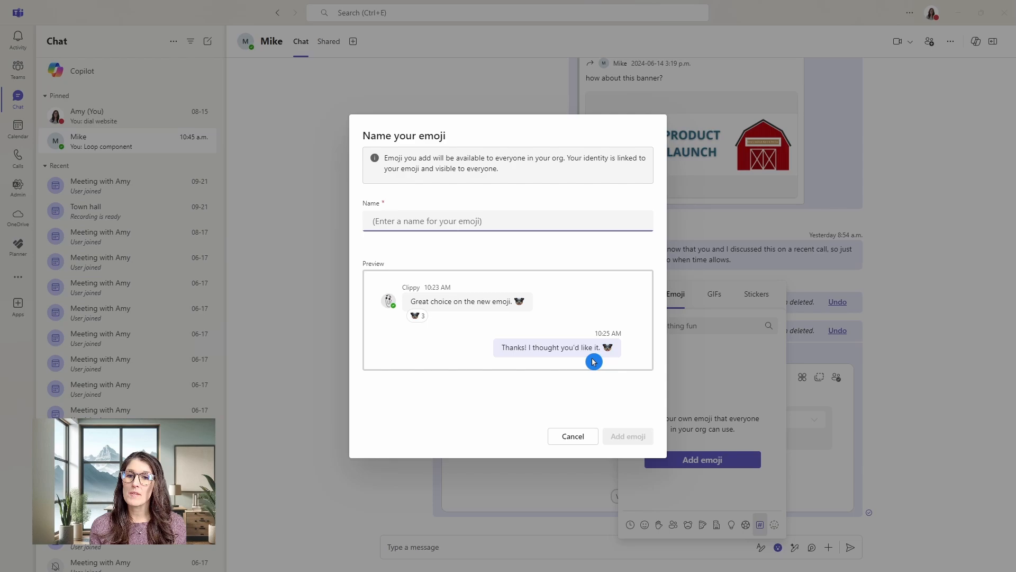
mouse_move(422, 326)
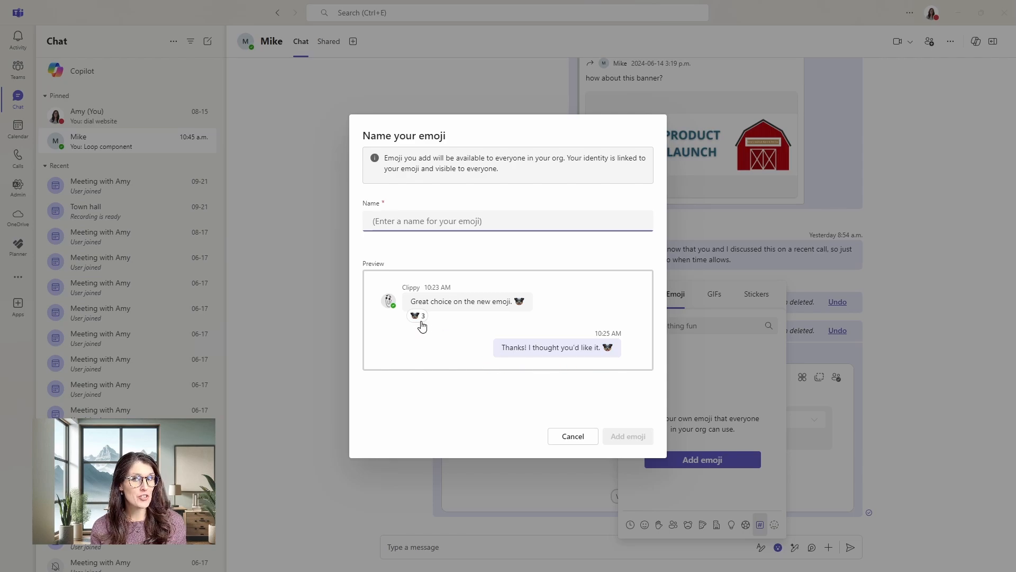
type("comment")
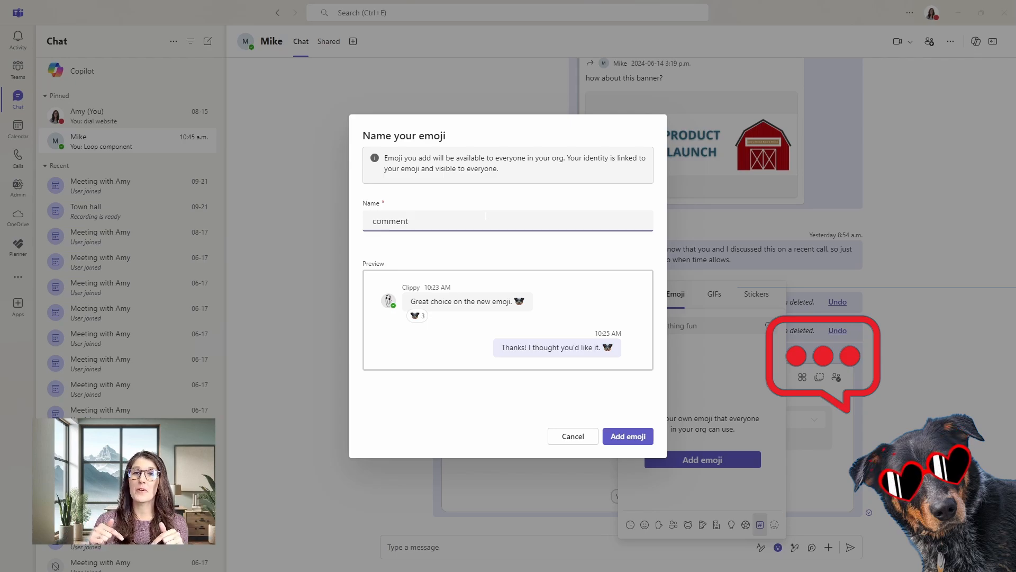
left_click(573, 435)
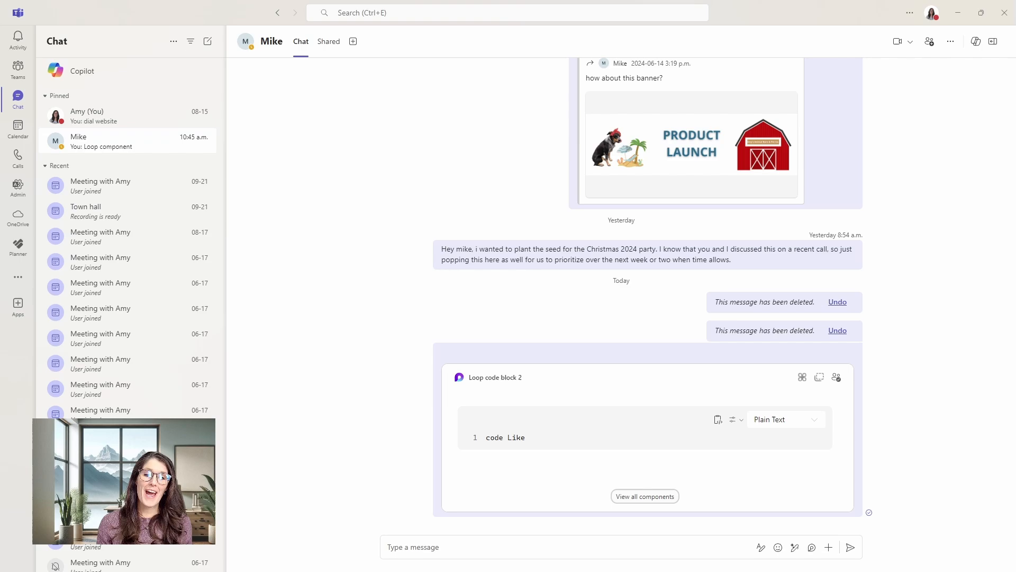
Draft 'hey mike we have received some difficult feedback from our top customer and i wanted' and have Copilot rewrite it, retrying once
type("hey mike we have received some difficult feedback from our top customer and i wanted to pick your brain on how to move forward. step 1, memo to the team asap, step 2, team meeting and then step 3, staff event for team building exercise. restaurant ideas are sushi, Indian, Greek.")
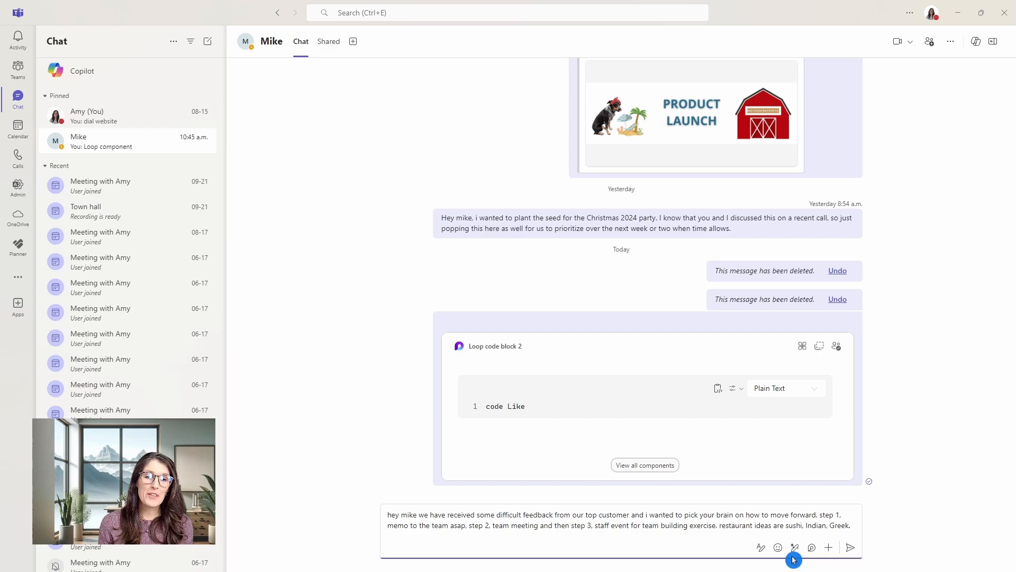
left_click(792, 547)
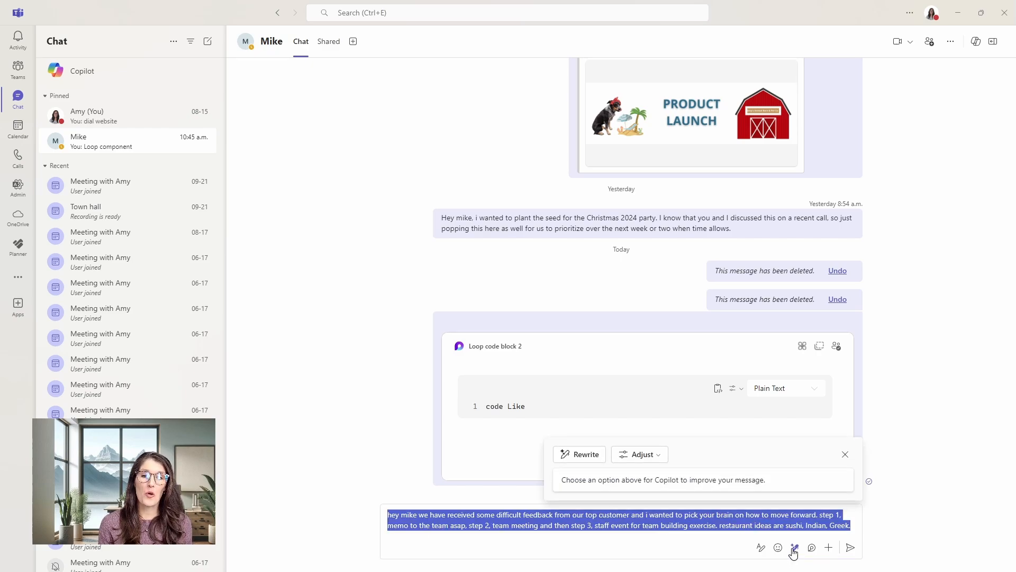
mouse_move(616, 498)
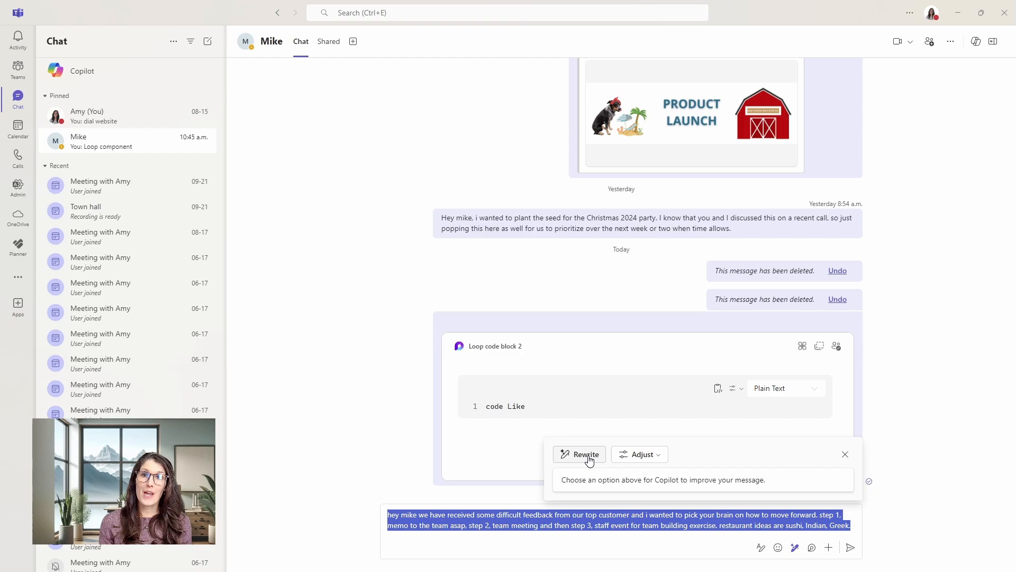
left_click(640, 455)
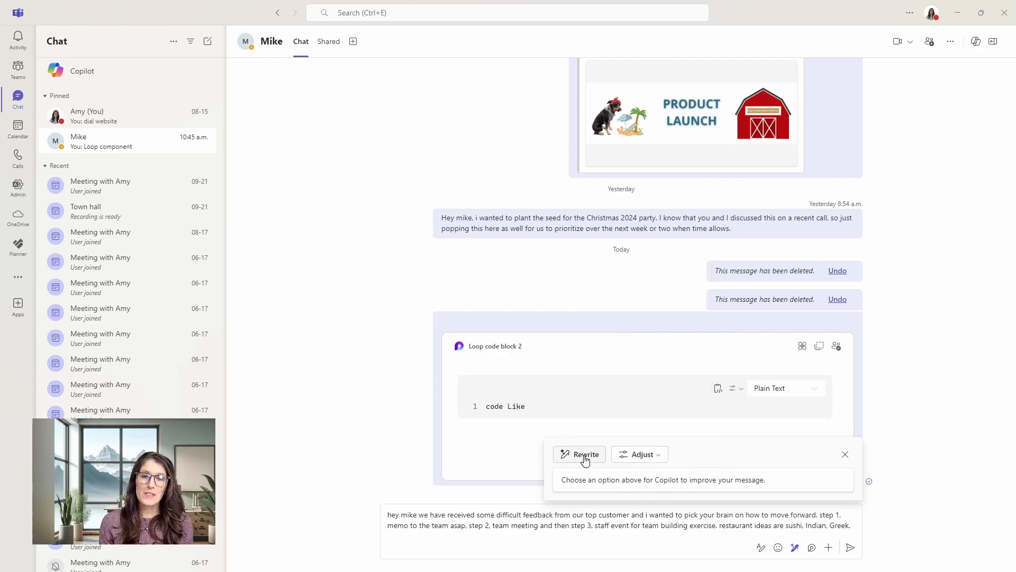
left_click(585, 455)
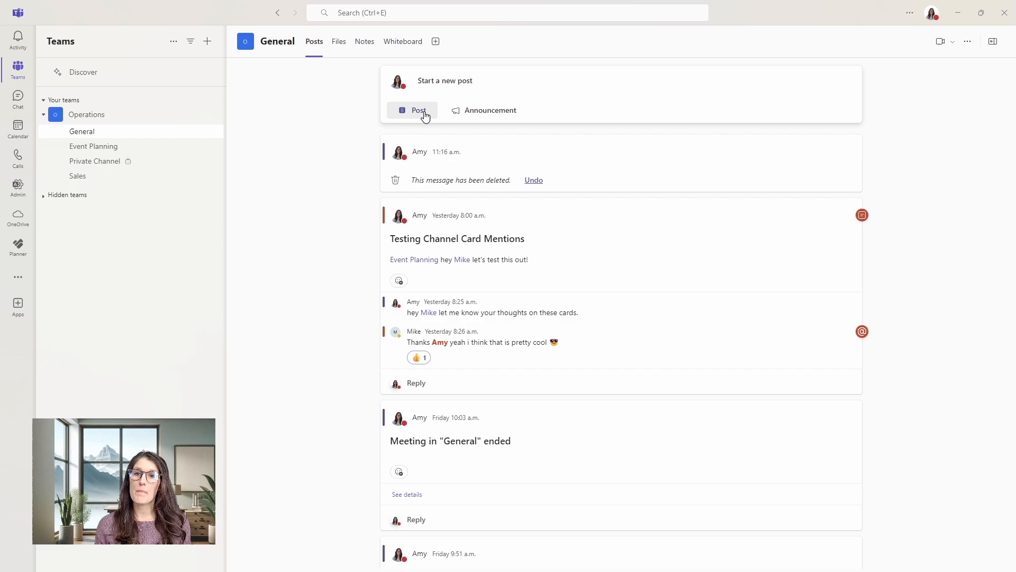
left_click(418, 110)
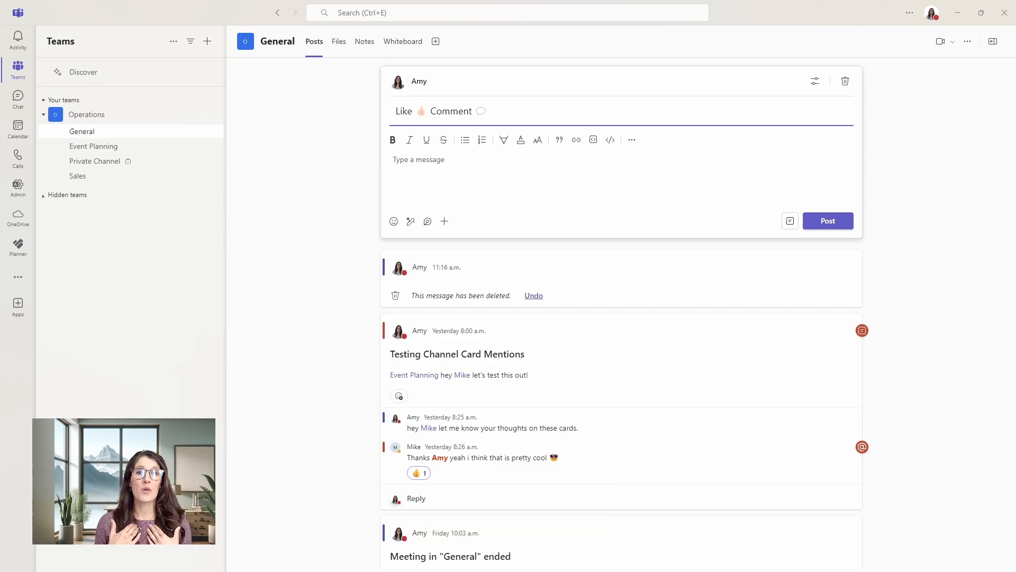
left_click(489, 111)
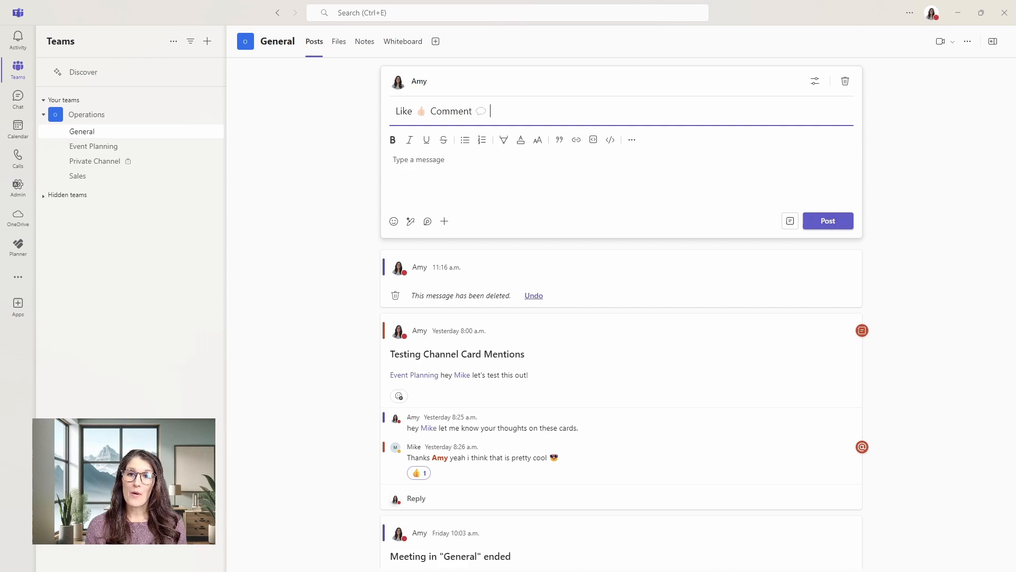
left_click(392, 140)
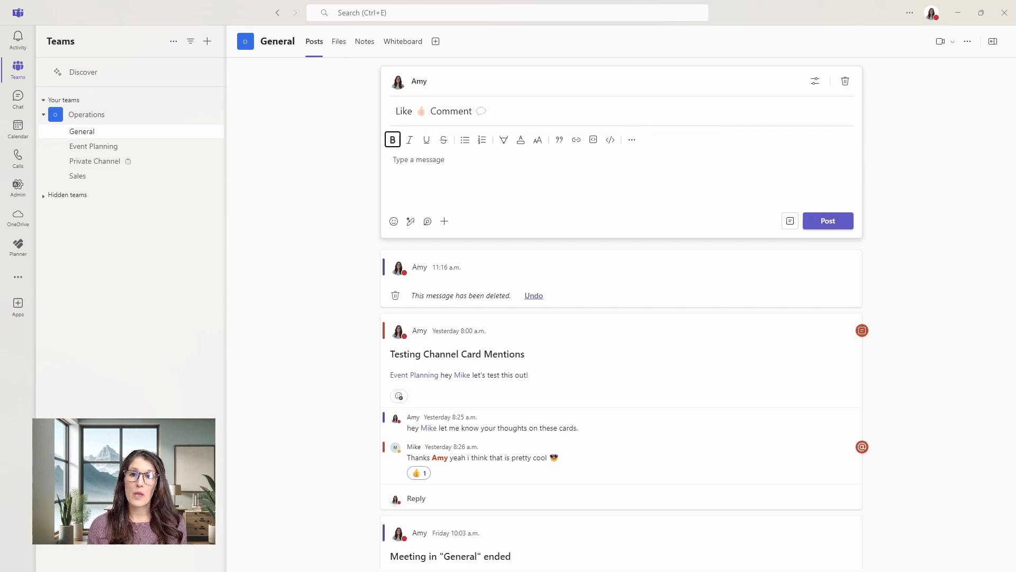
type("@")
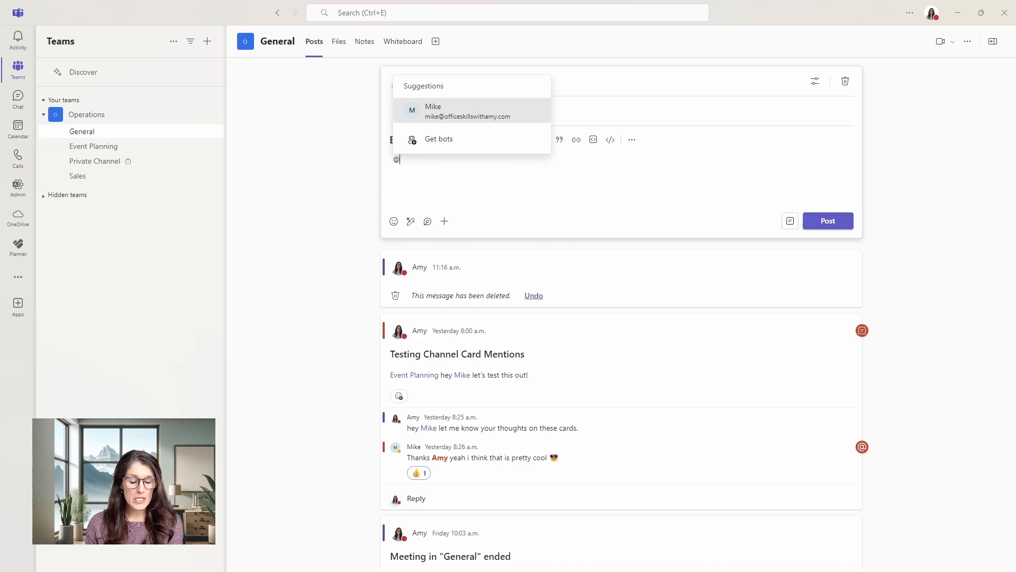
type("event")
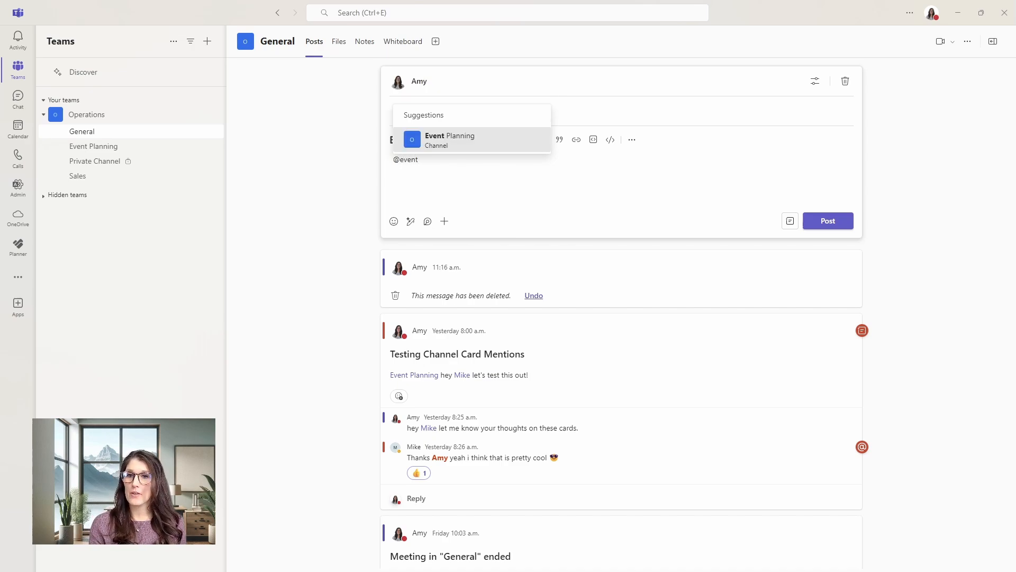
mouse_move(154, 160)
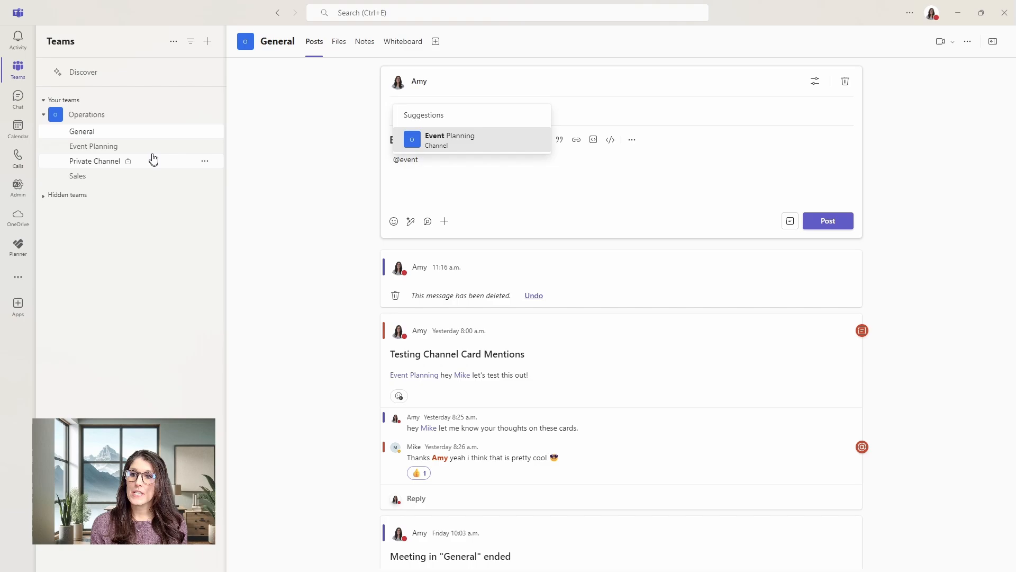
left_click(449, 140)
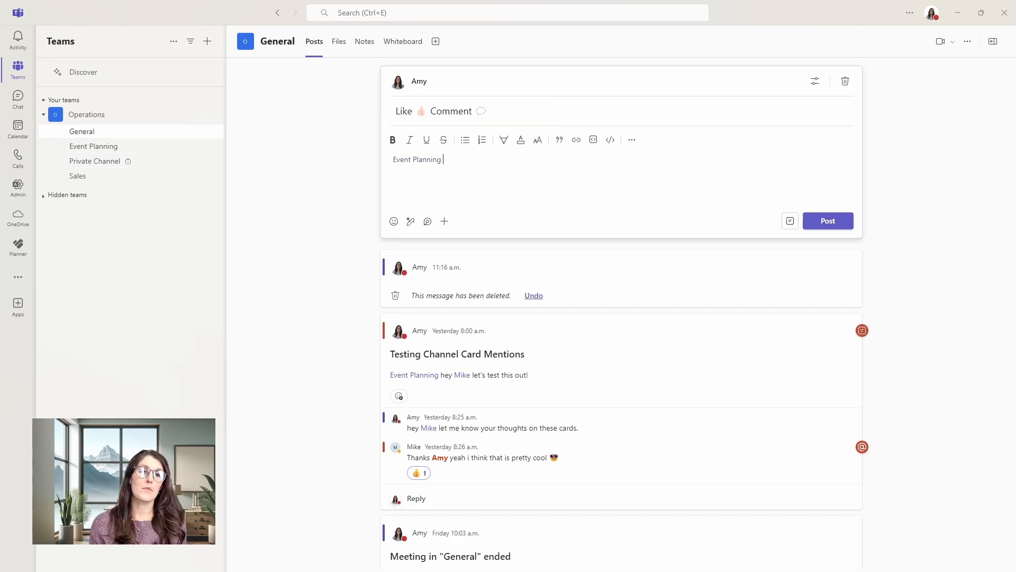
Publish the post to the General channel
left_click(827, 220)
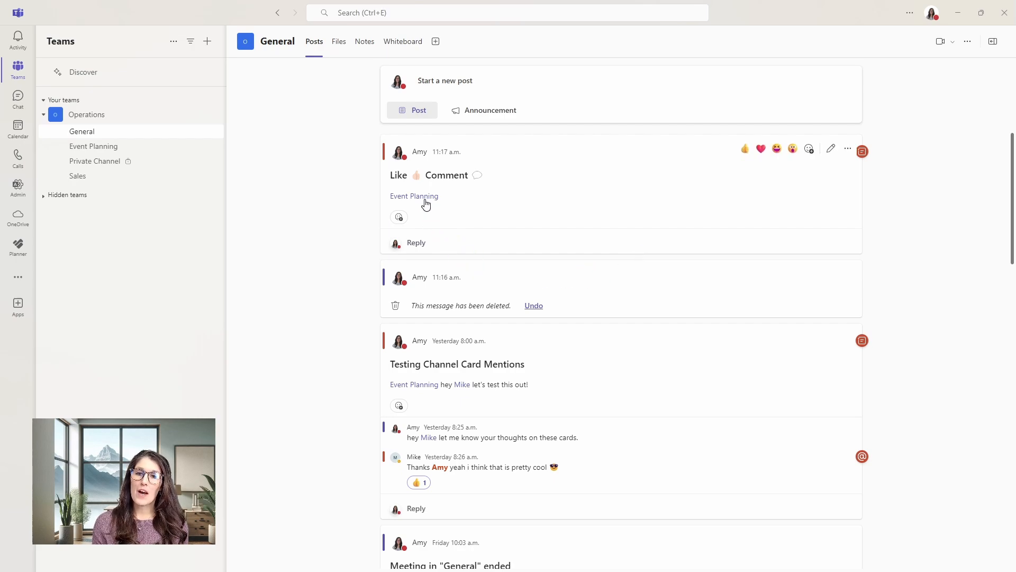
left_click(413, 196)
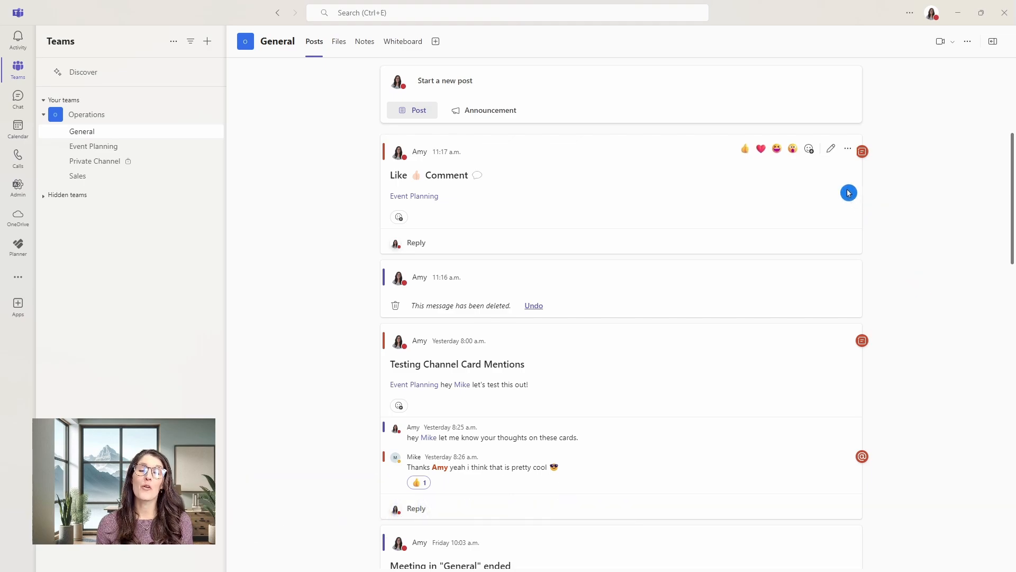
Turn off notifications for the new Like Comment post via its More options menu
left_click(847, 149)
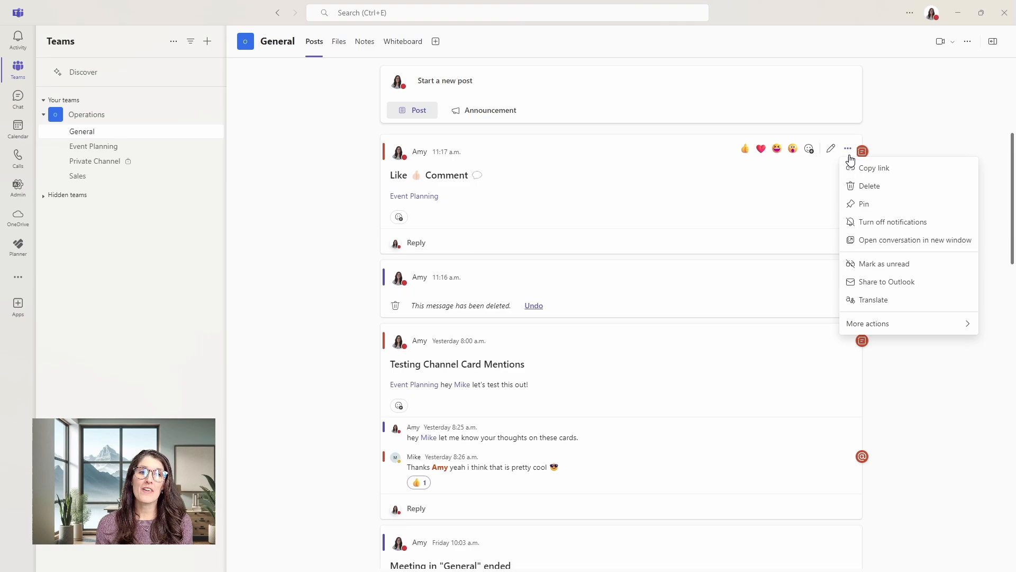
mouse_move(848, 149)
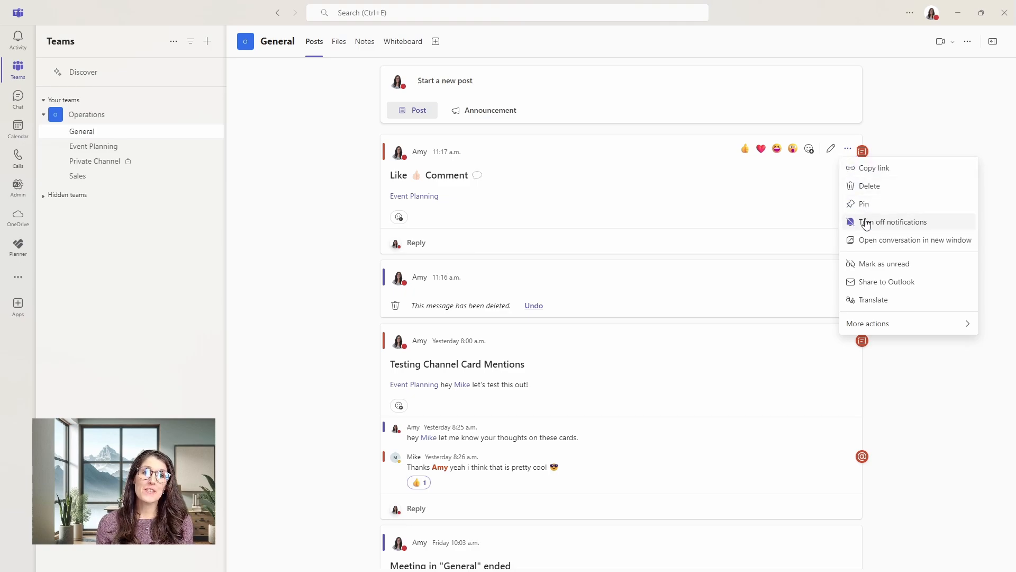
left_click(893, 222)
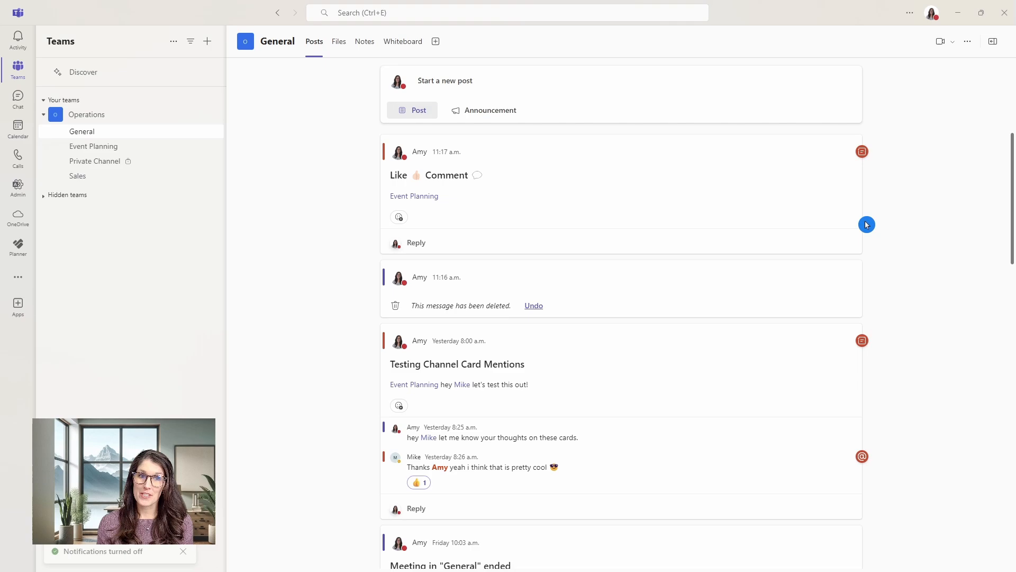
mouse_move(903, 208)
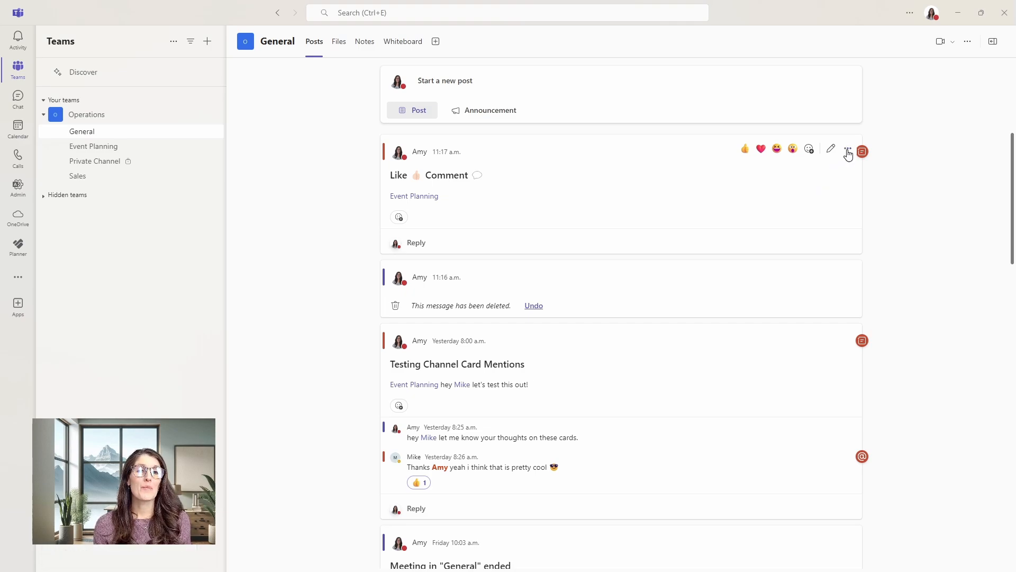
mouse_move(913, 222)
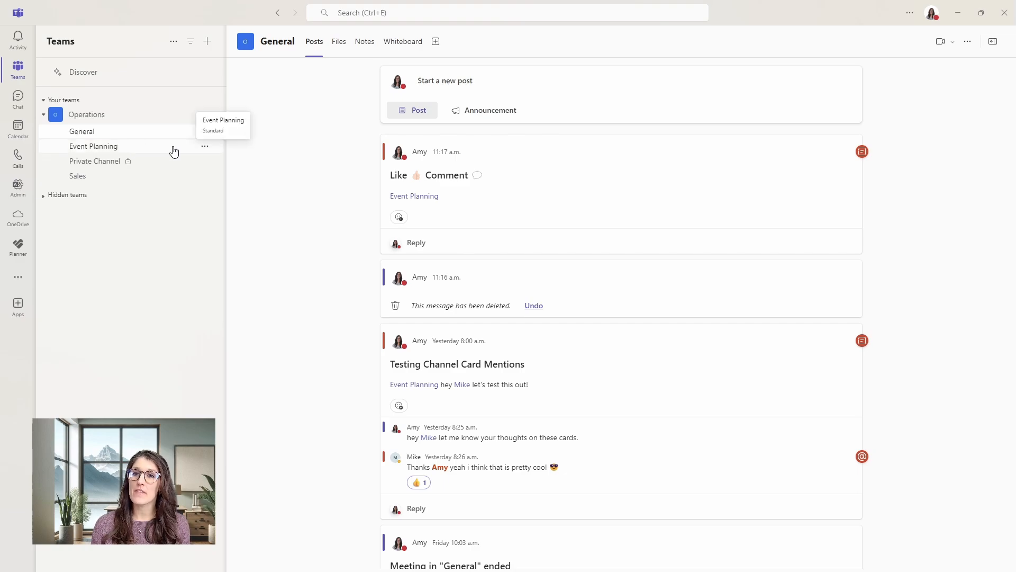
Set Event Planning's new posts to Only show in feed and include replies
left_click(204, 146)
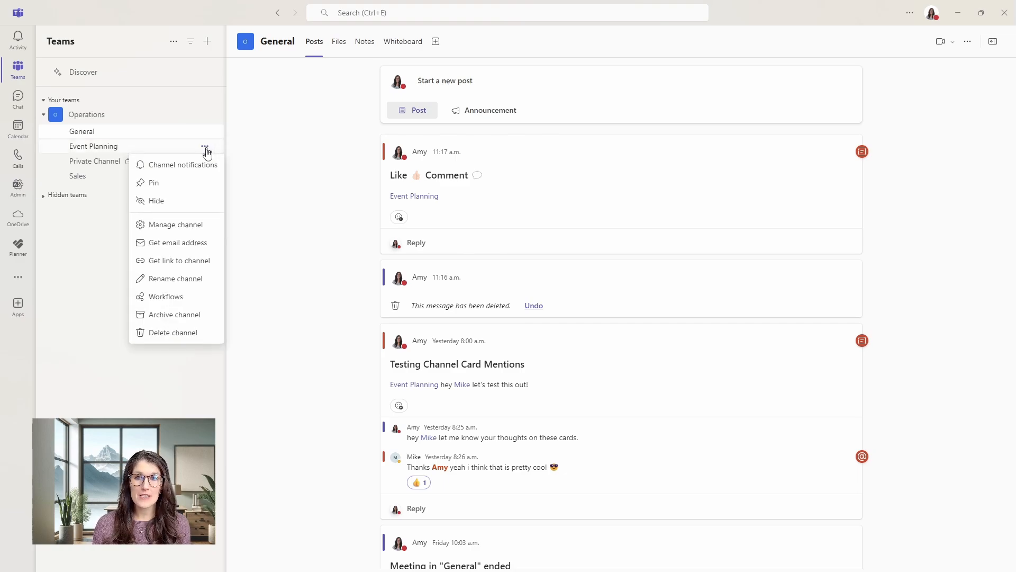
left_click(183, 164)
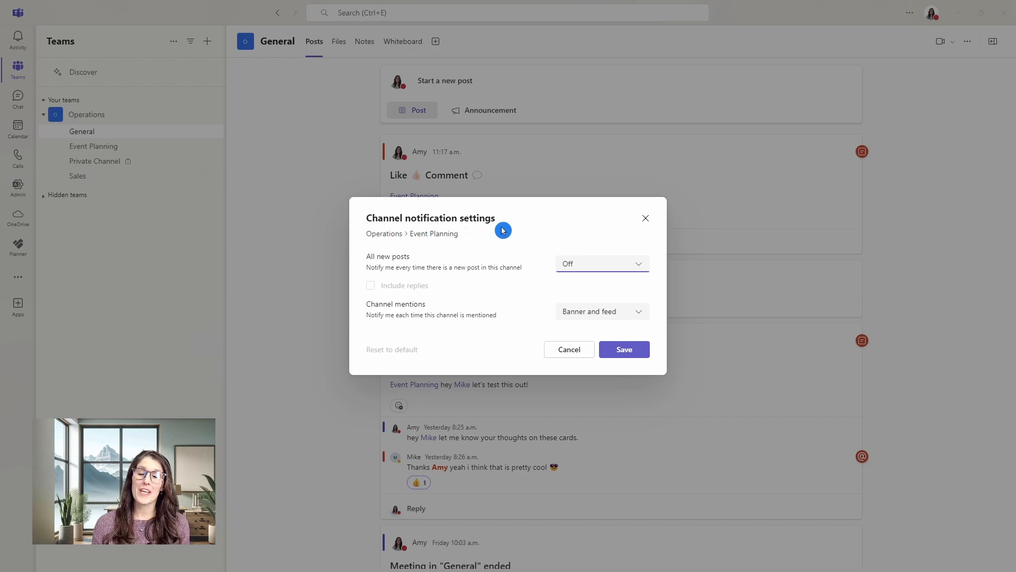
mouse_move(539, 290)
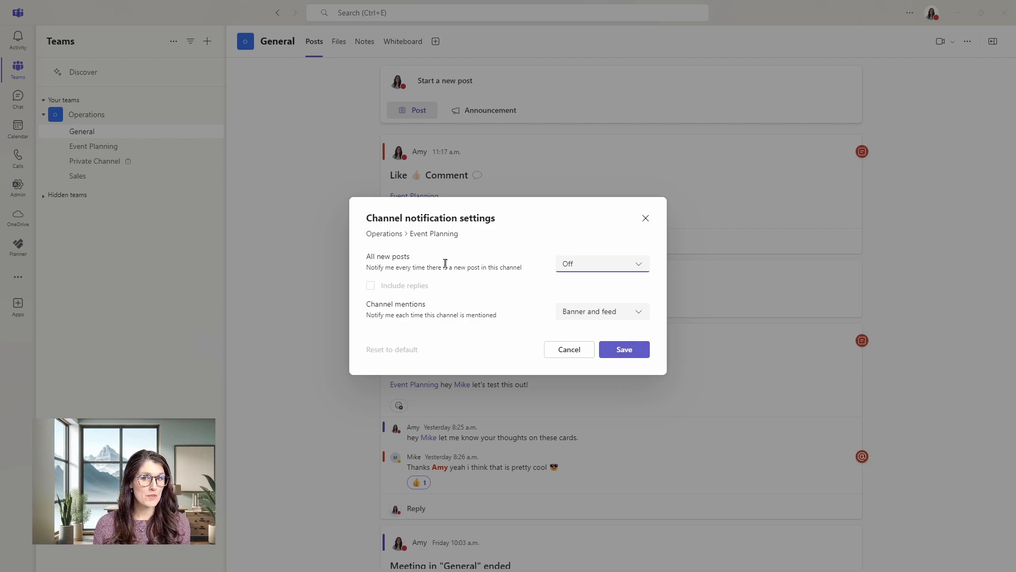
mouse_move(647, 267)
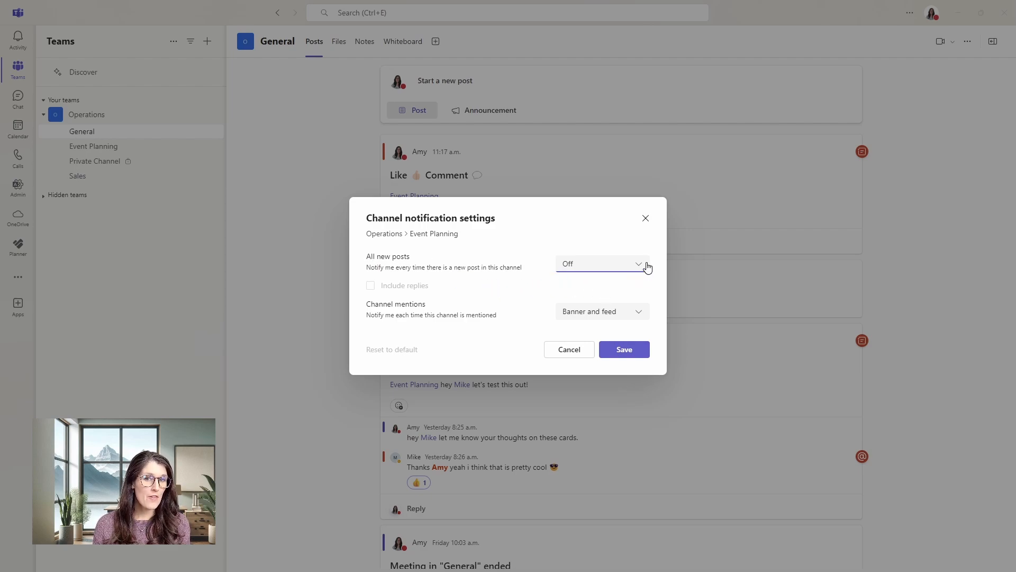
left_click(599, 264)
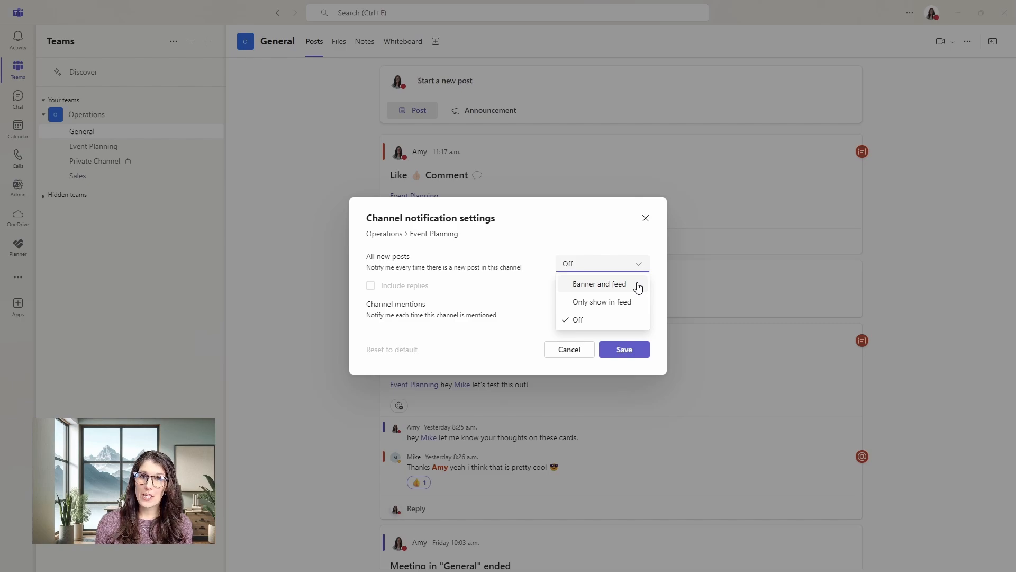
mouse_move(628, 301)
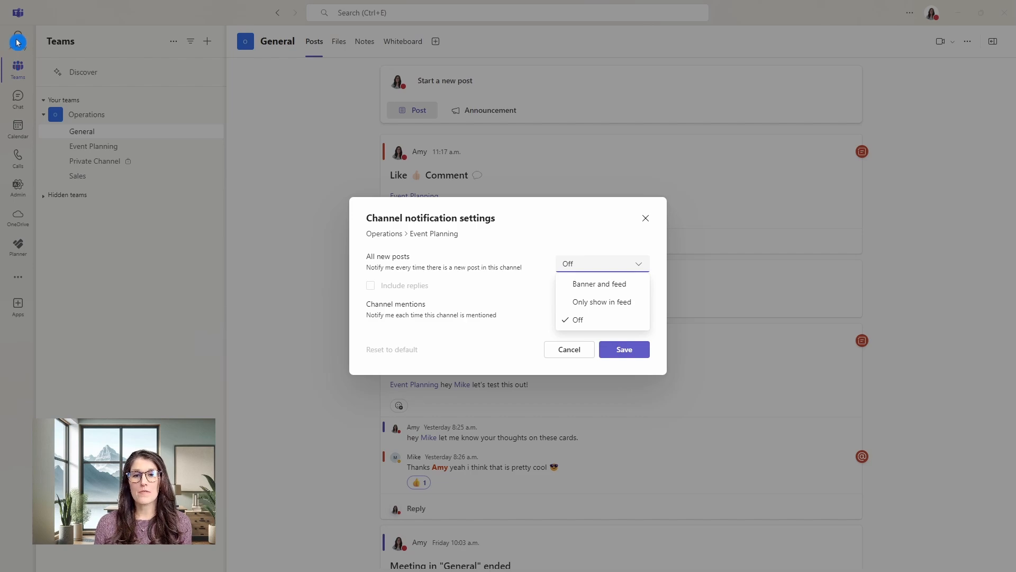
mouse_move(596, 306)
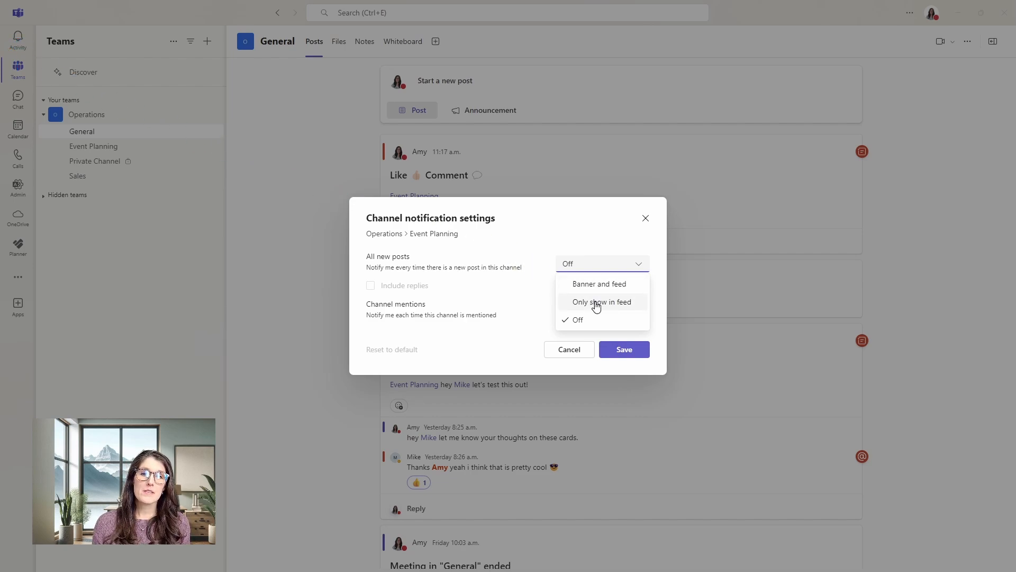
left_click(602, 302)
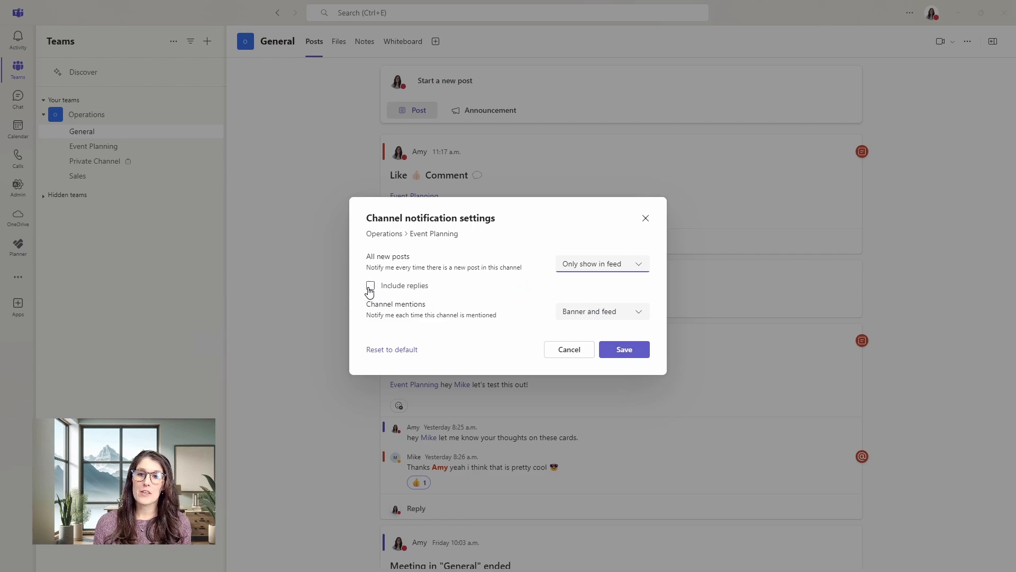
left_click(371, 284)
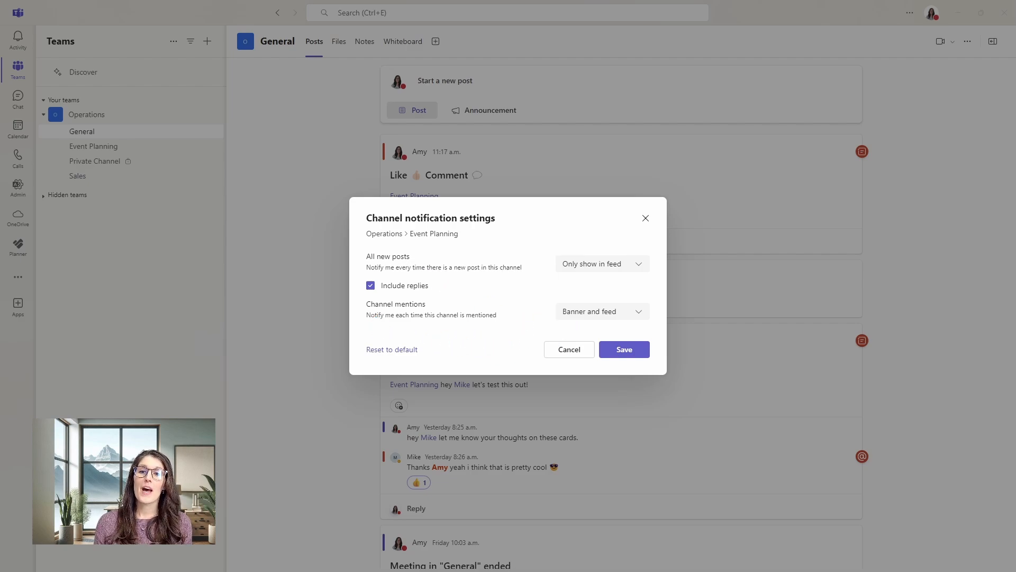
mouse_move(490, 324)
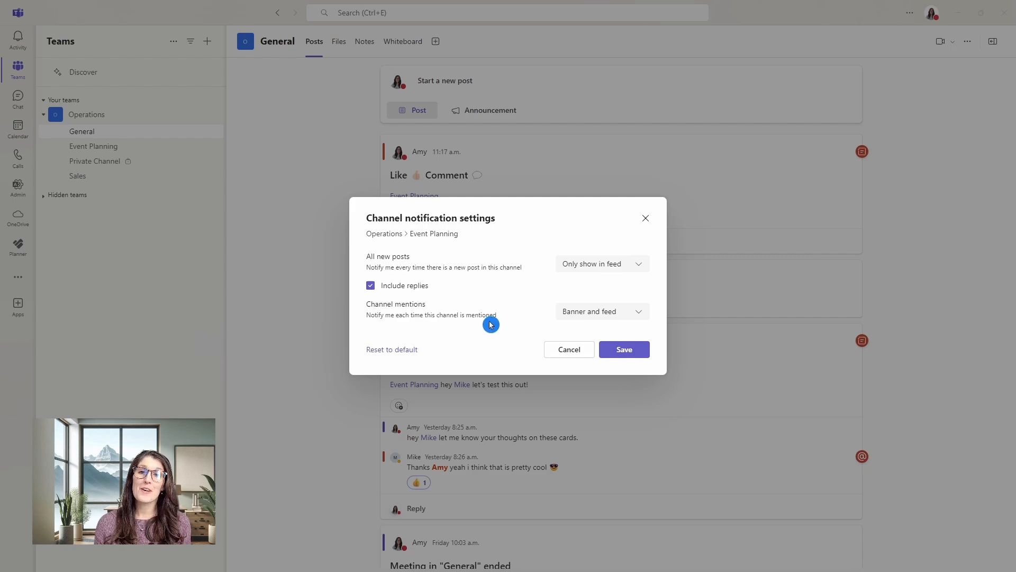
mouse_move(511, 321)
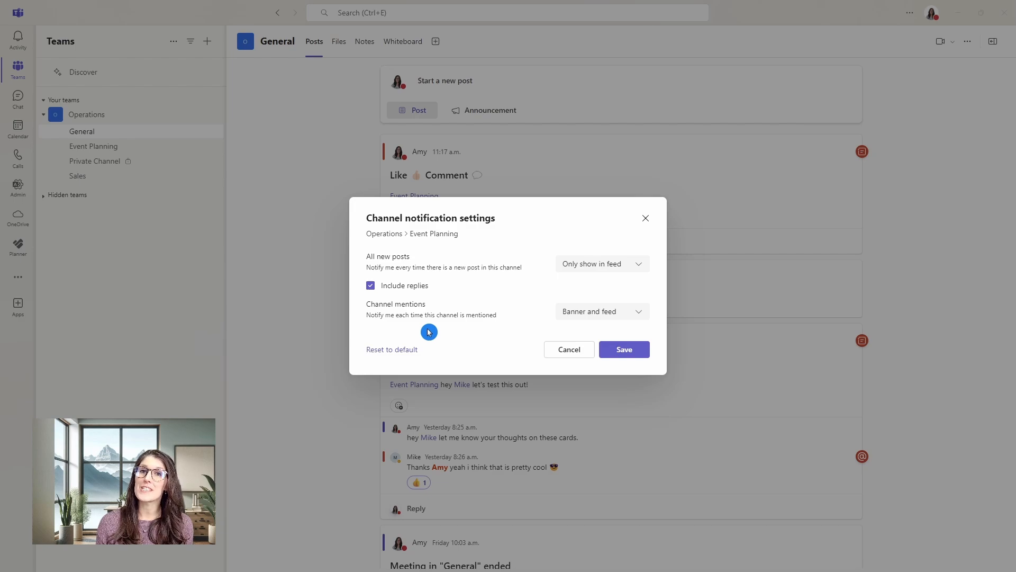
mouse_move(633, 319)
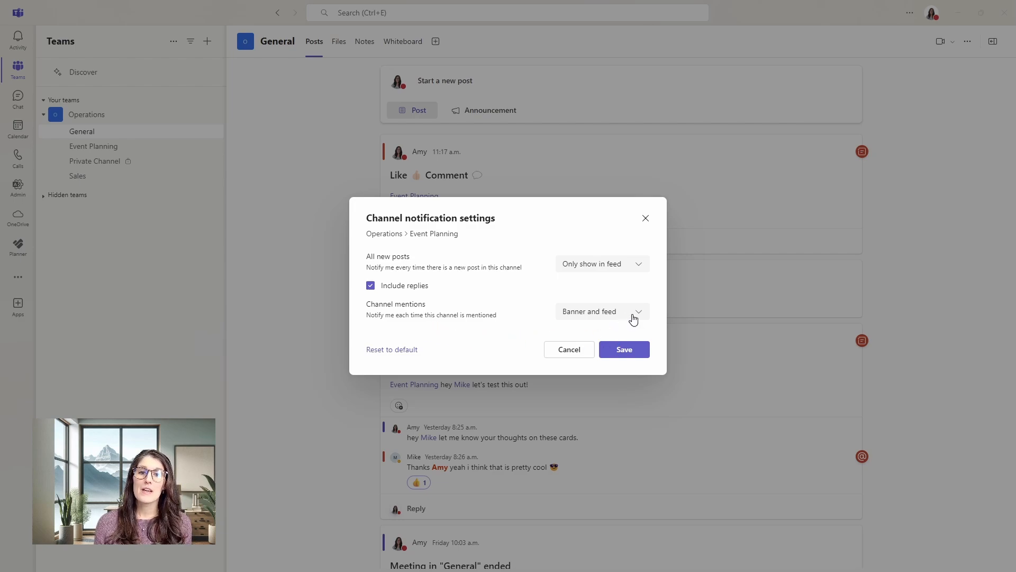
Set Event Planning channel mentions to Banner and feed and leave the settings
left_click(601, 311)
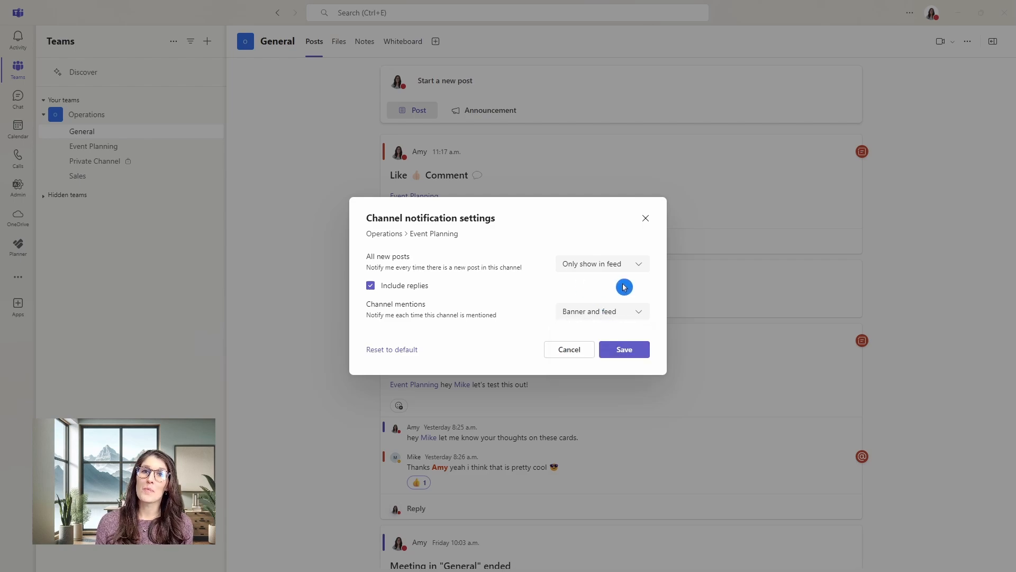
left_click(18, 100)
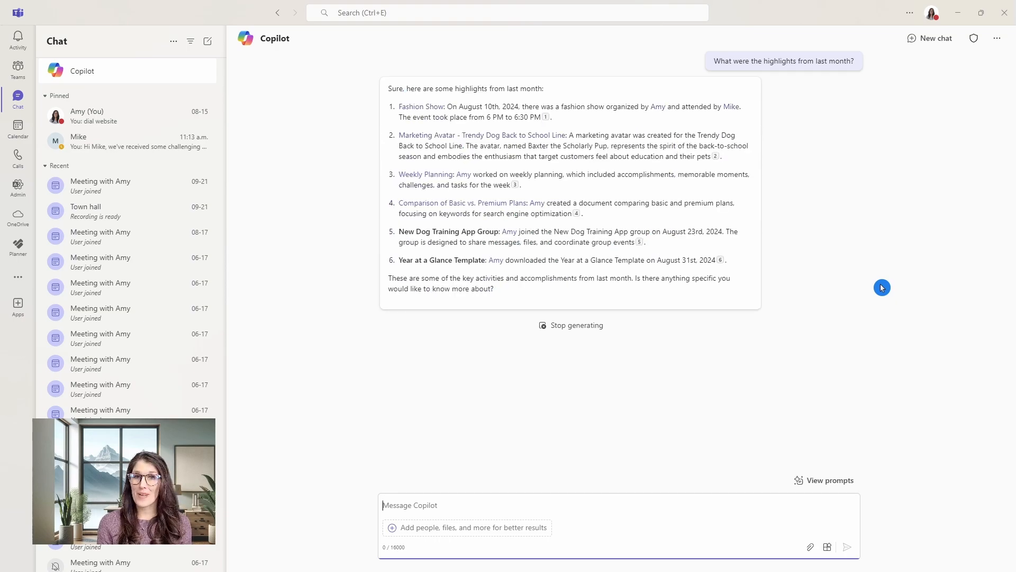
Switch from the Copilot highlights back to the Teams view showing the Discover page
left_click(18, 70)
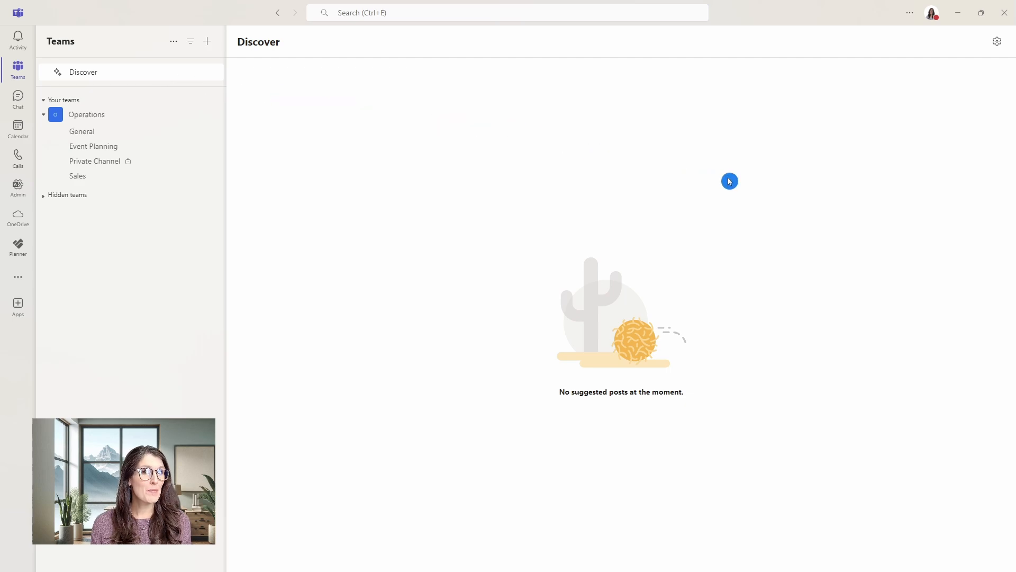
mouse_move(717, 214)
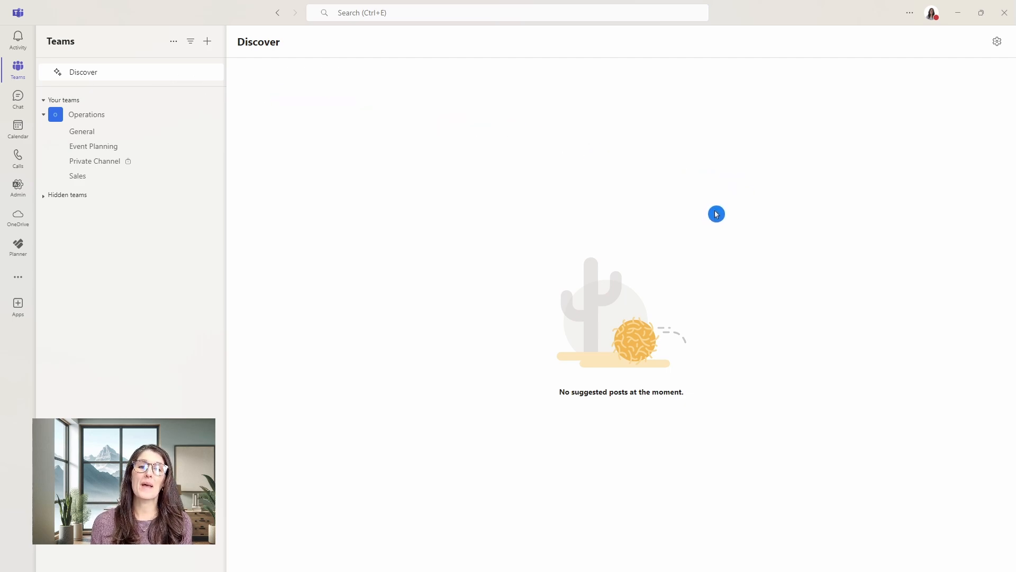
mouse_move(847, 138)
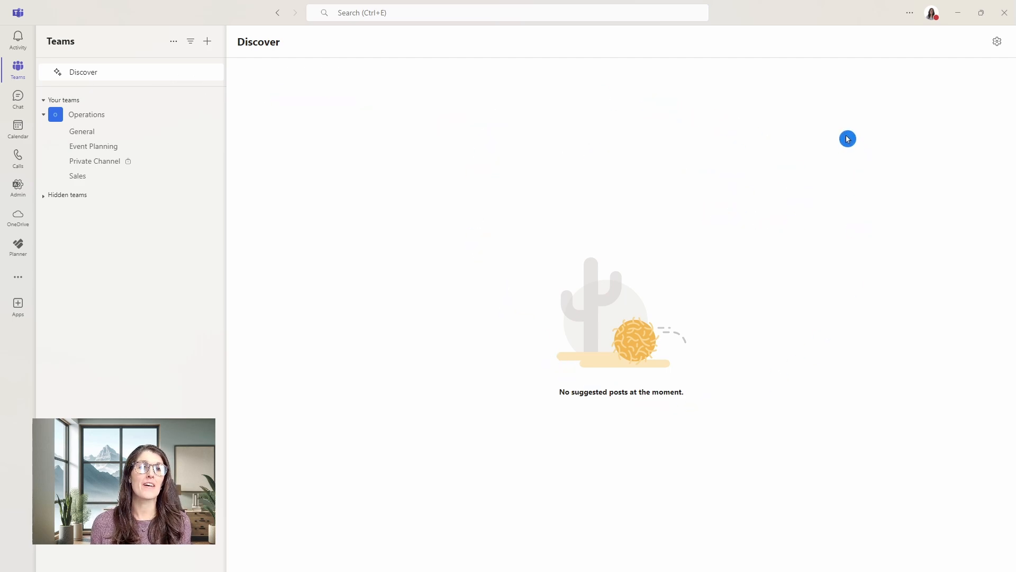
Turn off 'Show Discover in your channel list' in General settings, then go to Calendar
left_click(910, 13)
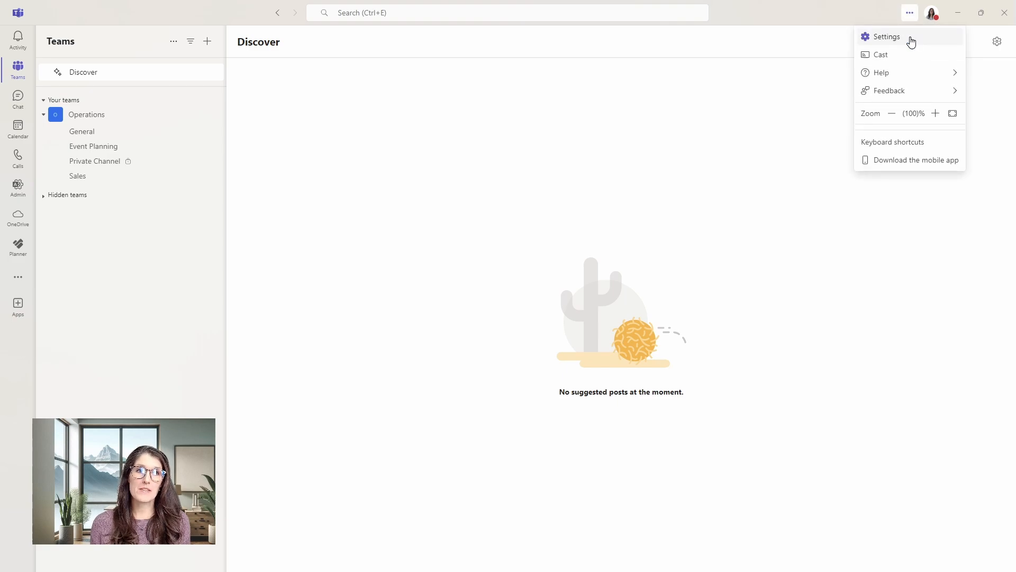
left_click(886, 36)
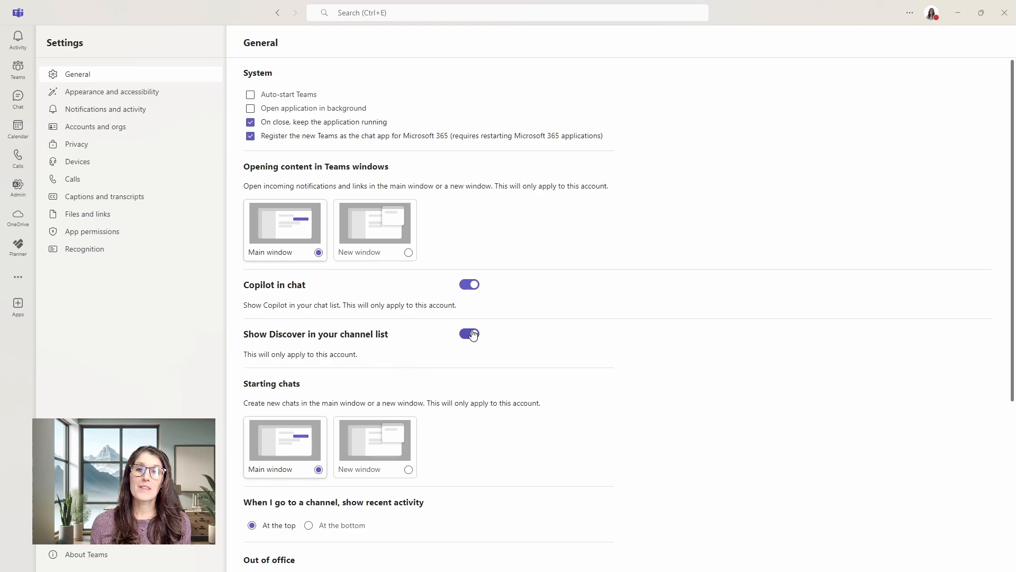
left_click(469, 334)
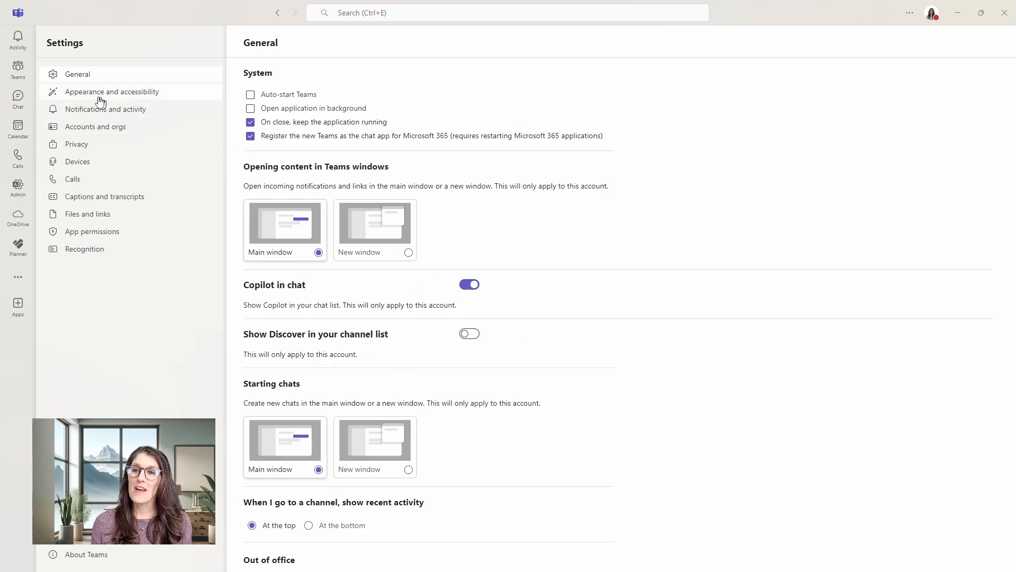
left_click(18, 68)
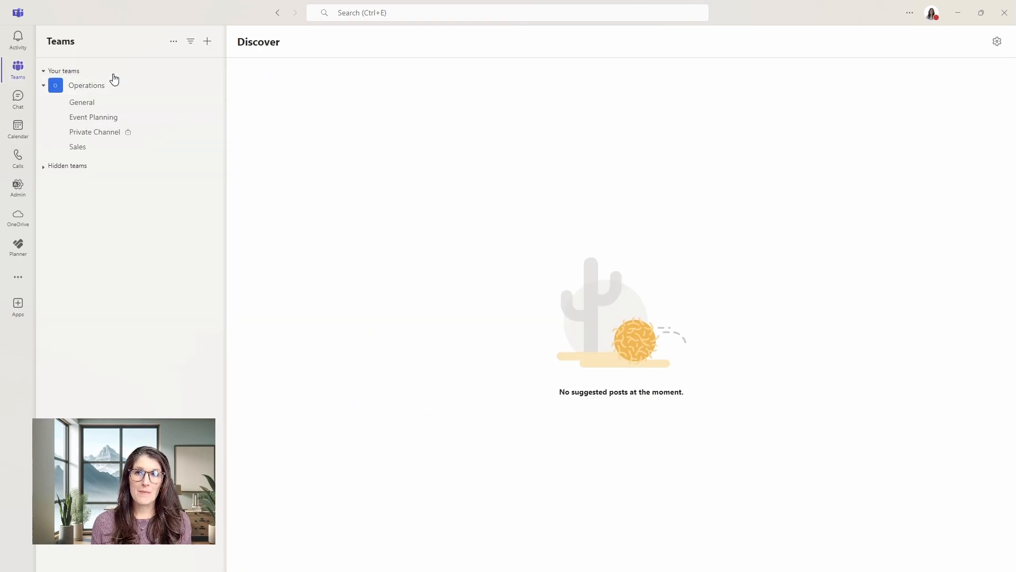
mouse_move(181, 81)
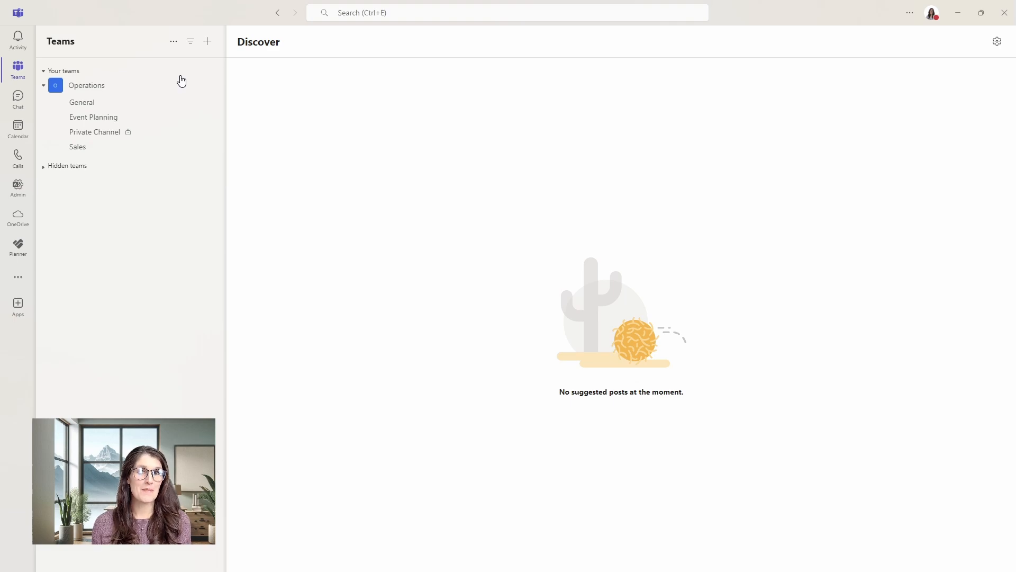
left_click(18, 129)
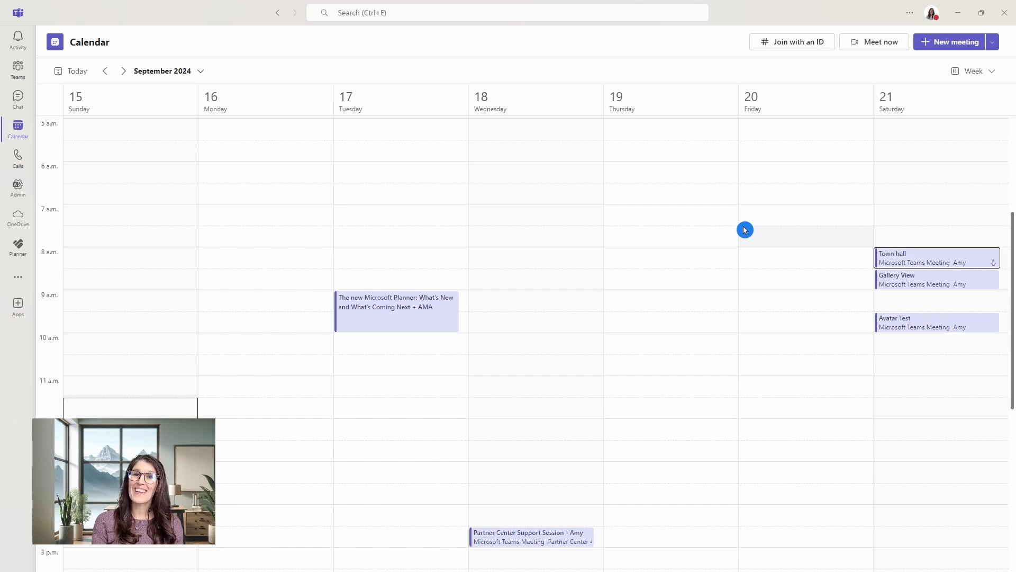
Open the Town hall event's management window and its Reports section
left_click(935, 257)
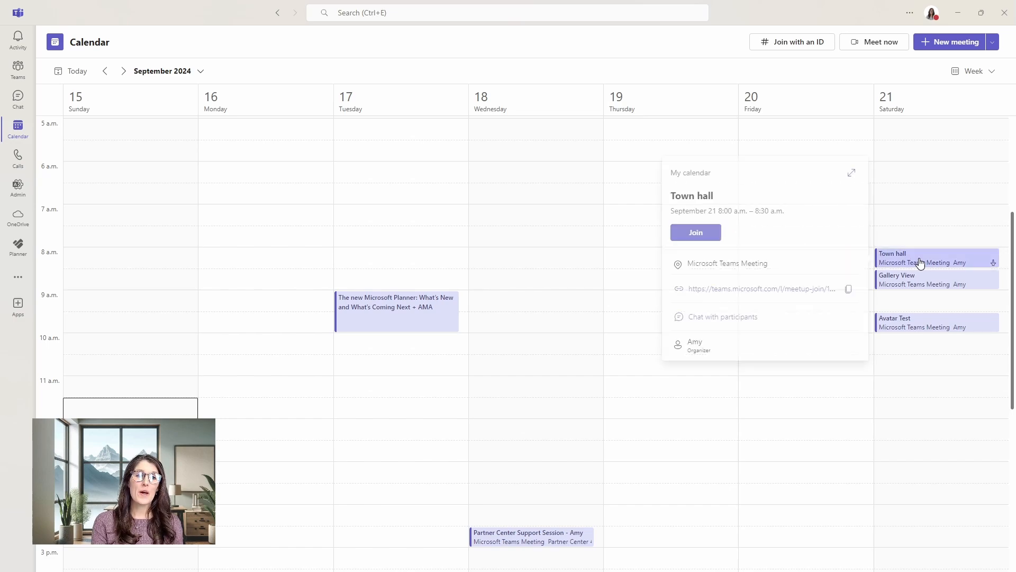
left_click(851, 173)
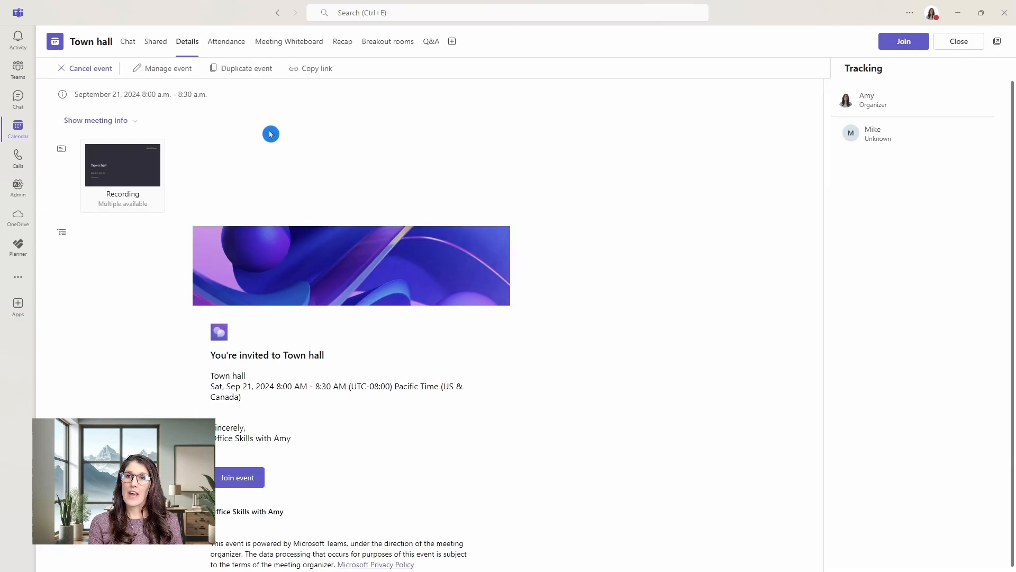
left_click(166, 67)
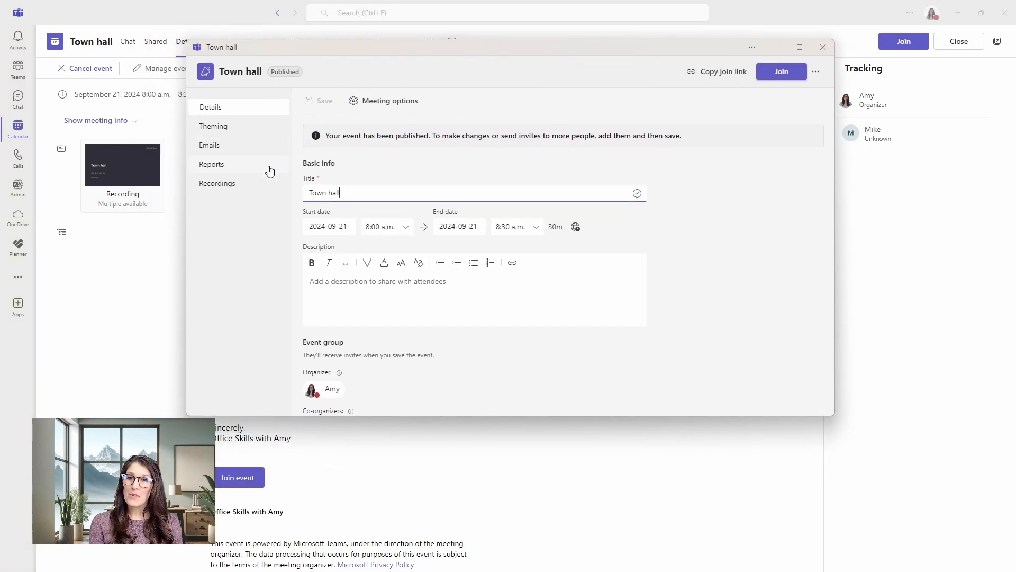
left_click(211, 164)
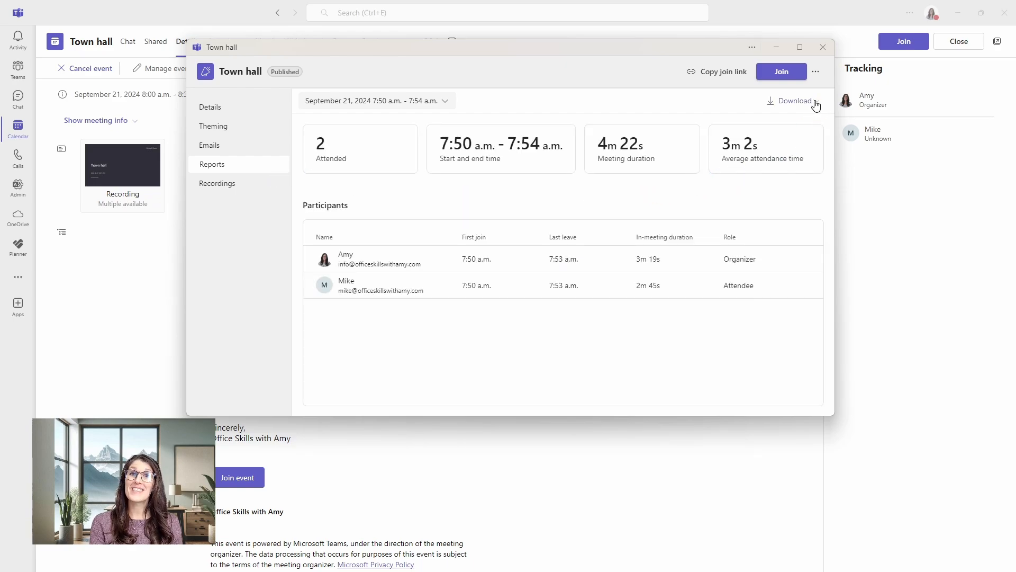
Download the Town hall Q&A report as a CSV
left_click(792, 101)
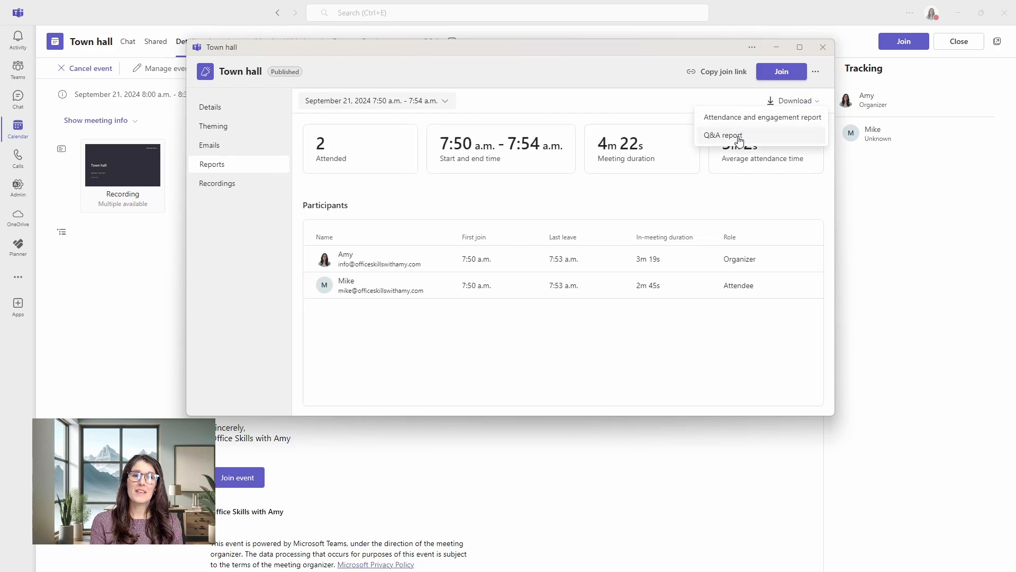
left_click(722, 135)
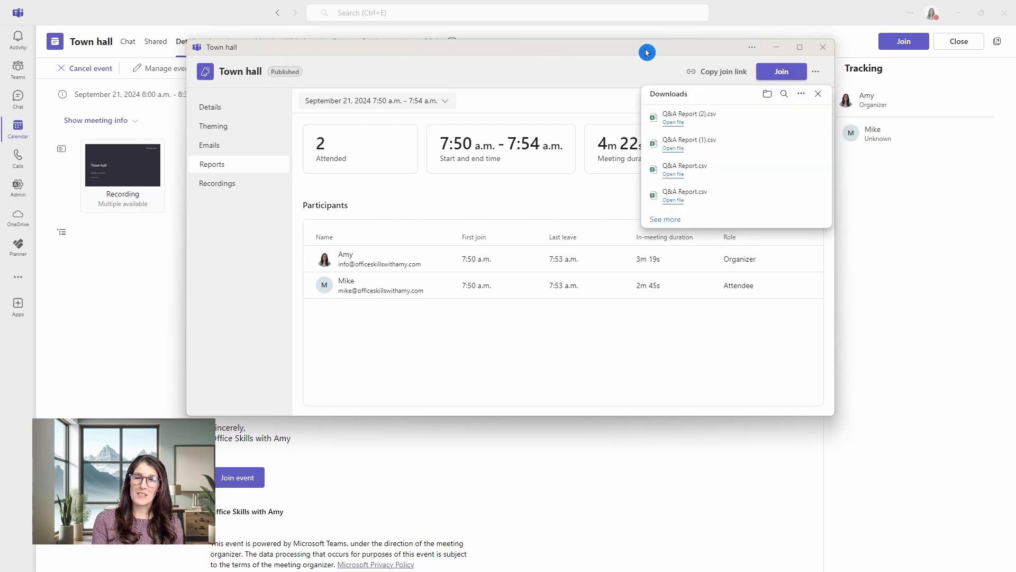
left_click(780, 71)
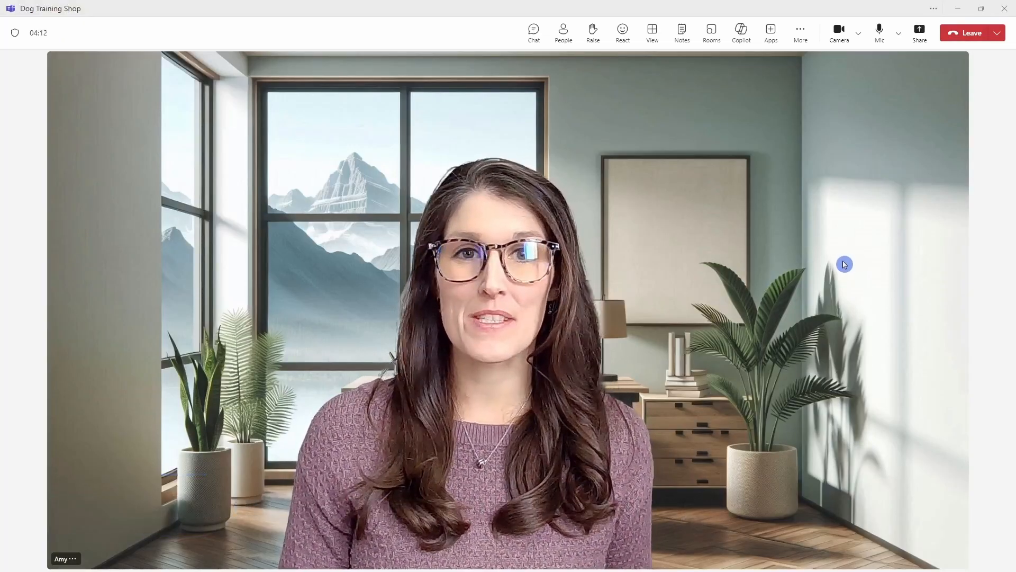
Open the Dog Training Shop meeting's View menu with Gallery layout selected
left_click(652, 29)
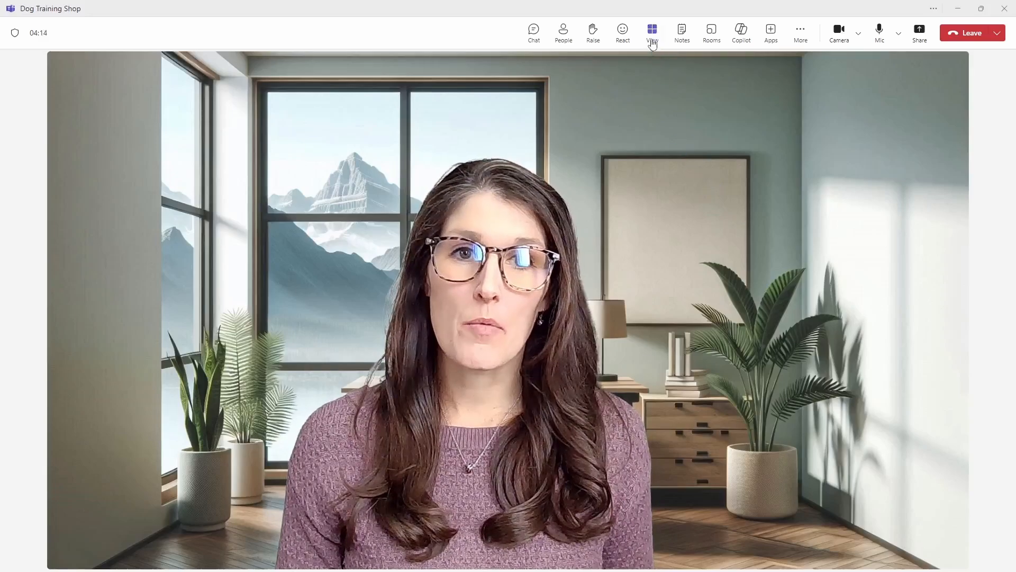
left_click(652, 32)
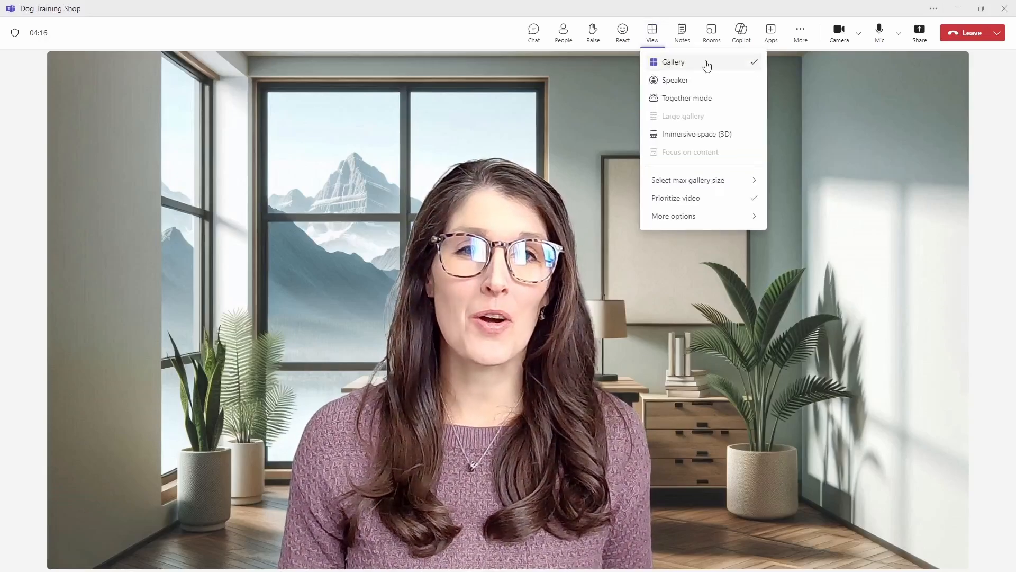
mouse_move(707, 63)
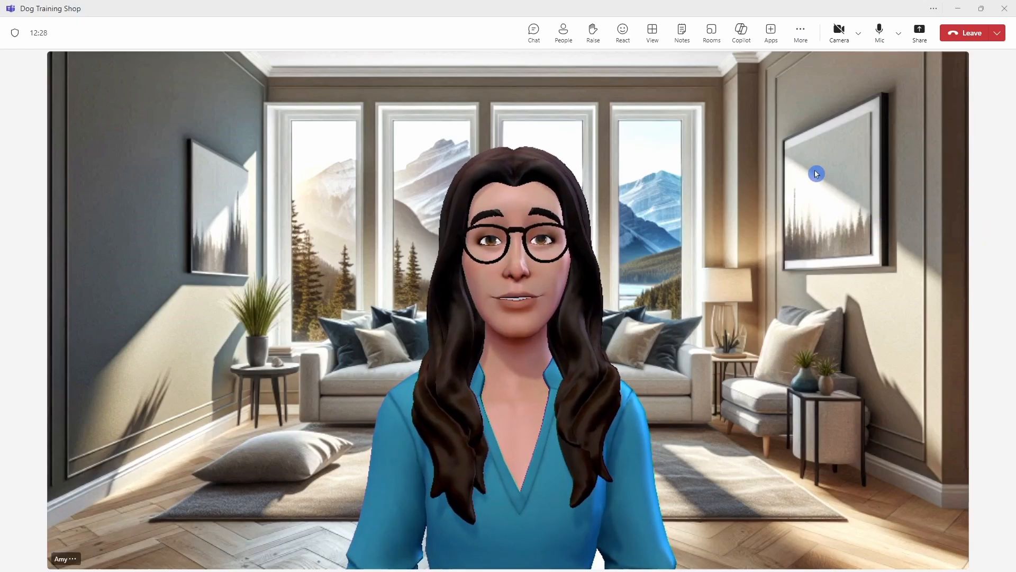
Open More avatar settings, play Mind Blown and show all avatar reactions
left_click(857, 33)
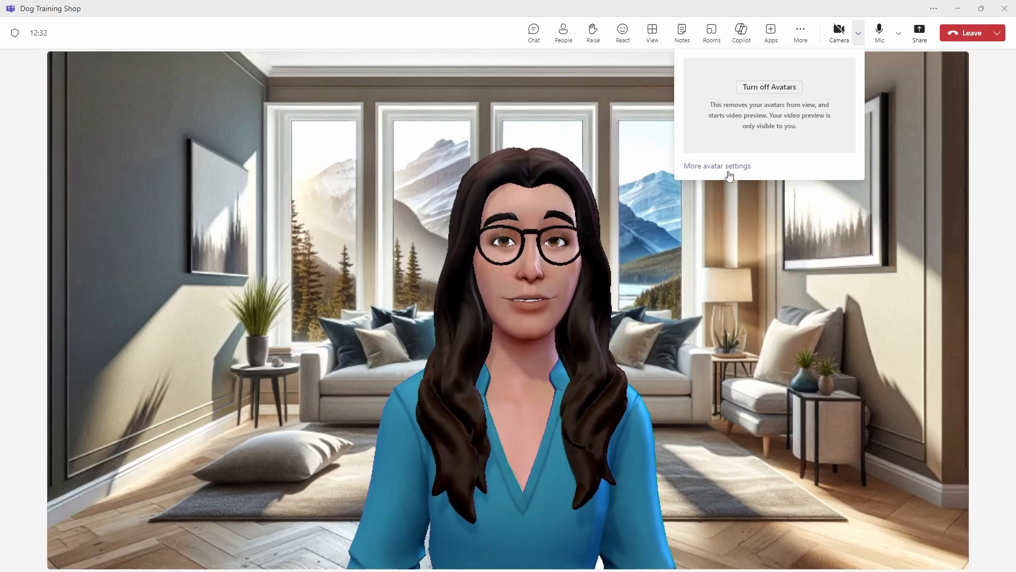
left_click(717, 165)
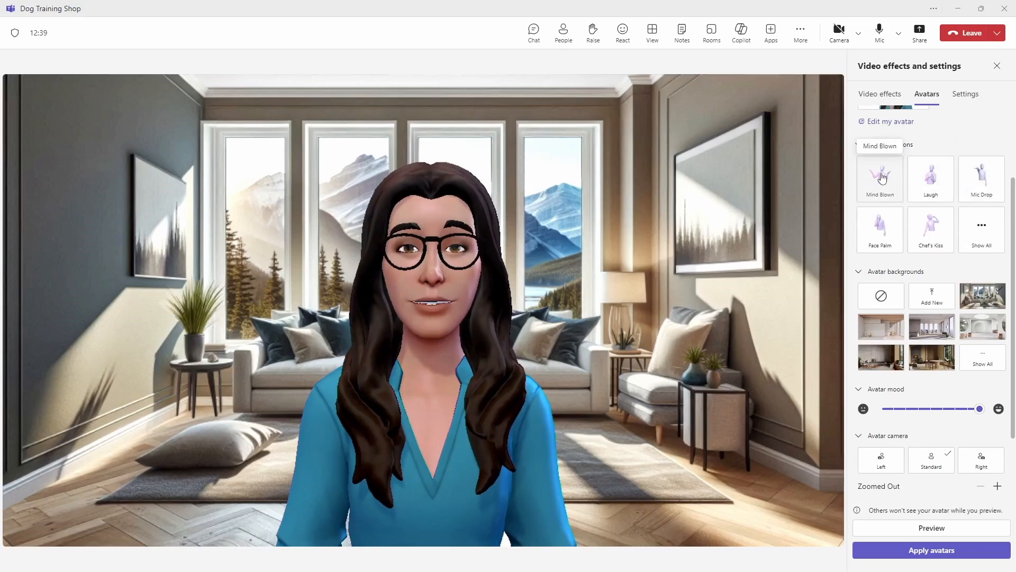
left_click(880, 178)
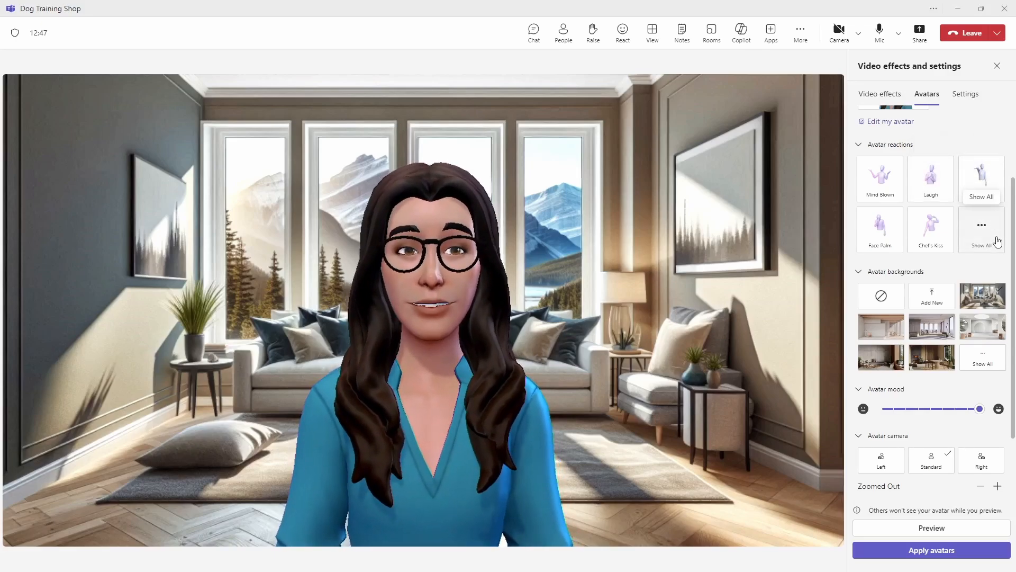
left_click(980, 230)
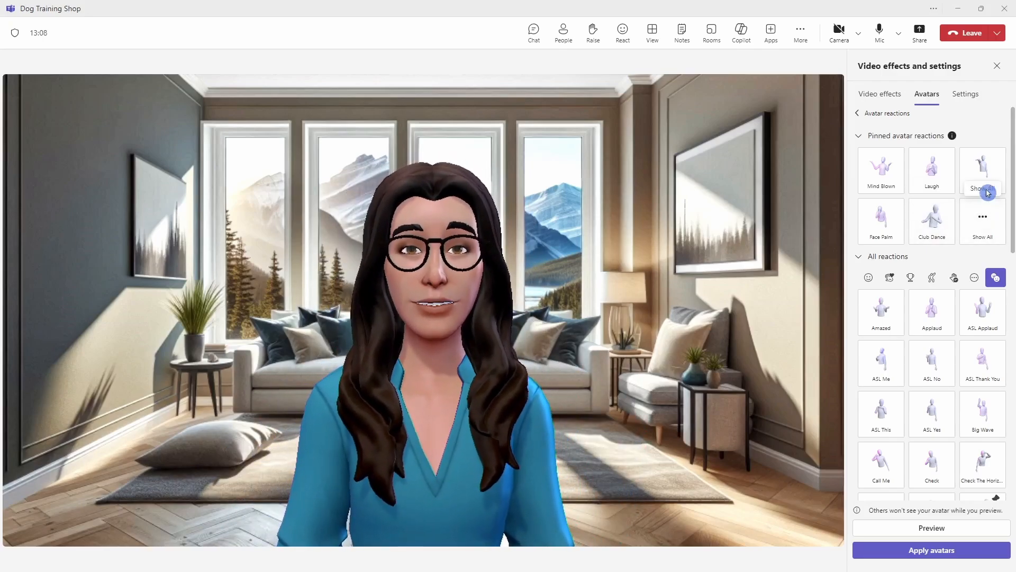
mouse_move(983, 170)
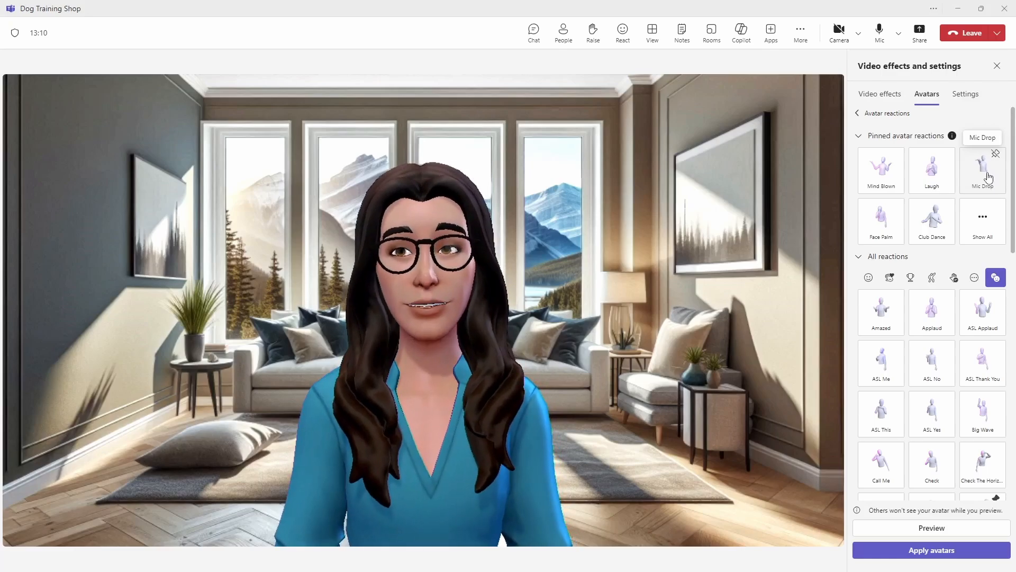